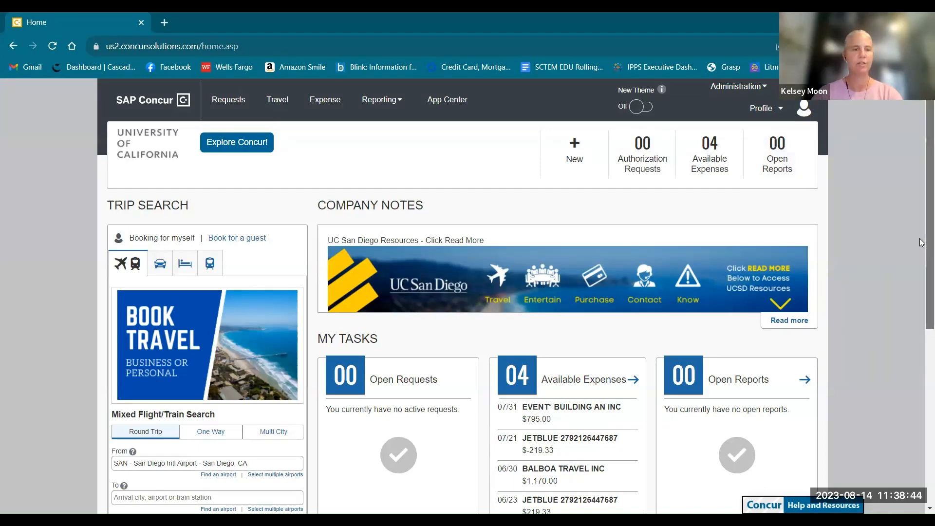
Scroll to Trip Search and start typing New Orleans as the round-trip destination
scroll("down", 3)
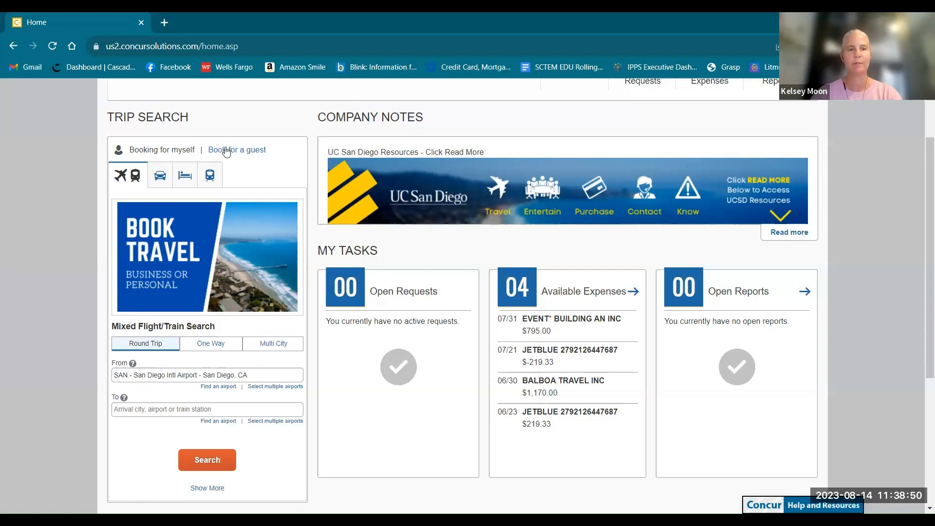
mouse_move(152, 159)
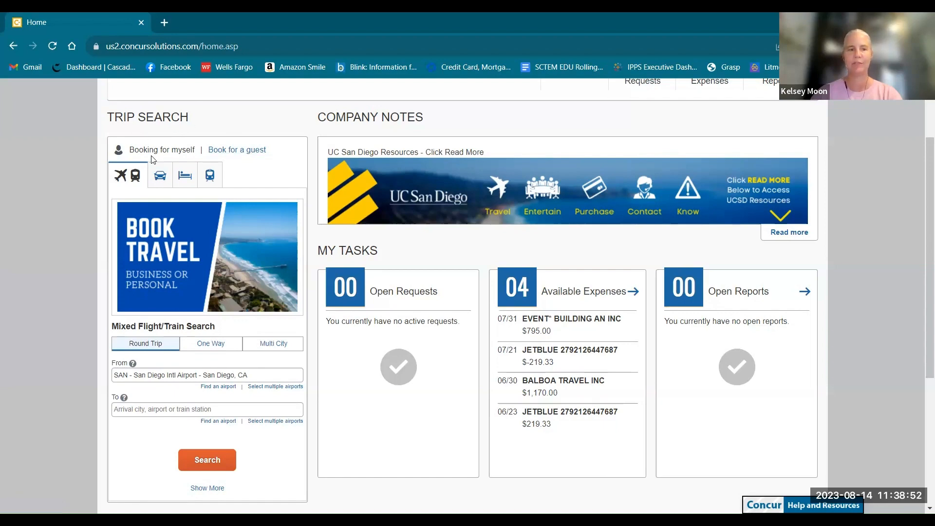
scroll("down", 3)
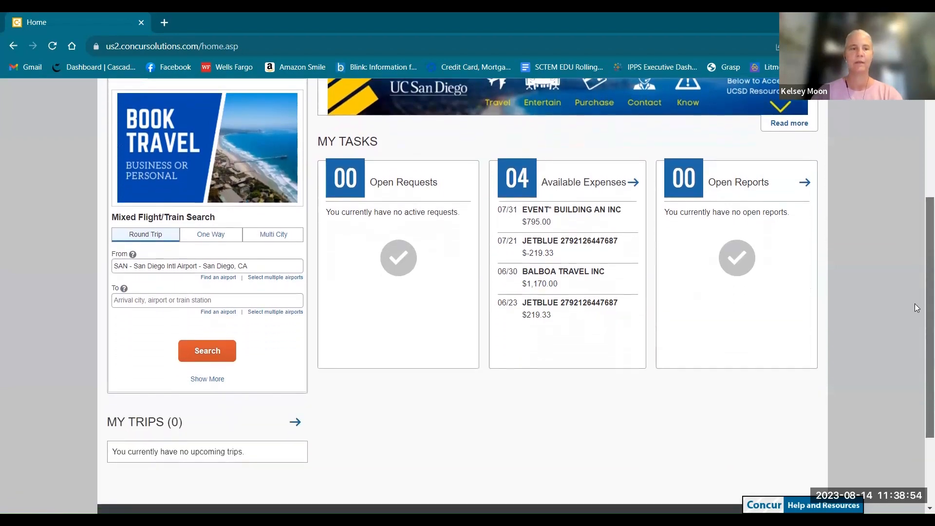
scroll("down", 3)
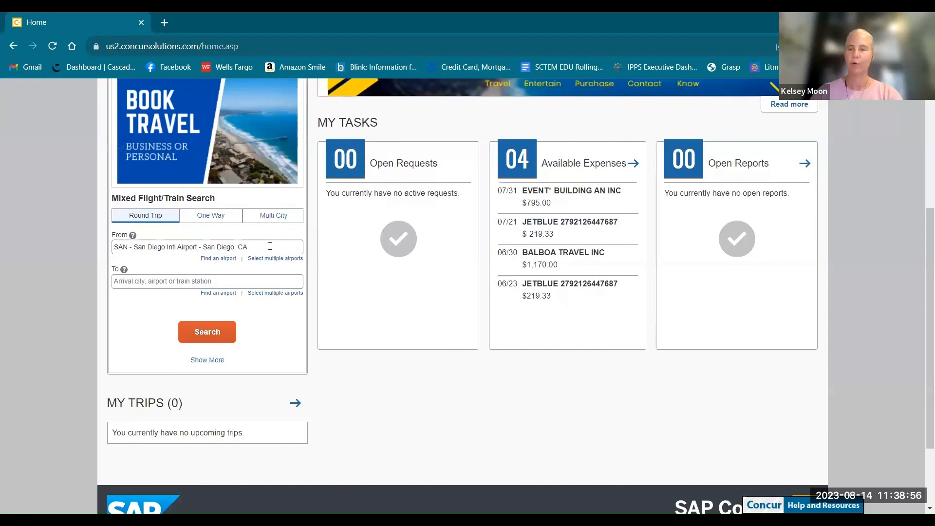
mouse_move(242, 277)
type("New")
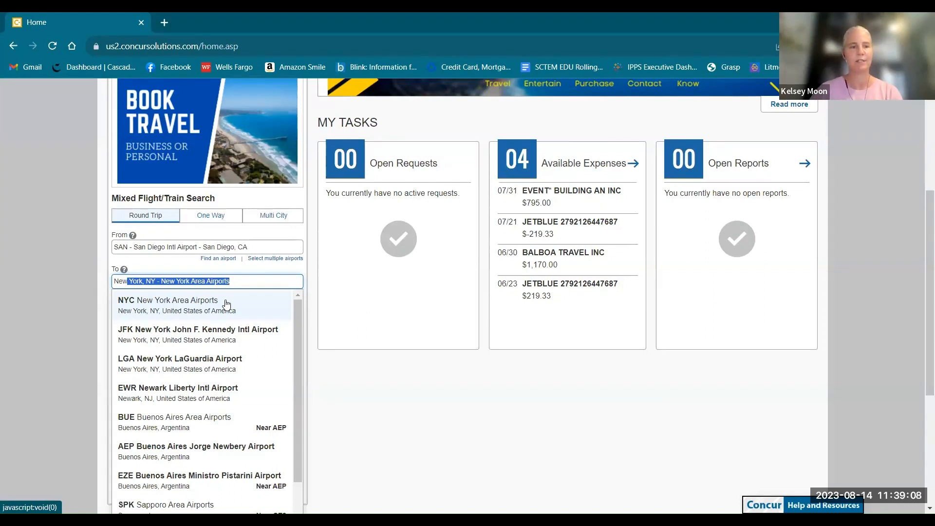
mouse_move(181, 309)
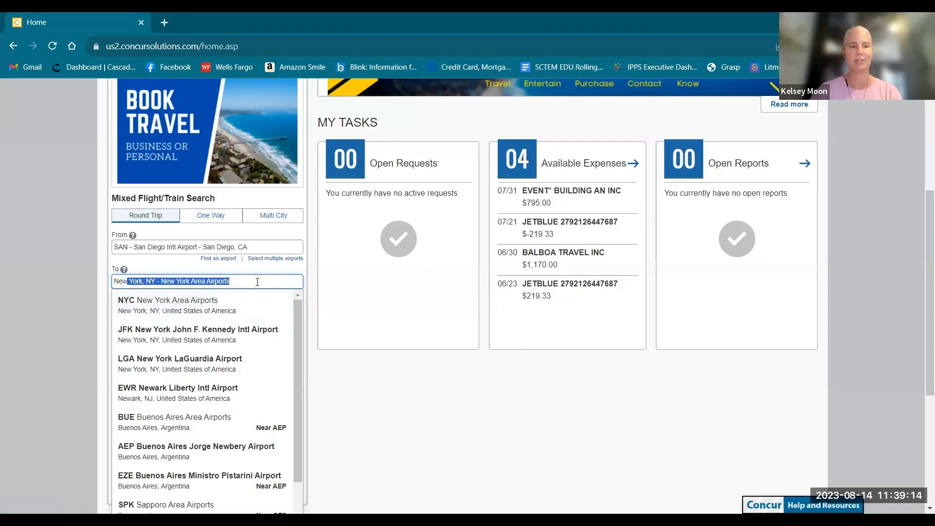
type("Newor")
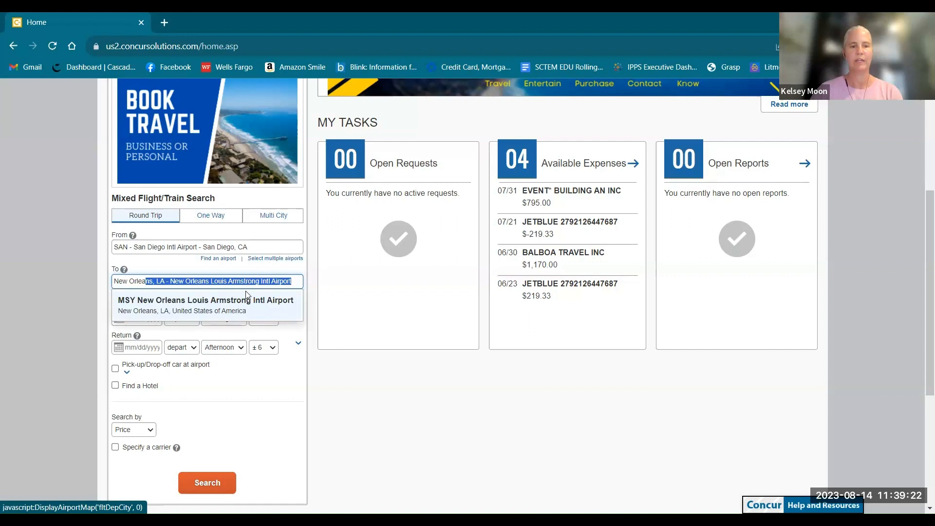
Choose MSY as destination and set departure to September 14 with a ±6 hour window
left_click(206, 300)
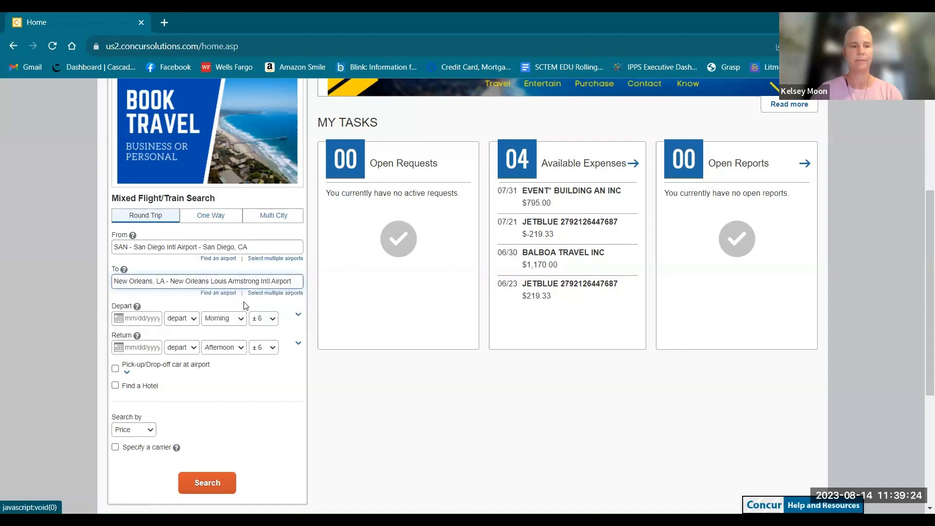
left_click(136, 318)
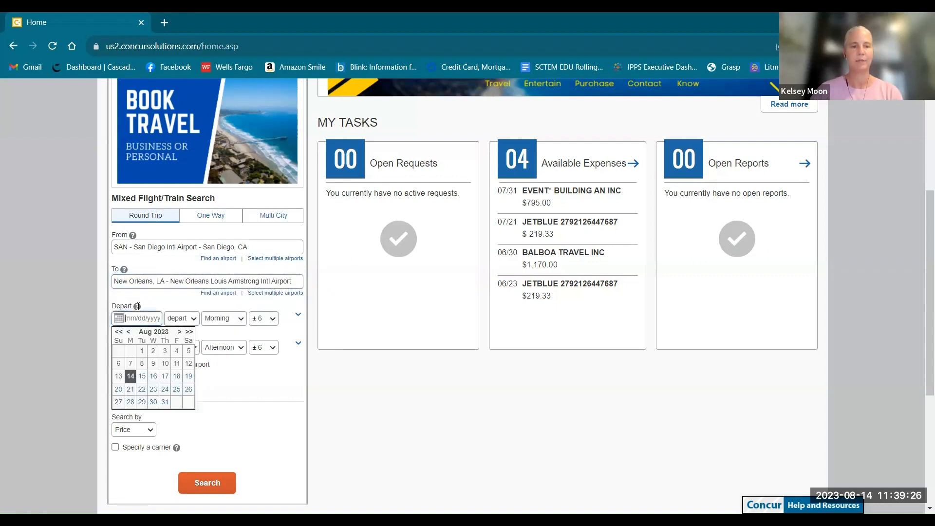
left_click(178, 332)
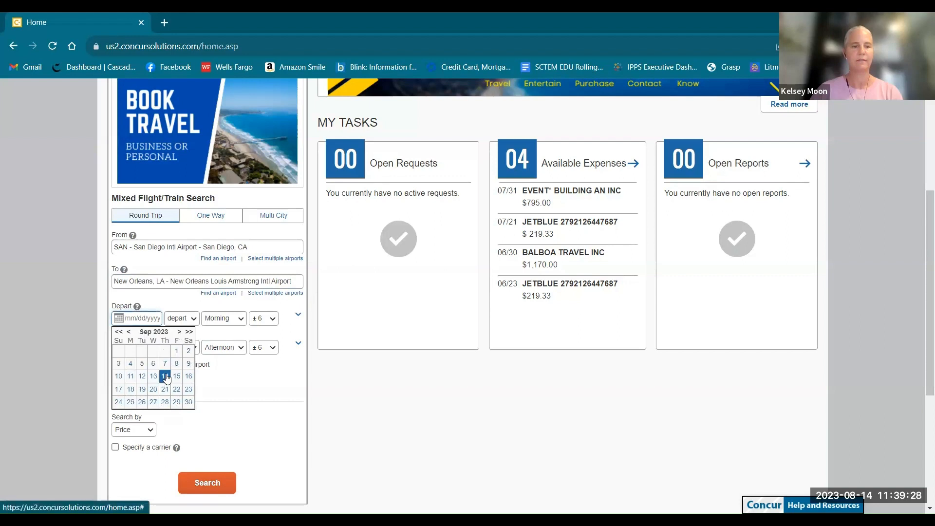
left_click(164, 375)
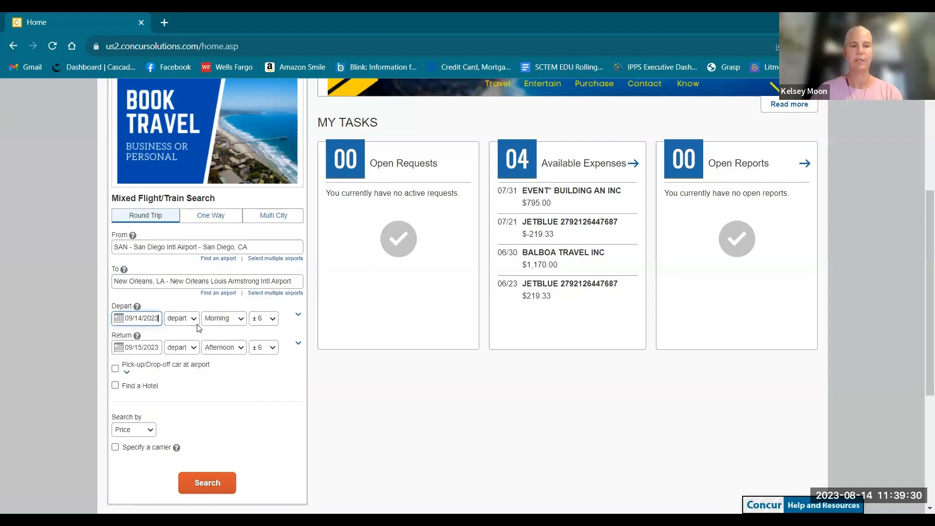
mouse_move(276, 322)
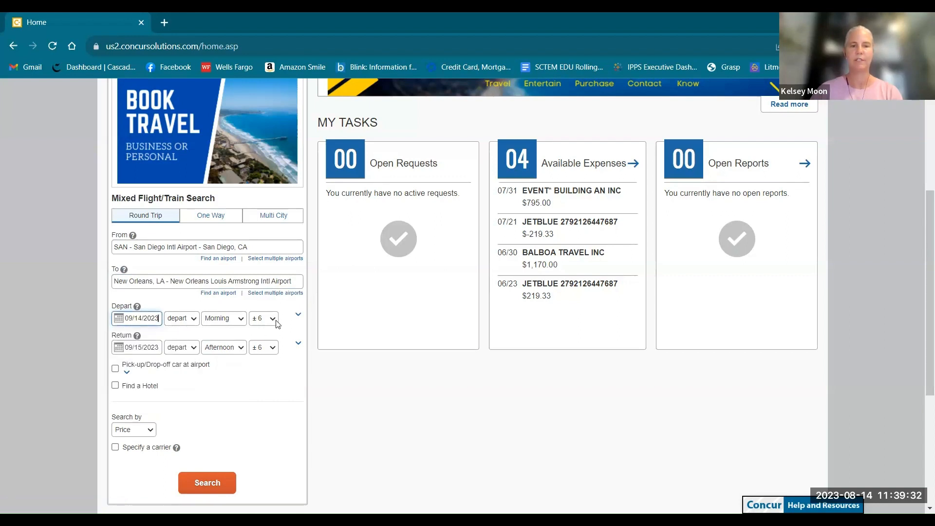
left_click(263, 318)
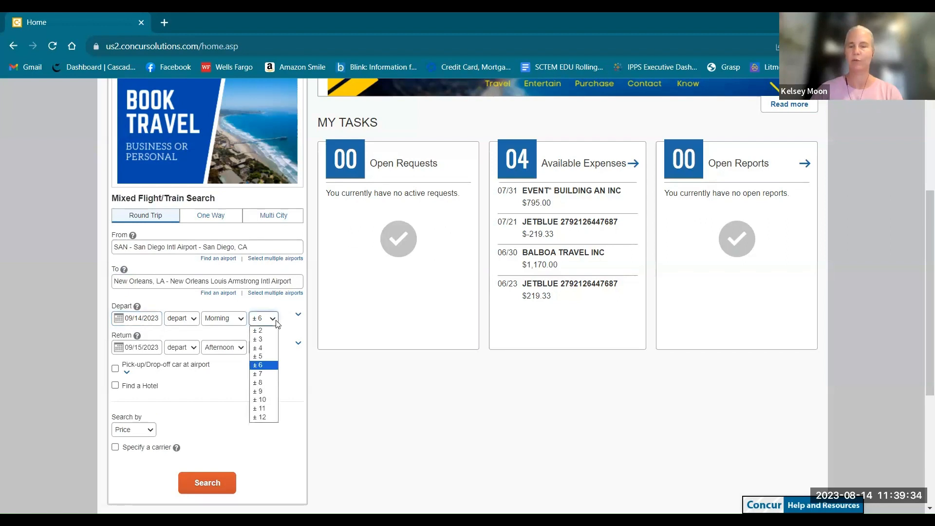
left_click(258, 364)
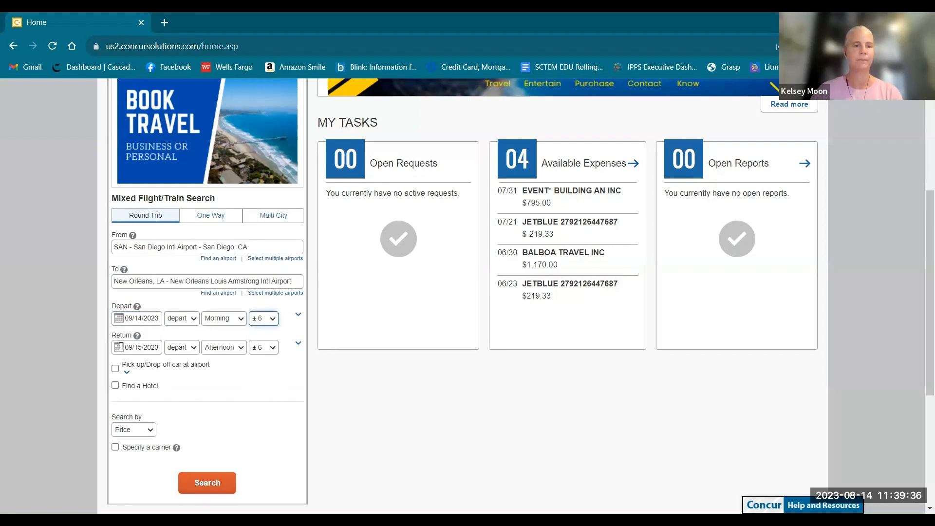
Set the return date to September 20 with an Evening return time
left_click(137, 347)
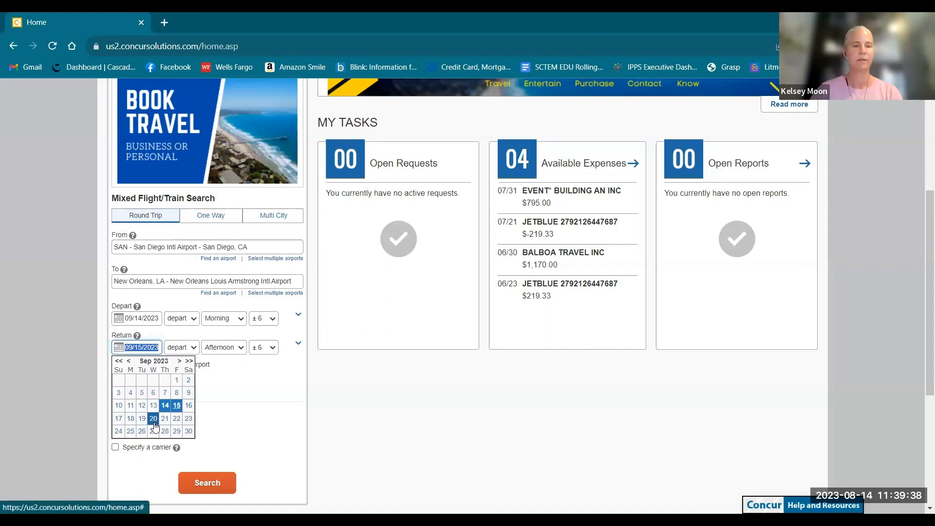
left_click(152, 418)
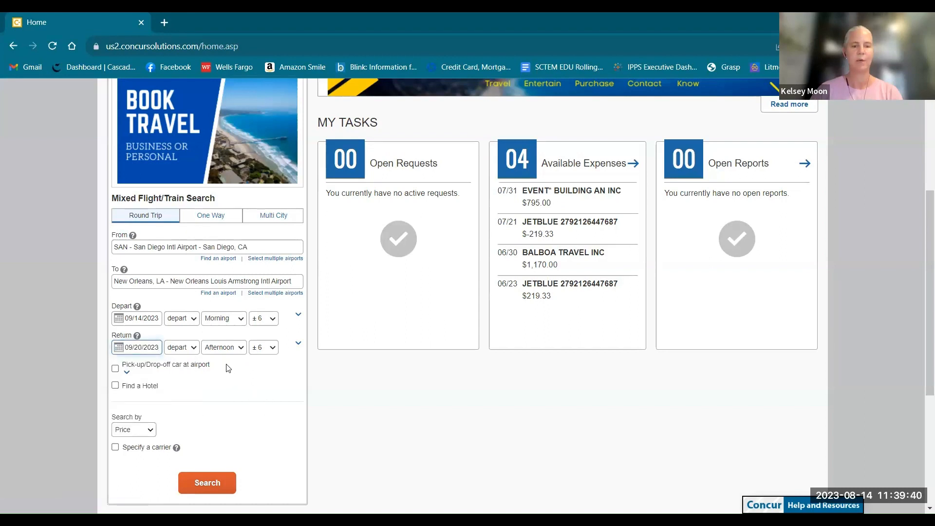
left_click(223, 348)
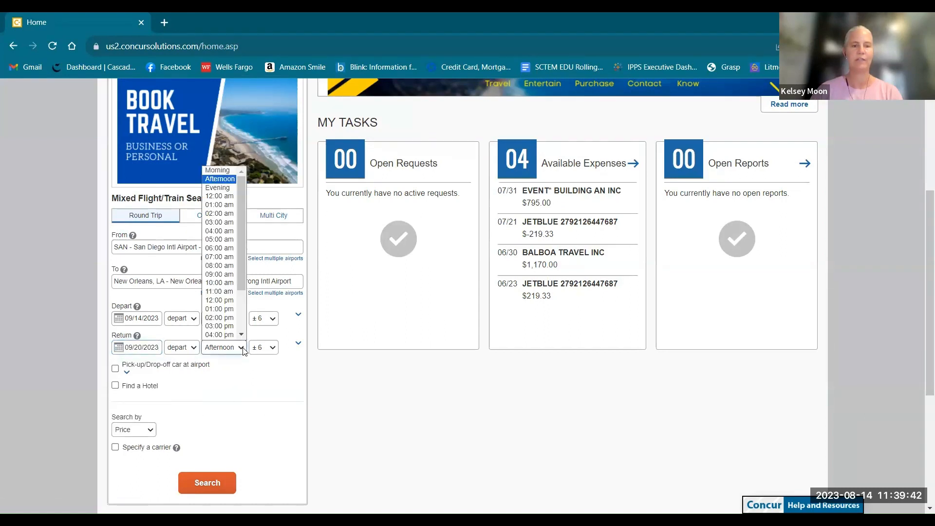
mouse_move(217, 187)
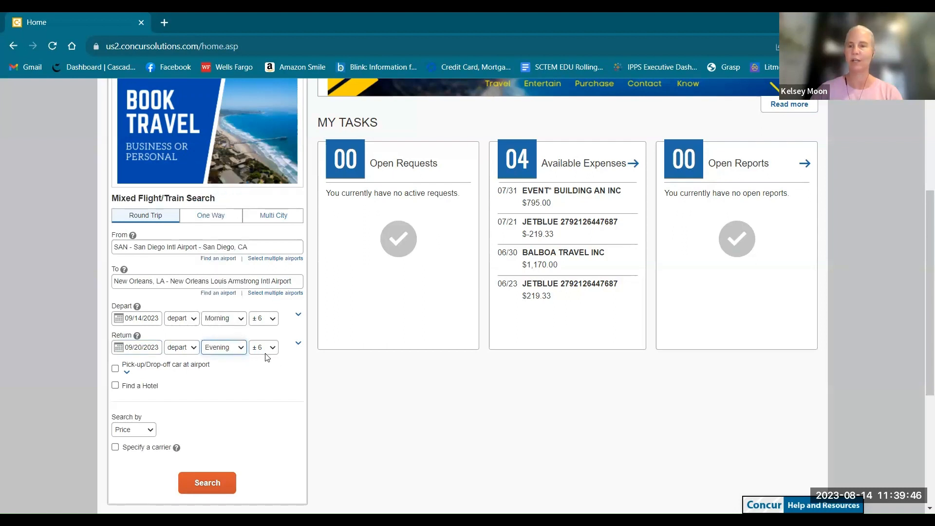
scroll("down", 3)
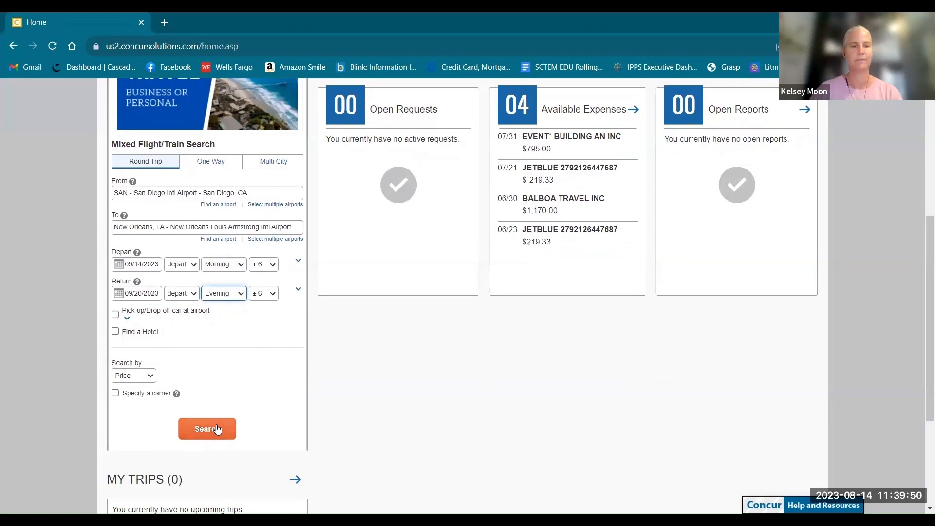
Run the search, choose 'Business trip with Request ID' with Request ID FR23, and continue
left_click(207, 429)
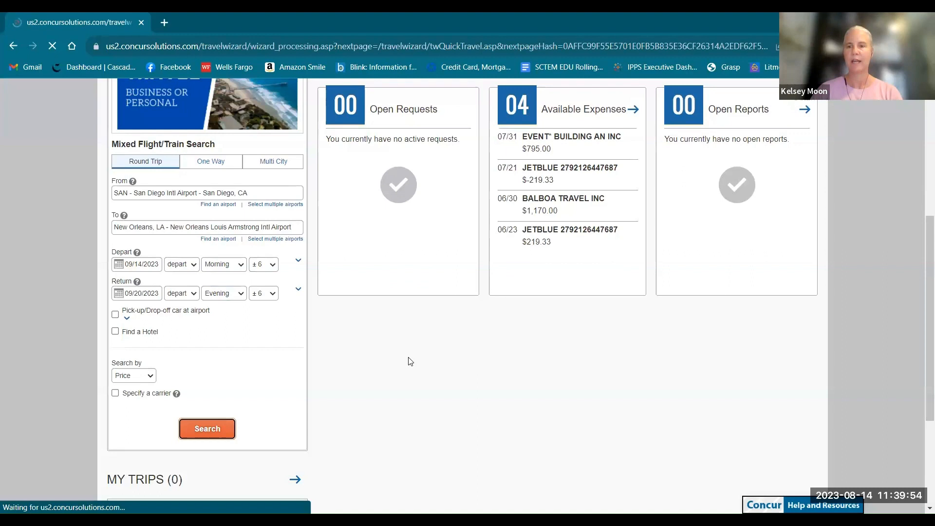
left_click(207, 428)
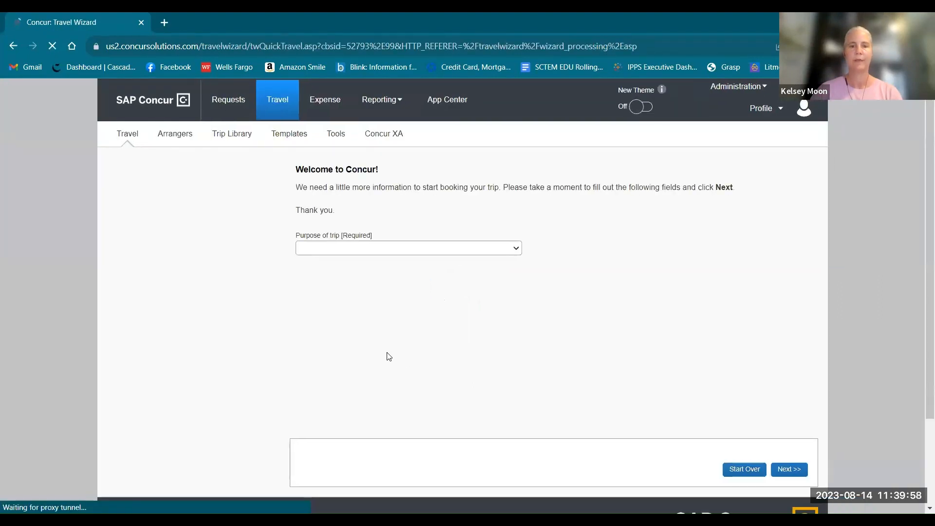
left_click(408, 247)
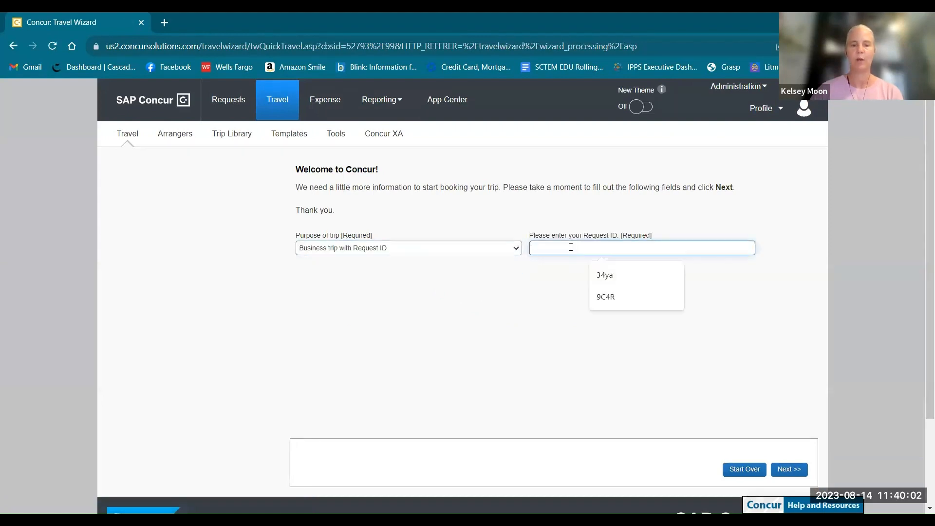
type("F")
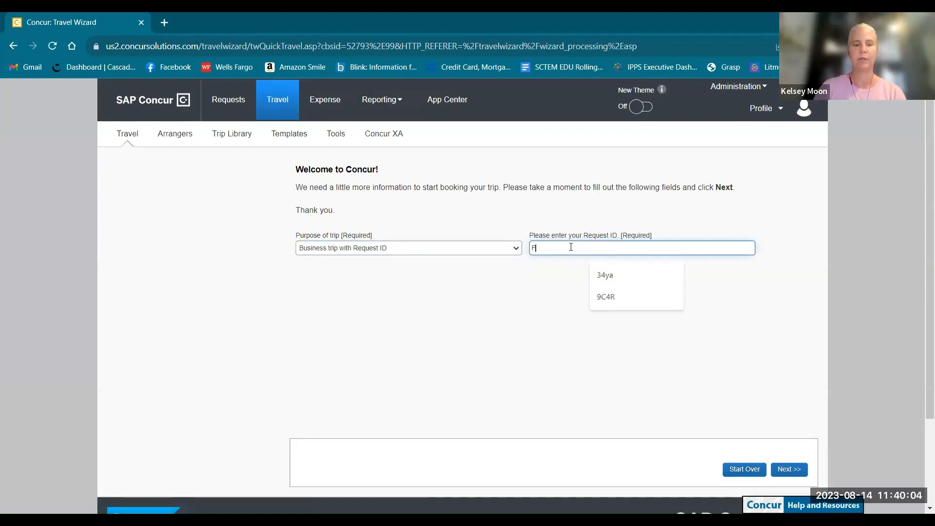
type("R23")
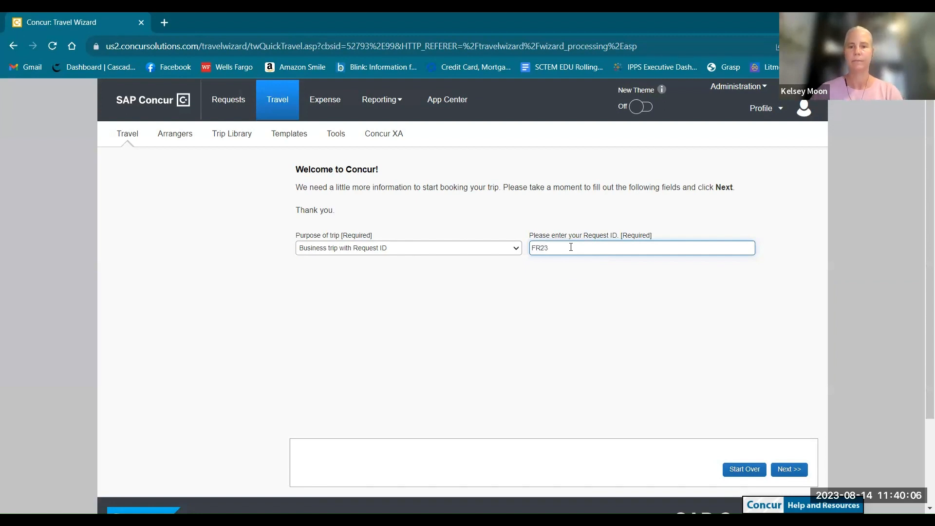
mouse_move(683, 298)
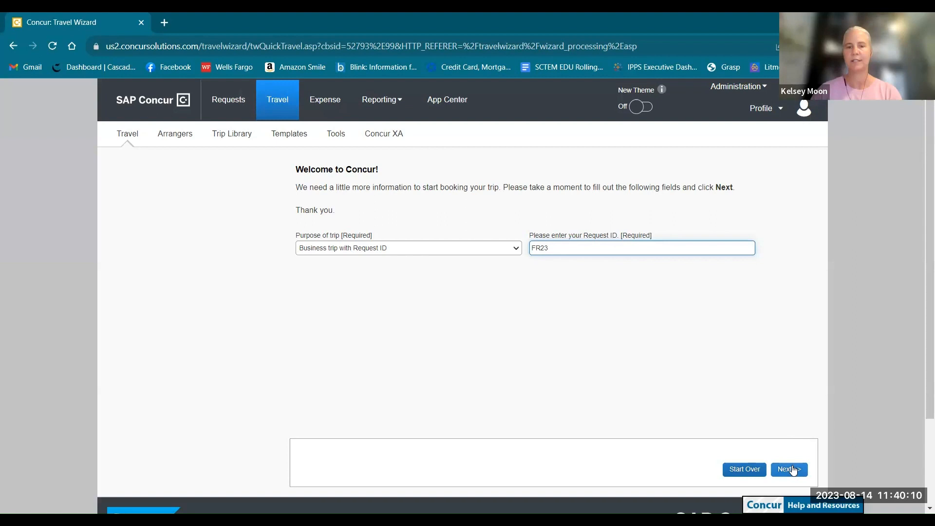
left_click(789, 470)
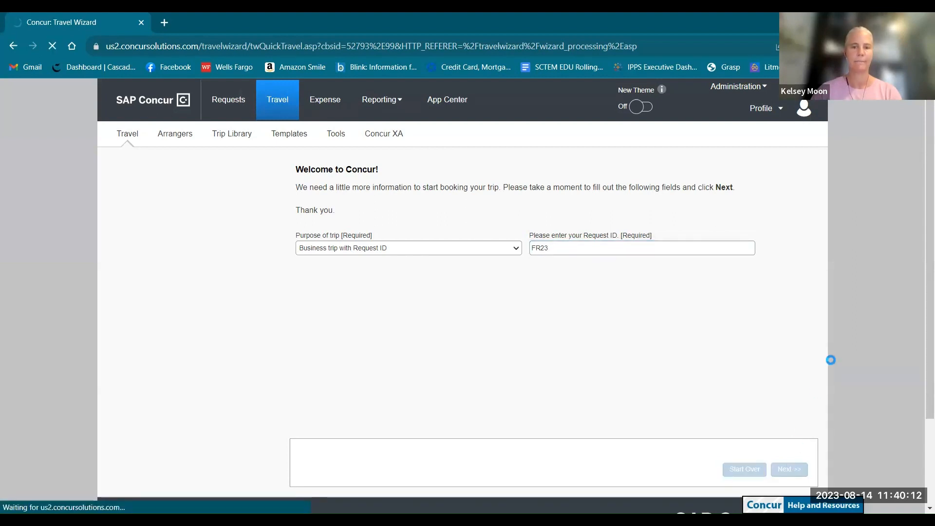
Submit the trip purpose and wait for the schedules and fares matrix to load
left_click(788, 470)
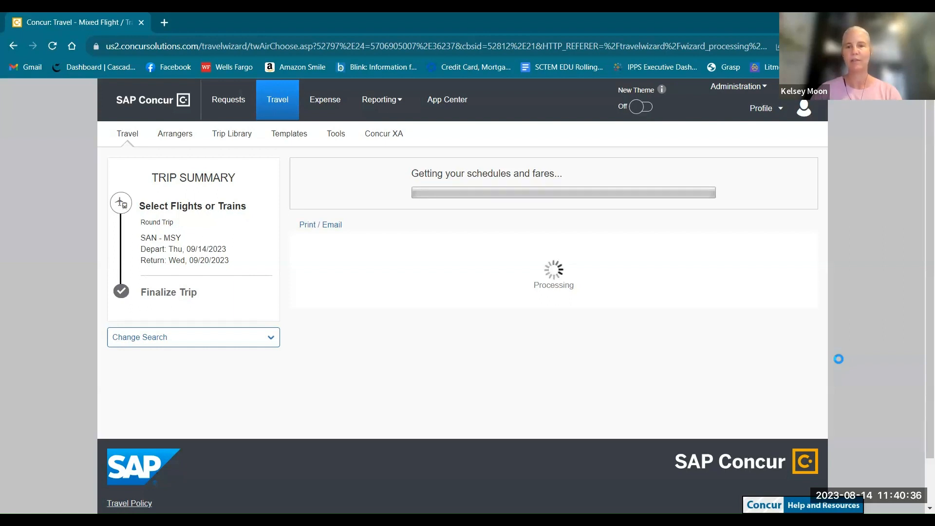
mouse_move(842, 363)
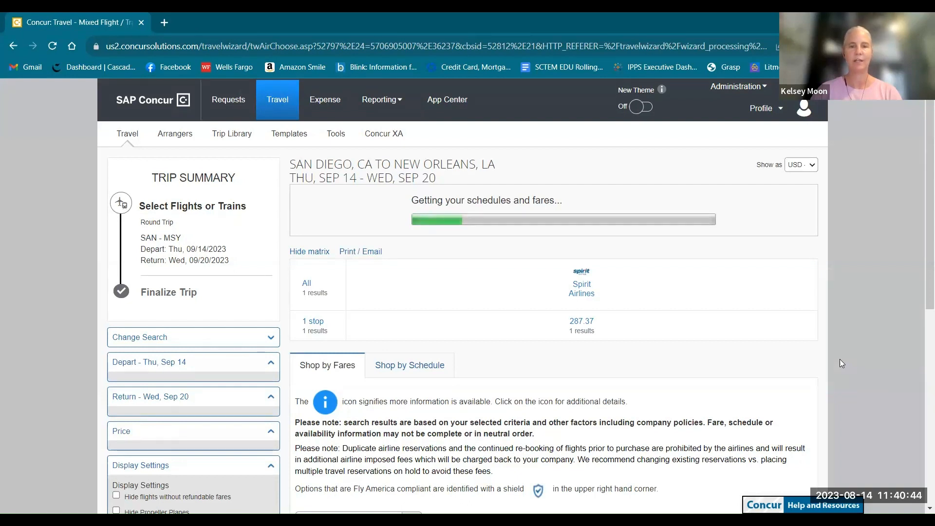
mouse_move(837, 356)
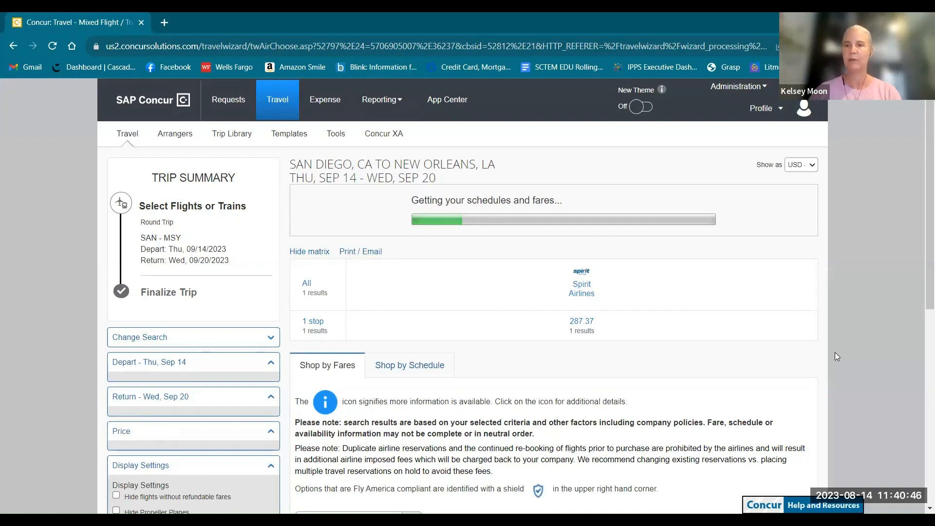
mouse_move(921, 260)
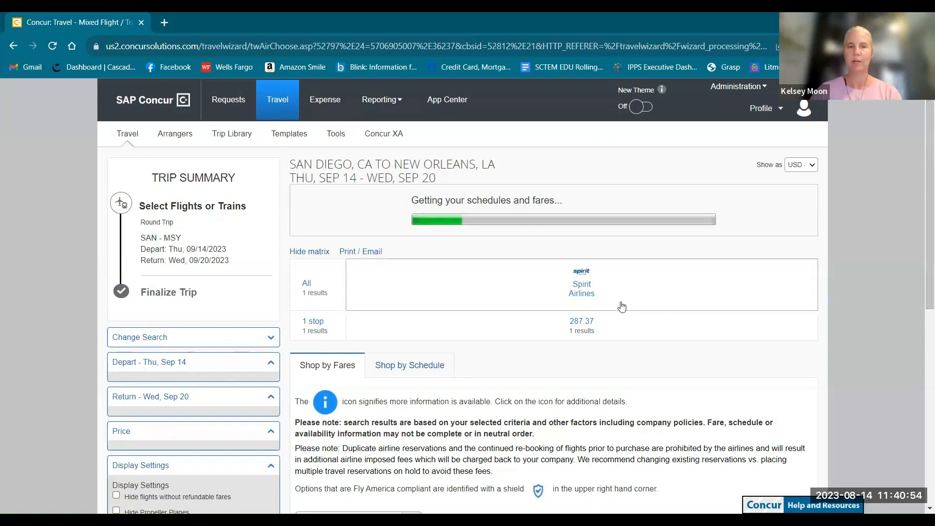
mouse_move(438, 218)
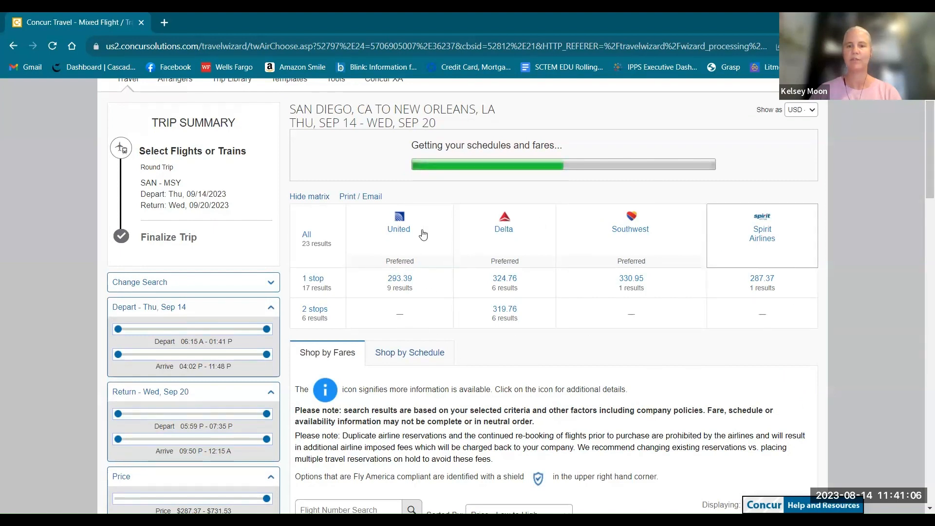
Switch the results to Shop by Schedule, then back to Shop by Fares
scroll("down", 3)
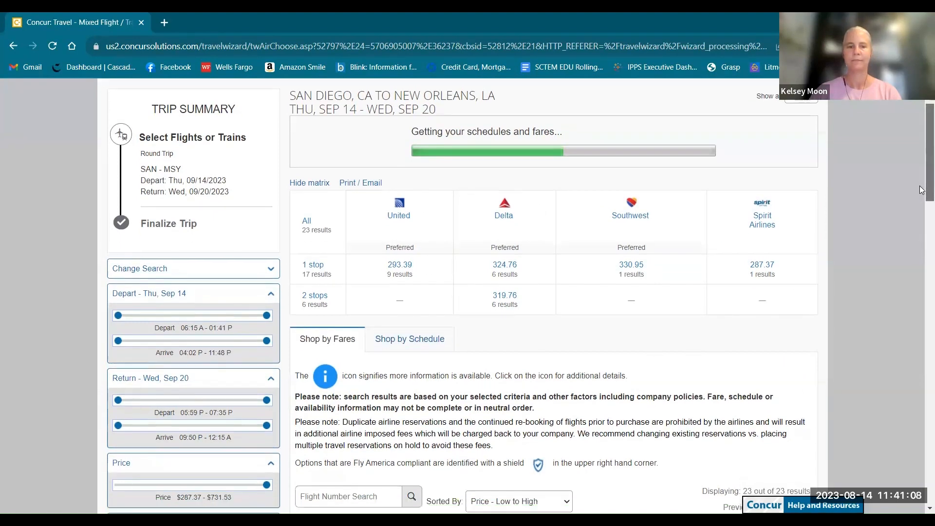
scroll("down", 3)
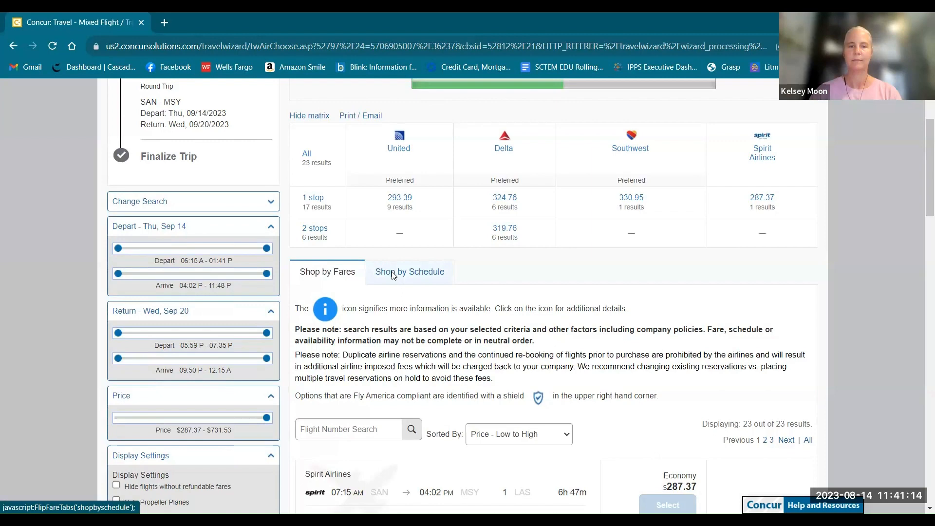
left_click(409, 271)
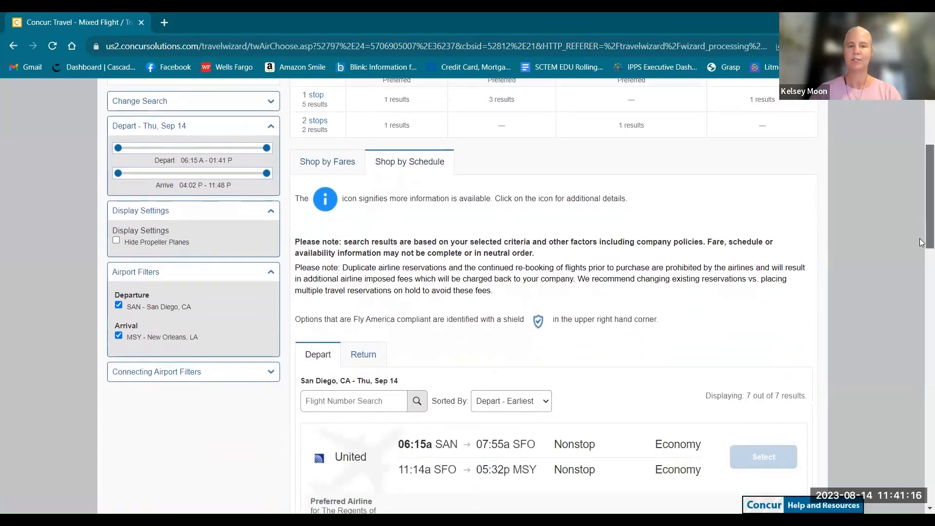
scroll("down", 3)
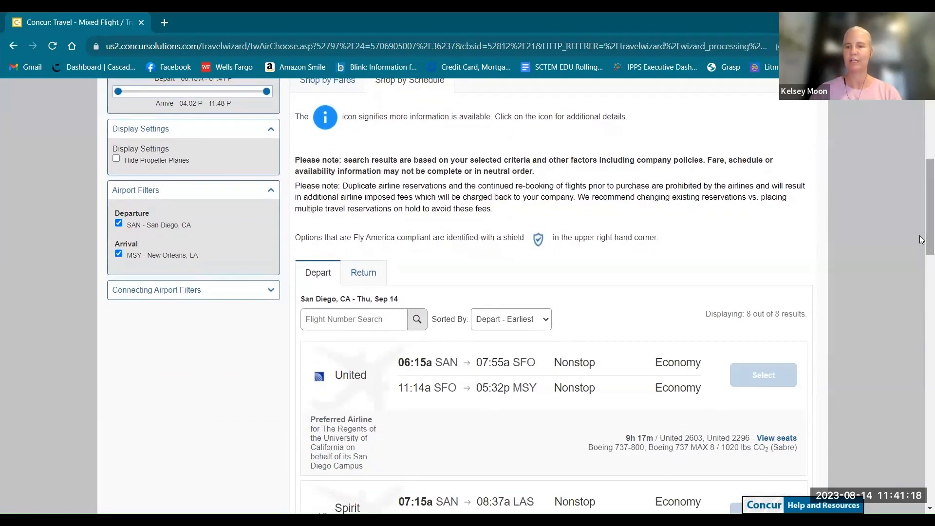
scroll("up", 3)
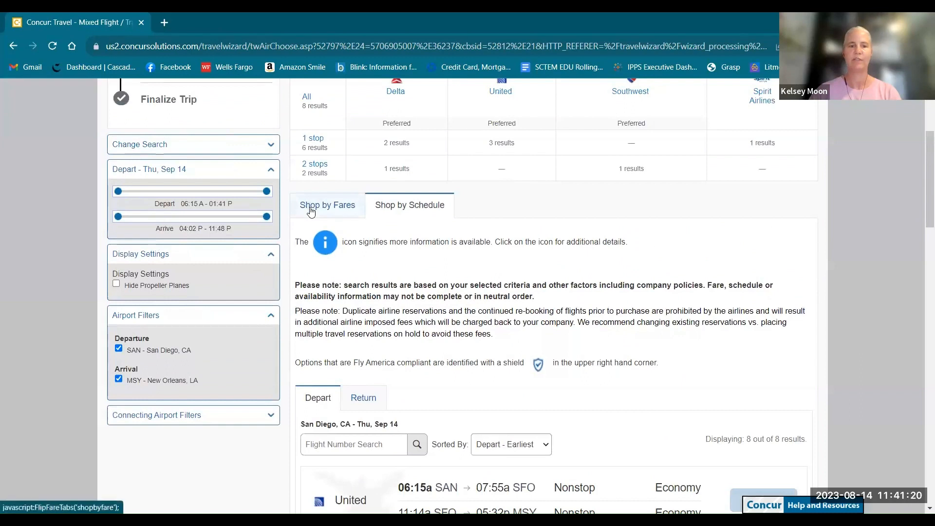
left_click(327, 204)
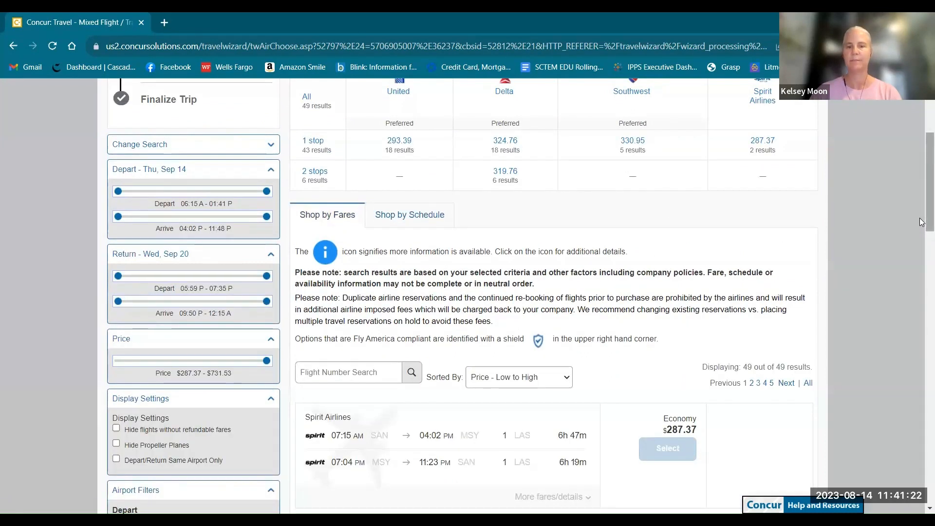
Check the Sorted By options, keeping Price - Low to High for all 455 fares
scroll("down", 3)
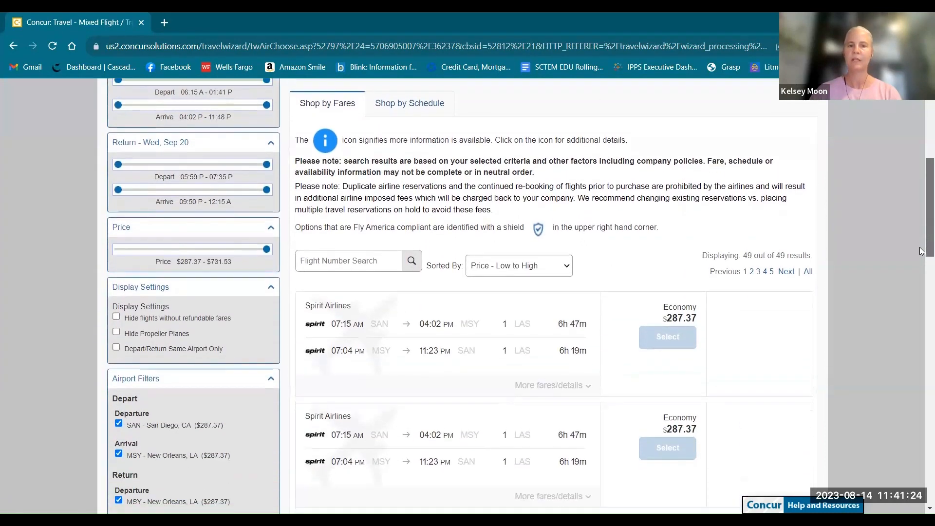
left_click(516, 249)
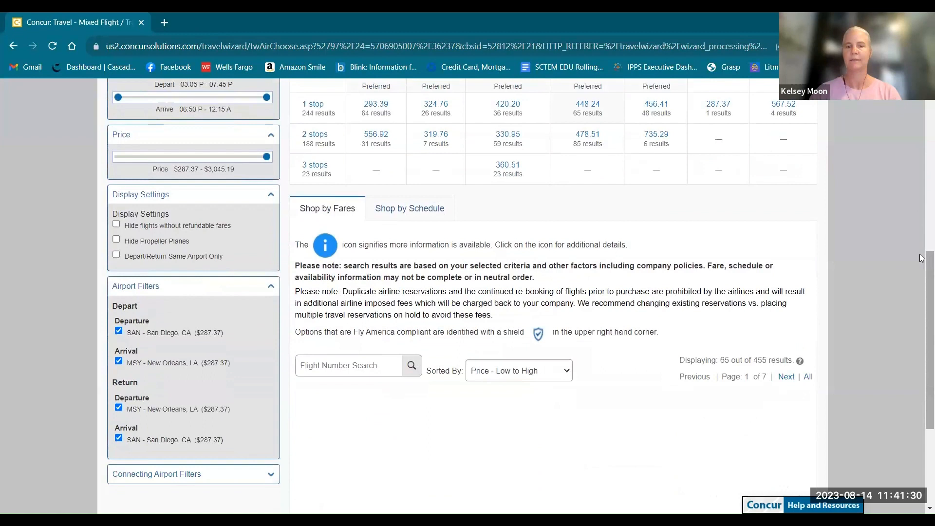
scroll("down", 3)
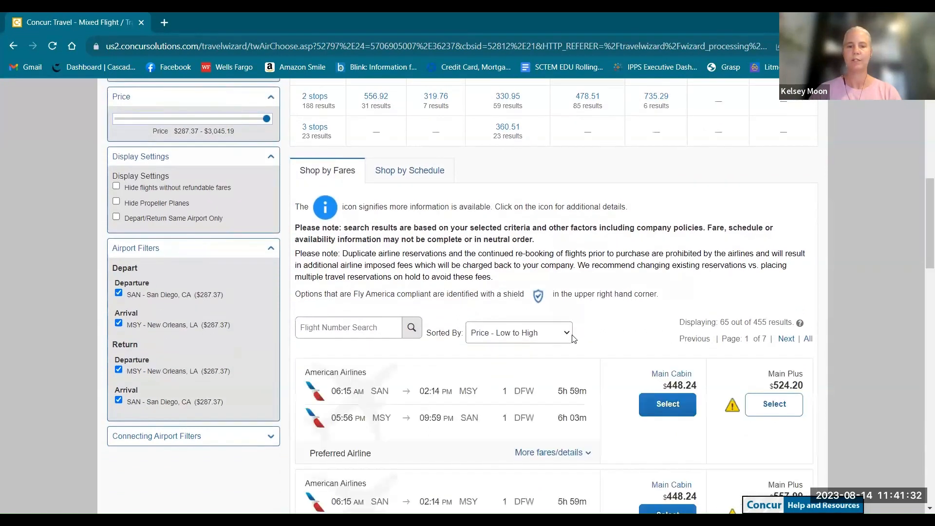
left_click(516, 332)
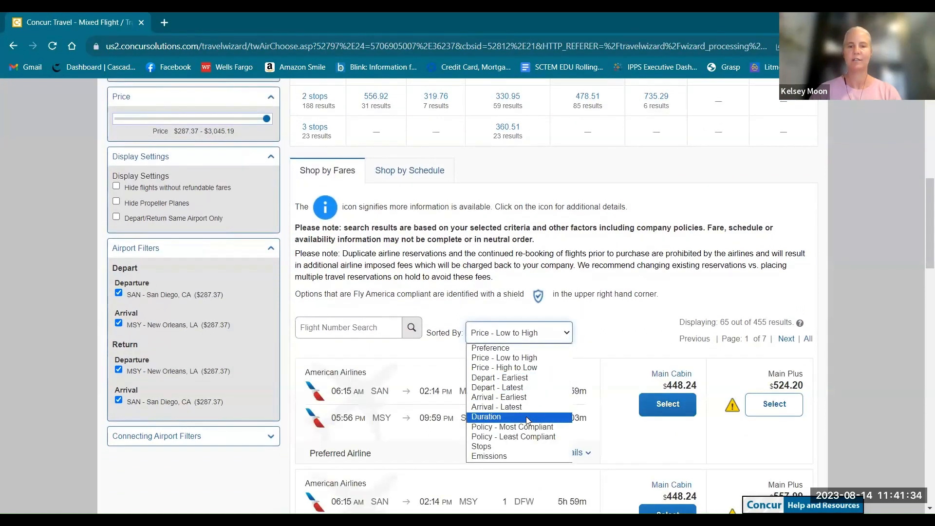
mouse_move(512, 426)
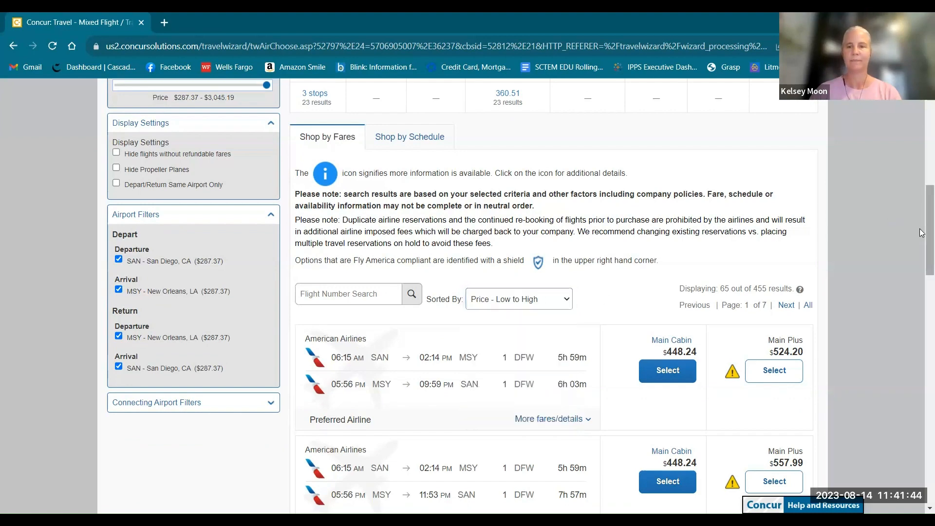
scroll("up", 3)
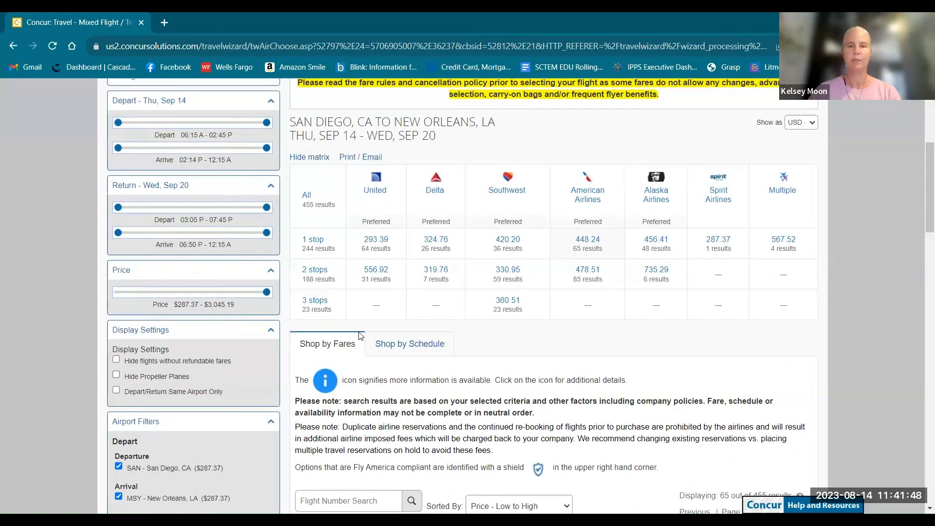
mouse_move(373, 220)
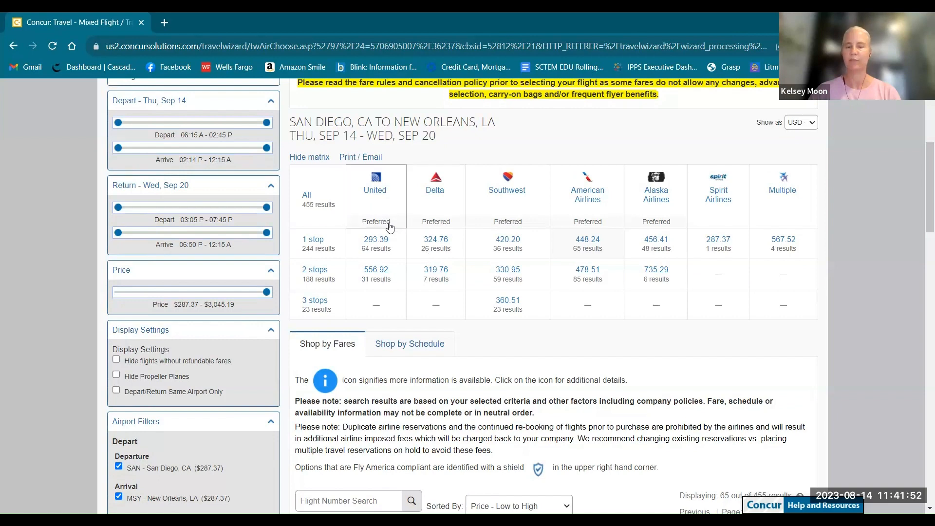
mouse_move(545, 218)
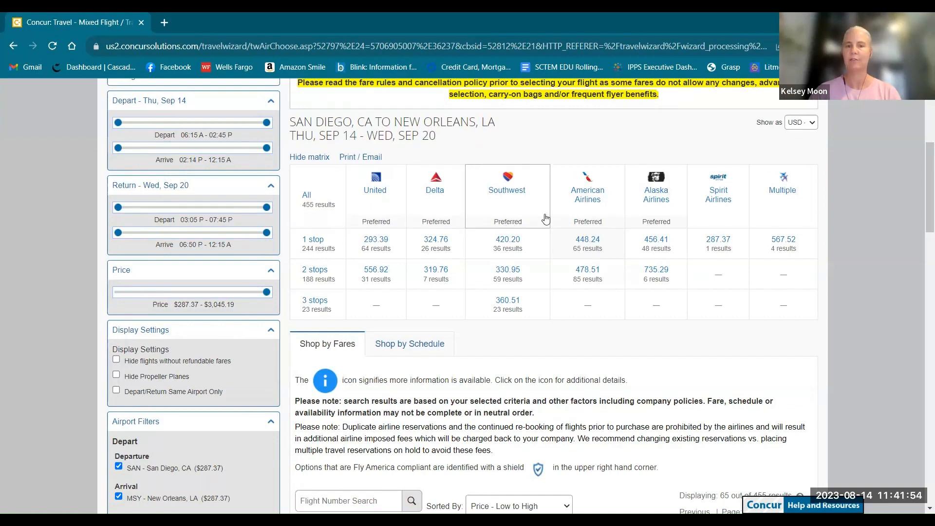
mouse_move(578, 223)
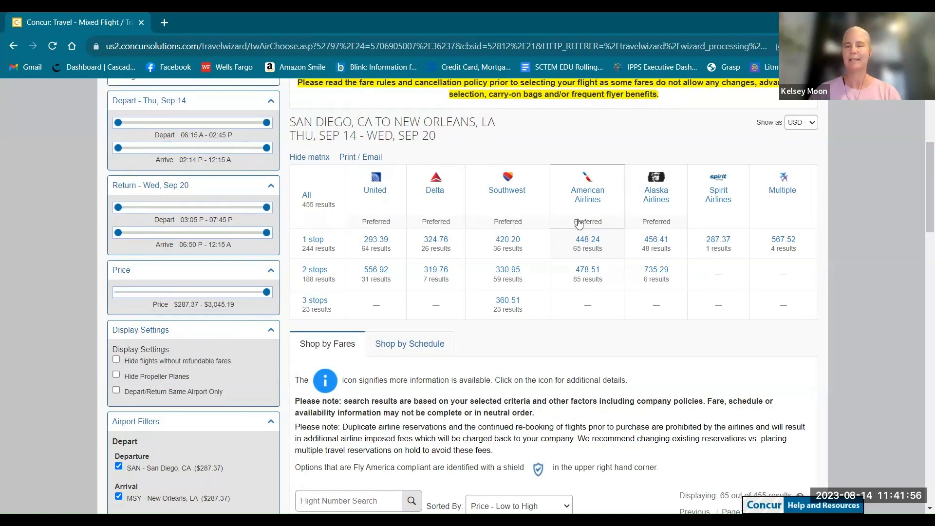
mouse_move(655, 227)
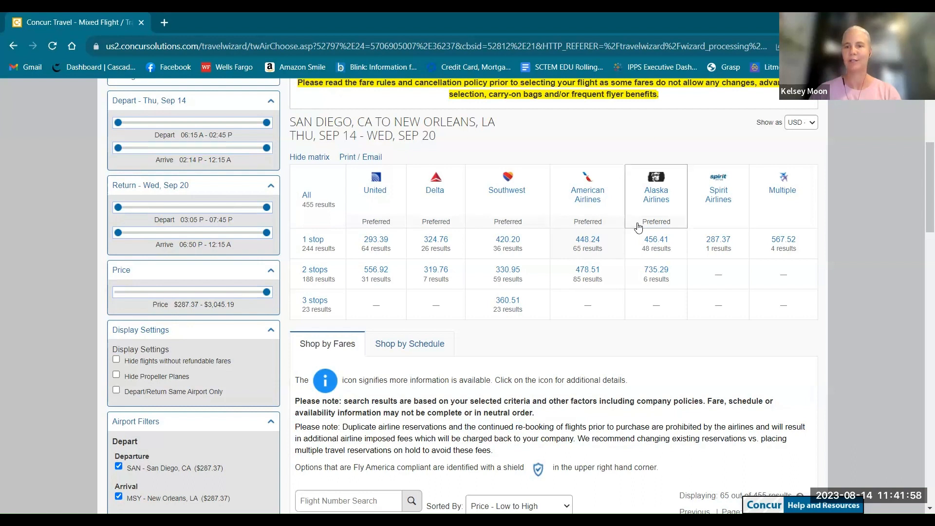
mouse_move(658, 222)
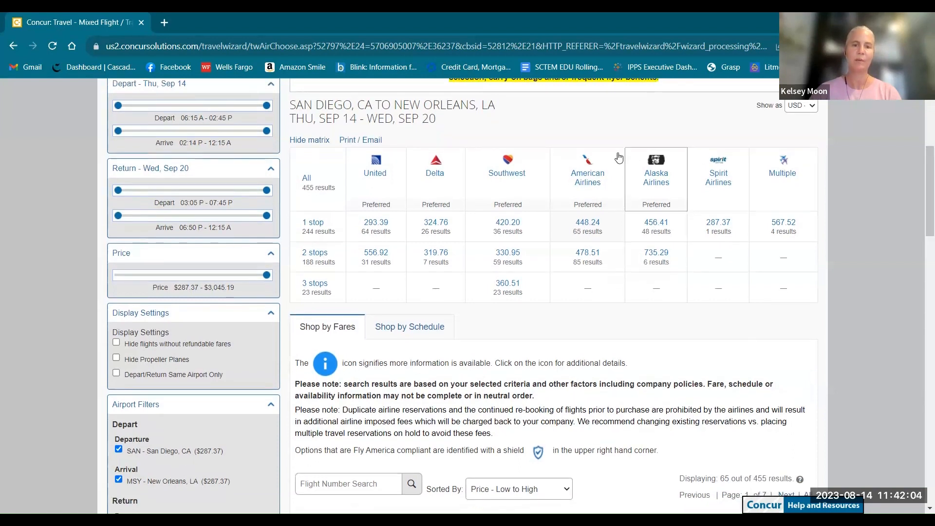
mouse_move(507, 226)
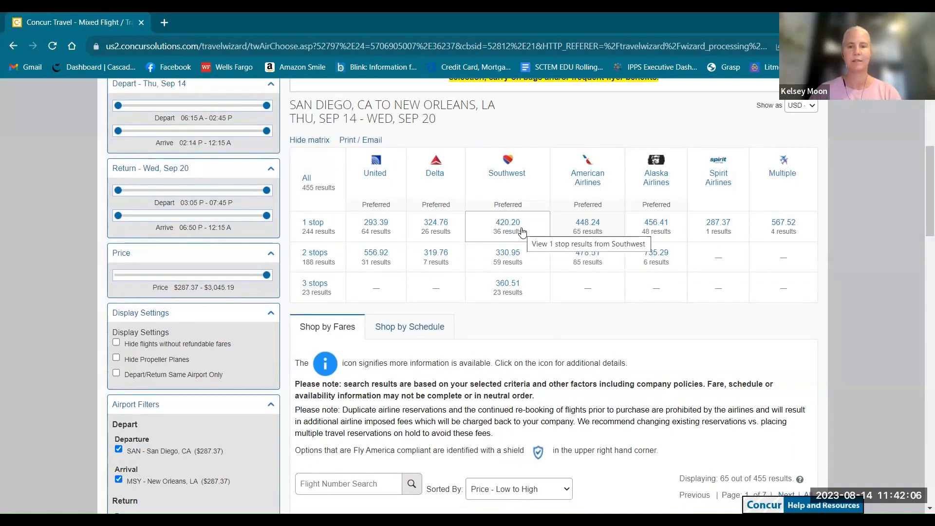
mouse_move(924, 210)
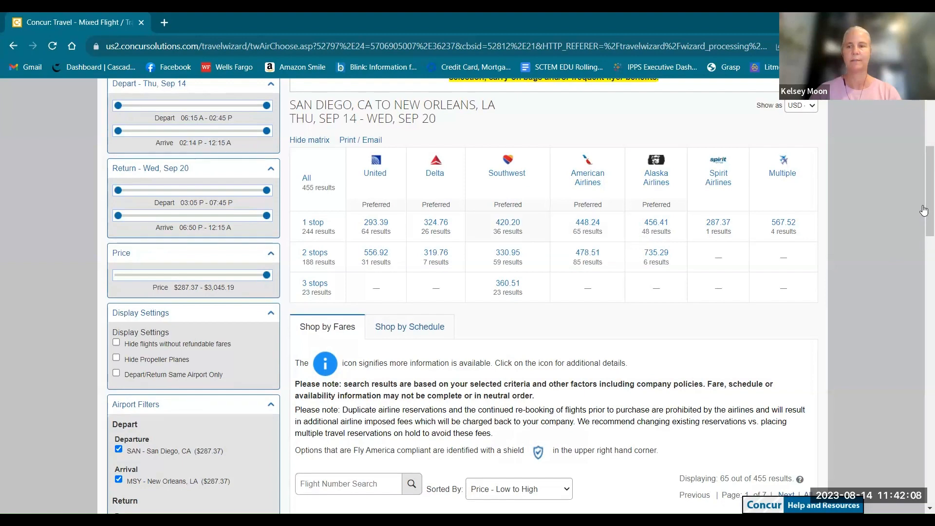
Scroll through the 36 Southwest fare listings and the travel-rule warning
scroll("down", 3)
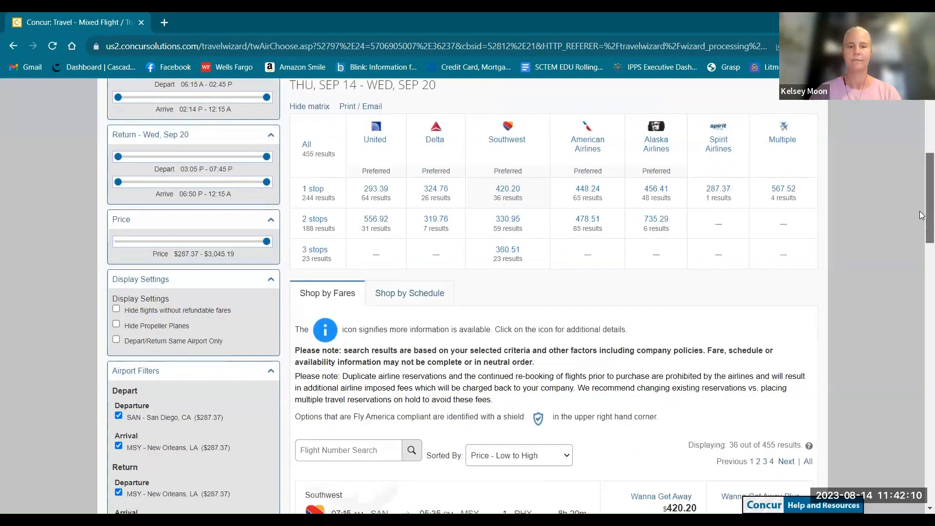
scroll("down", 3)
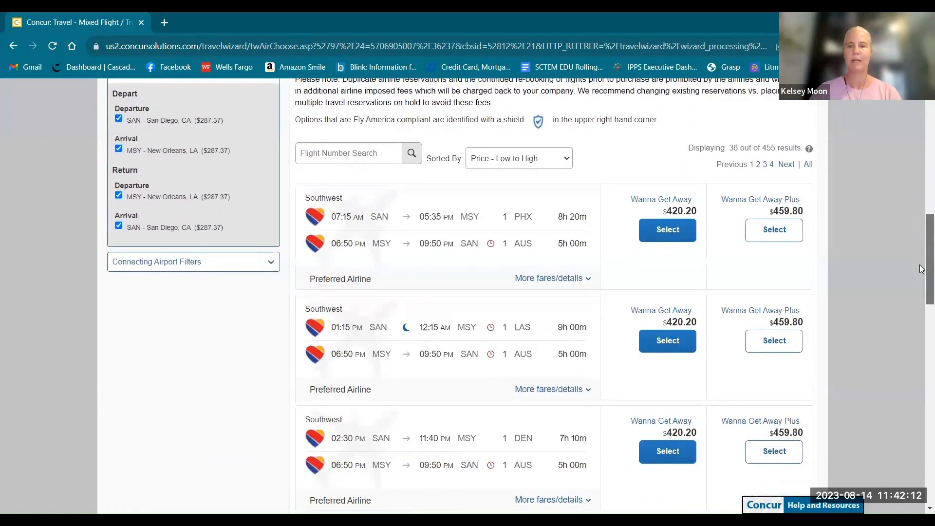
scroll("down", 3)
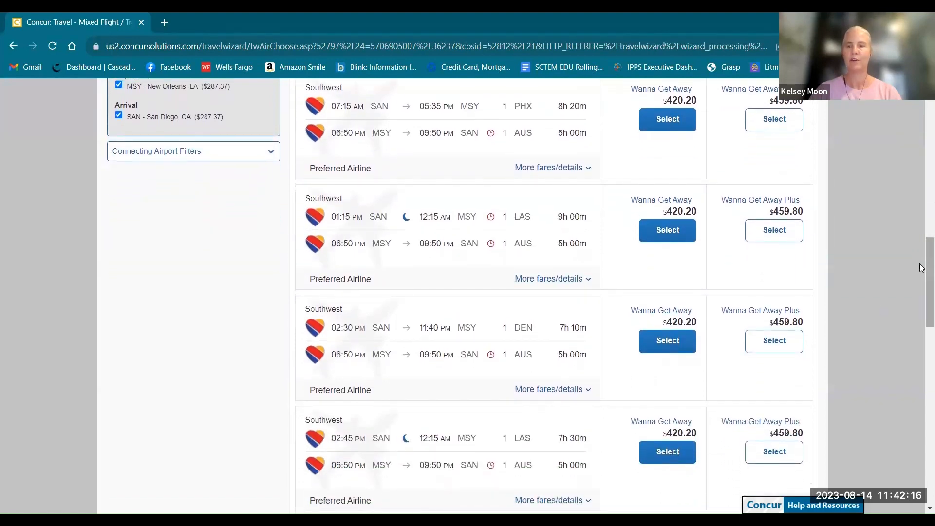
scroll("down", 3)
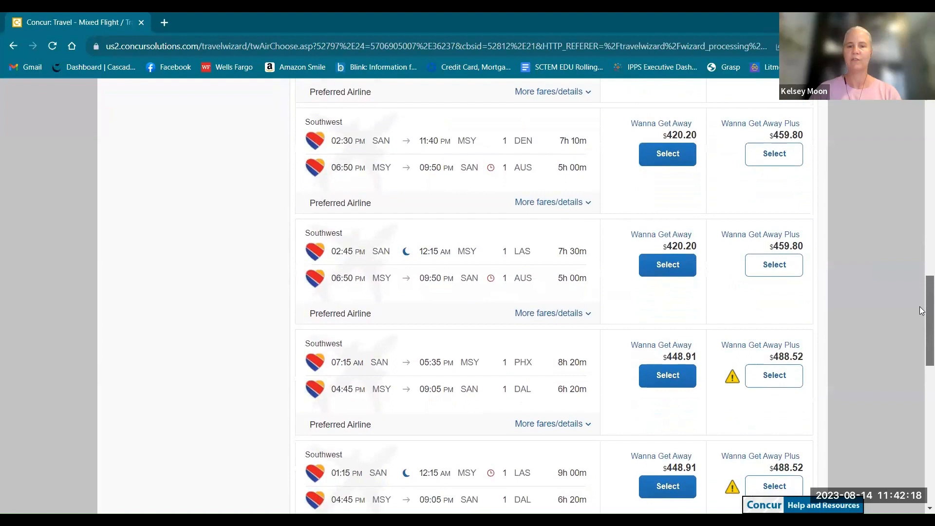
scroll("down", 3)
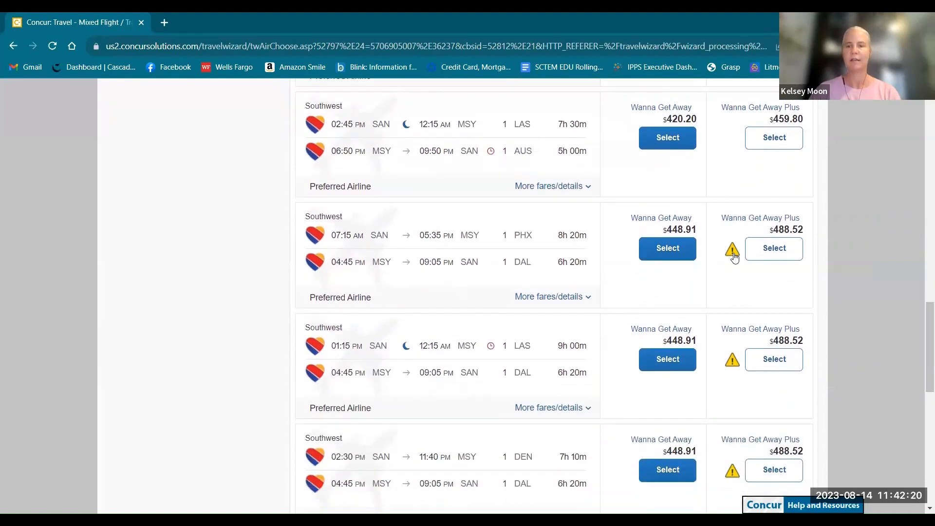
mouse_move(731, 249)
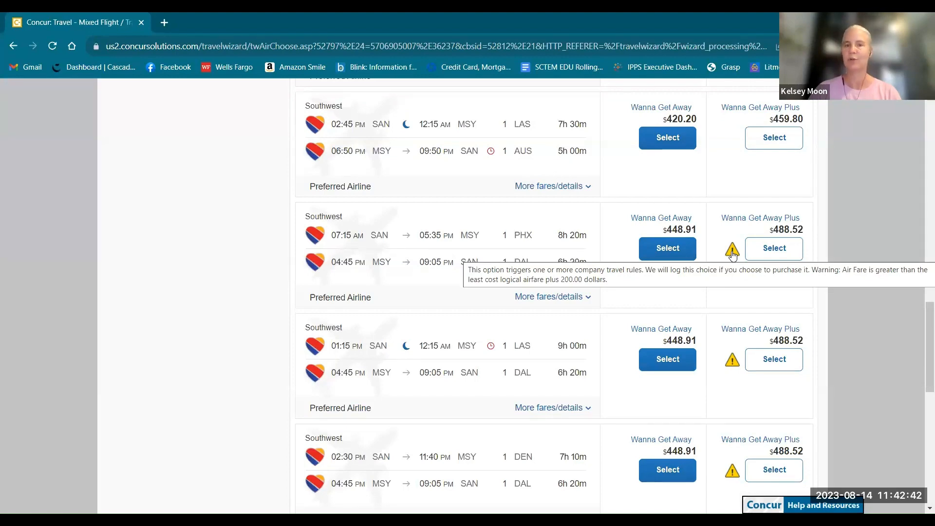
mouse_move(921, 334)
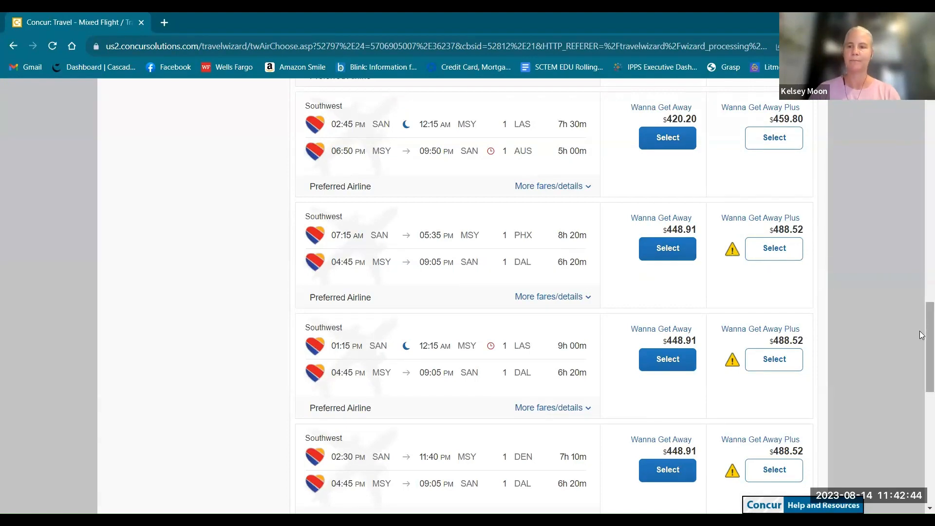
Read the 40-minute Austin short-connection layover popup
scroll("up", 3)
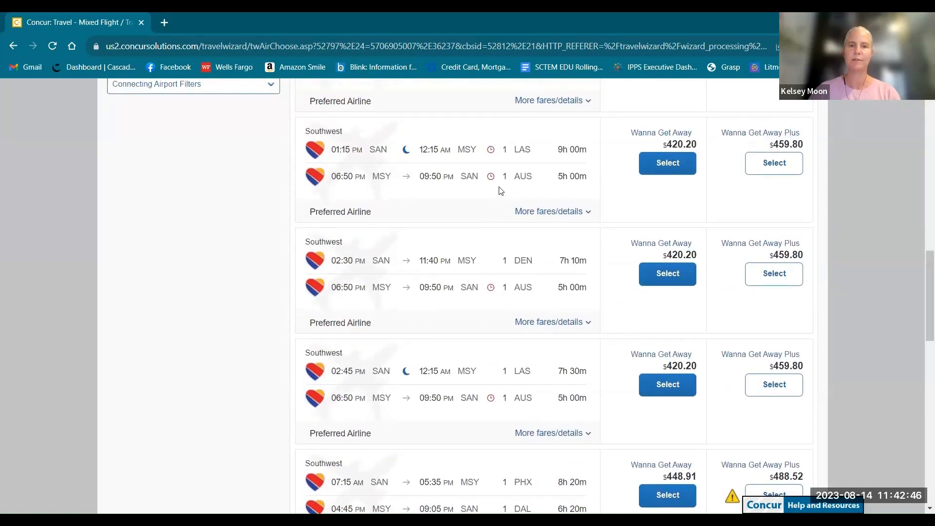
left_click(491, 176)
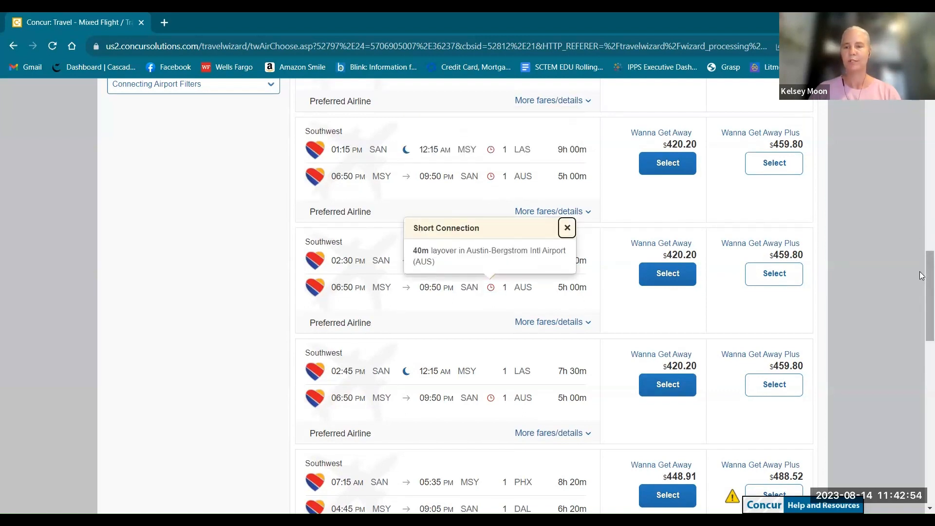
scroll("up", 3)
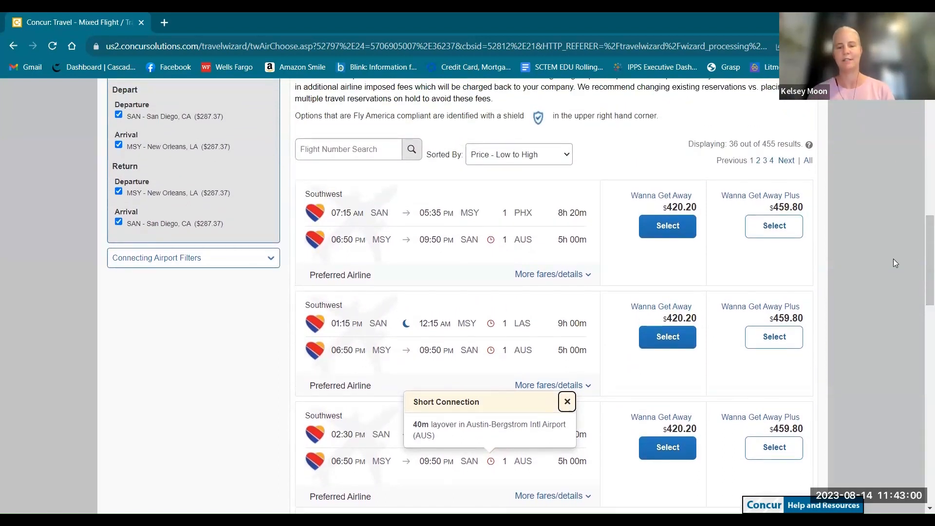
mouse_move(921, 267)
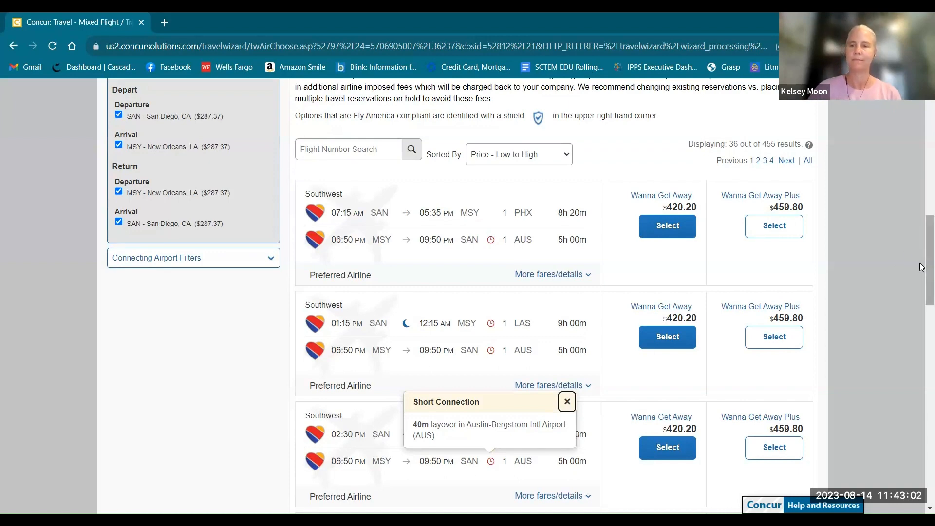
Clear the Southwest filter and scroll the 455 results, led by United's $293.39 fares
scroll("up", 3)
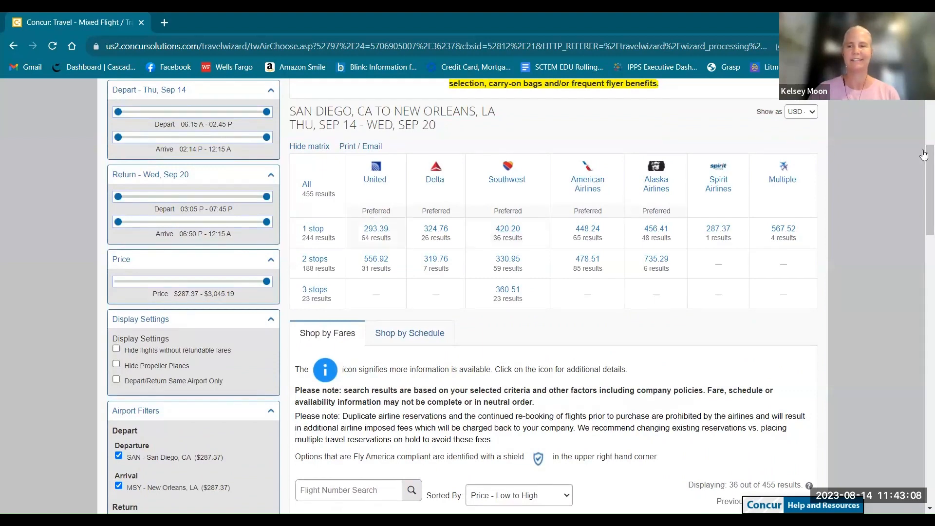
scroll("down", 3)
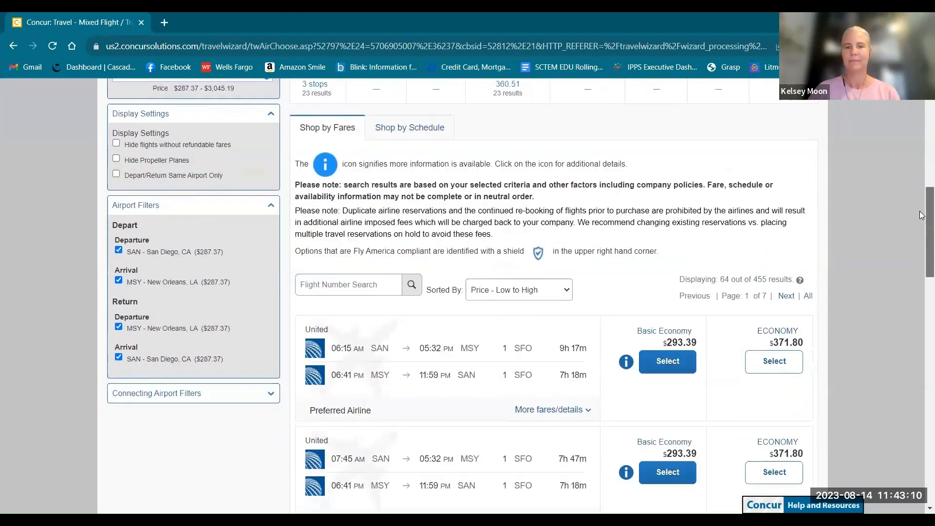
scroll("down", 3)
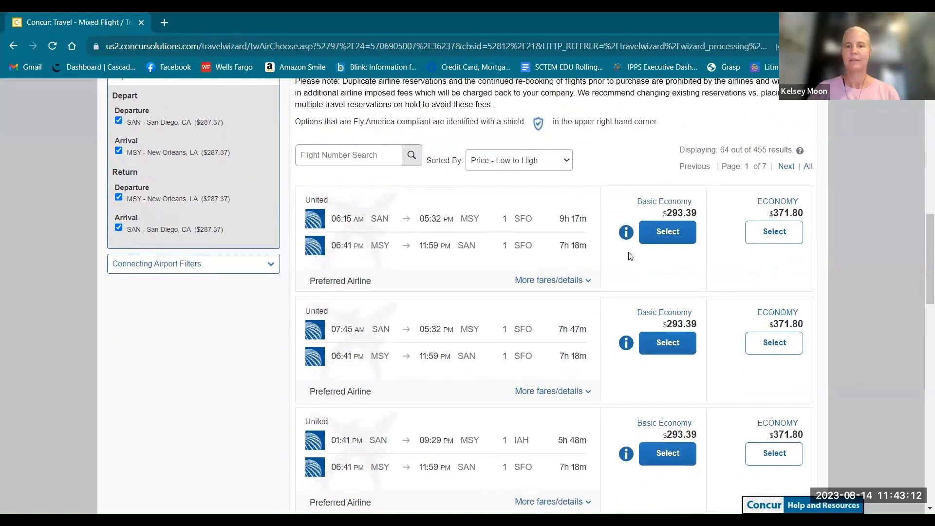
mouse_move(625, 232)
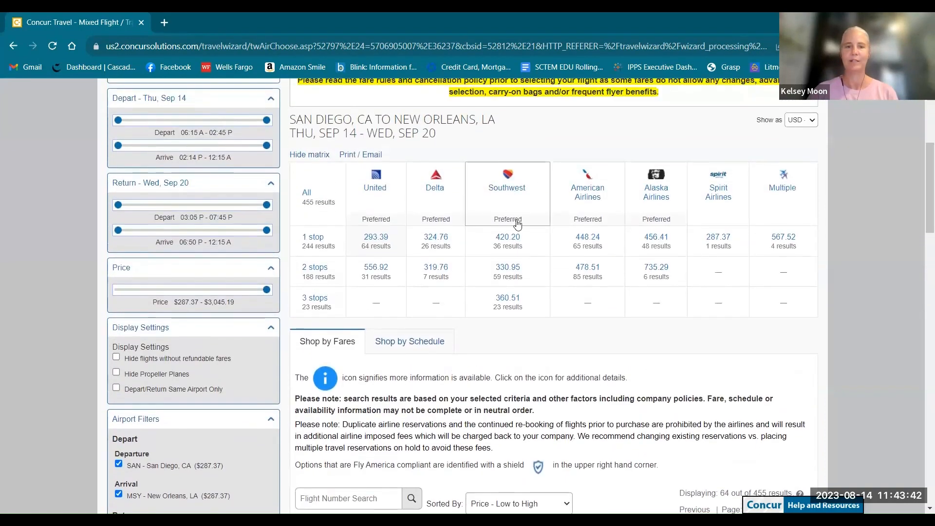
Filter to Southwest and scroll past the $420.20 fares to the $448.91 Wanna Get Away options
scroll("up", 3)
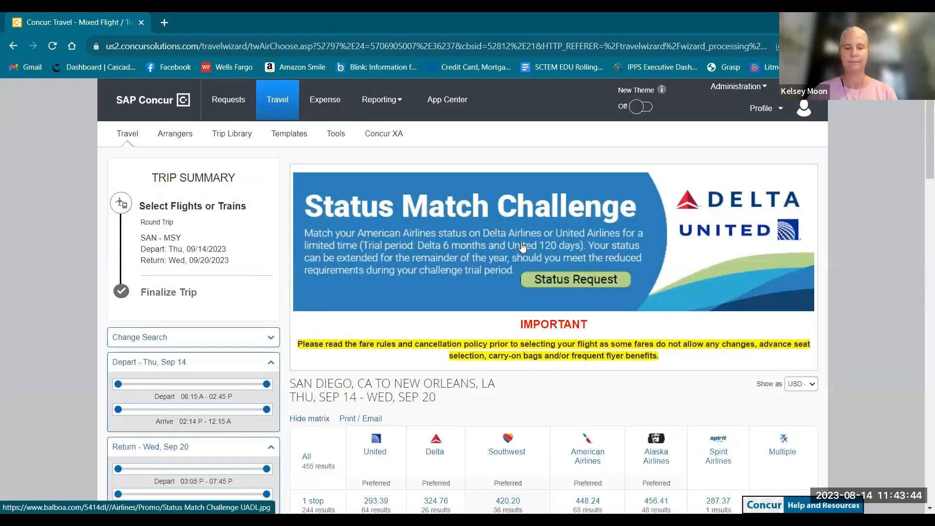
mouse_move(919, 169)
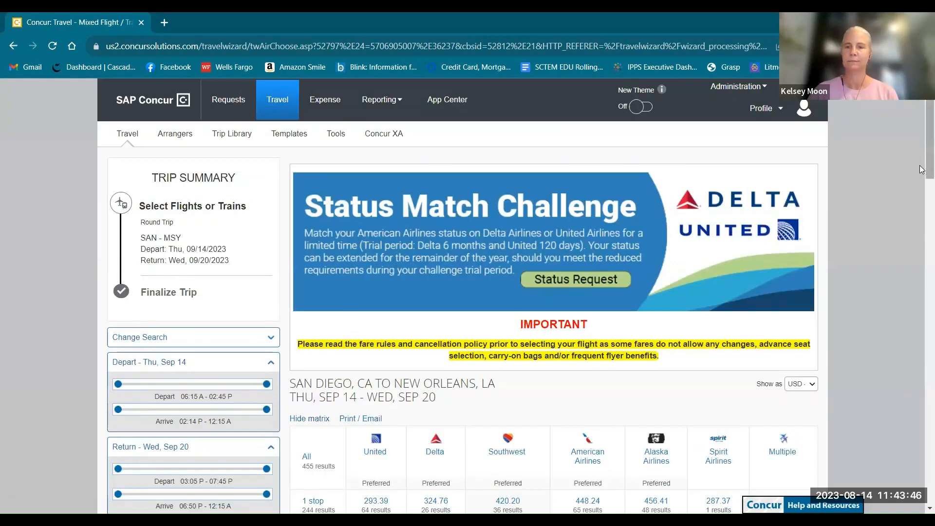
scroll("down", 3)
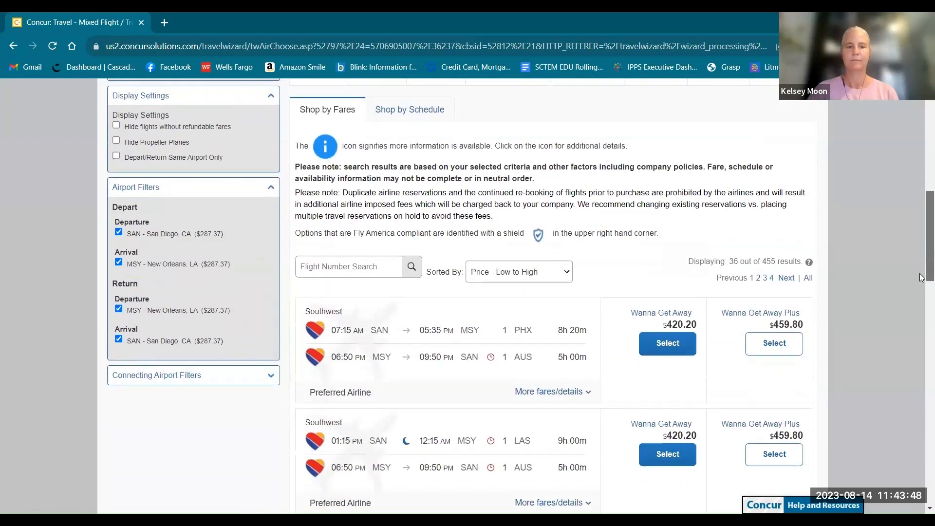
scroll("down", 3)
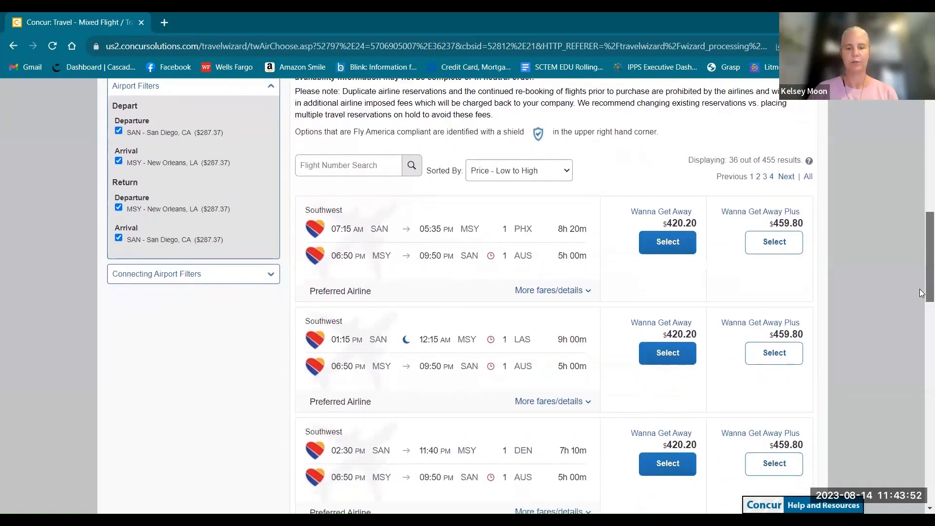
scroll("down", 3)
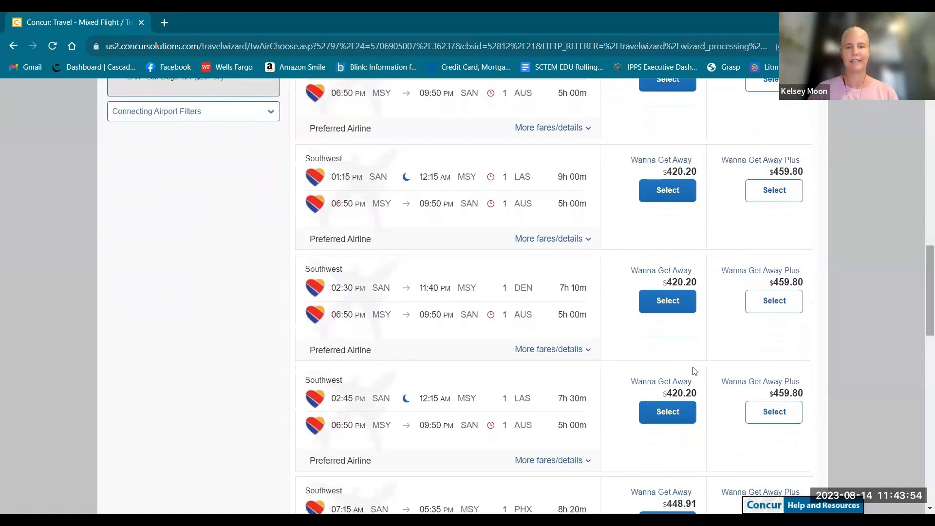
mouse_move(490, 314)
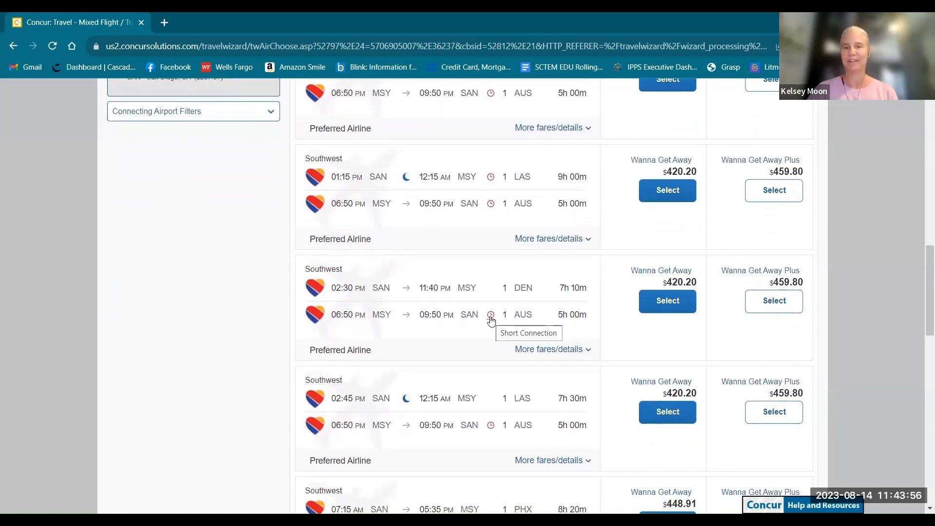
scroll("down", 3)
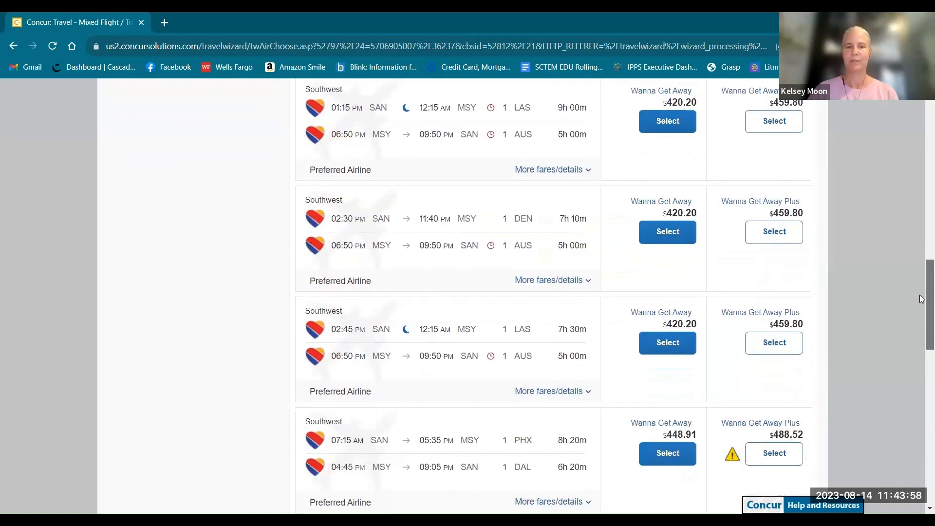
scroll("down", 3)
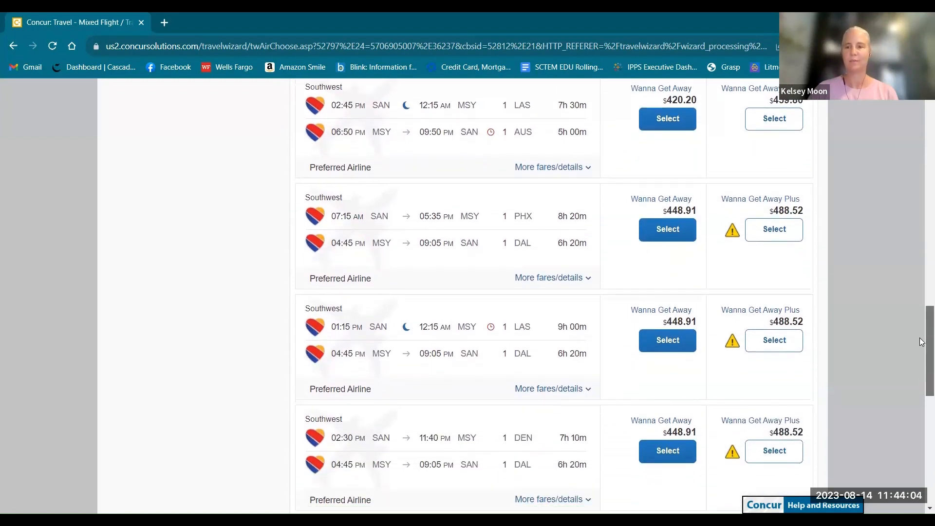
scroll("down", 3)
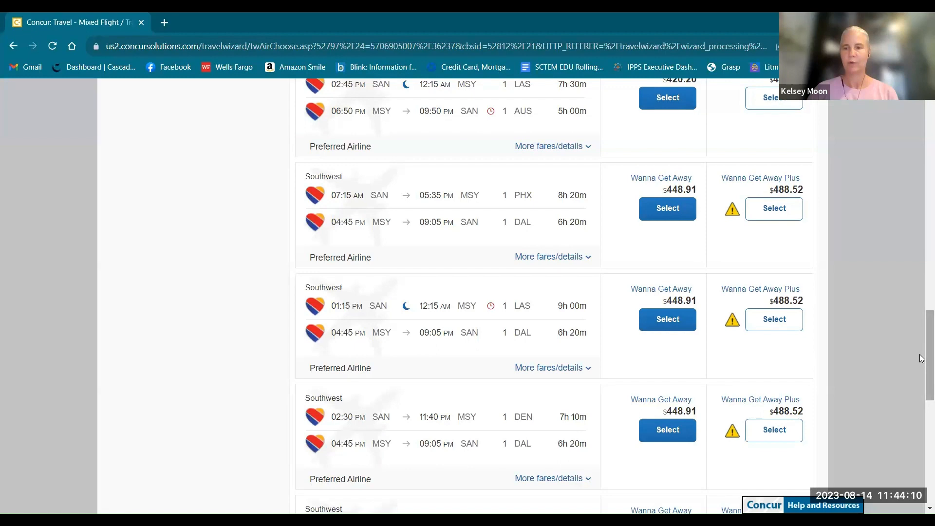
scroll("down", 3)
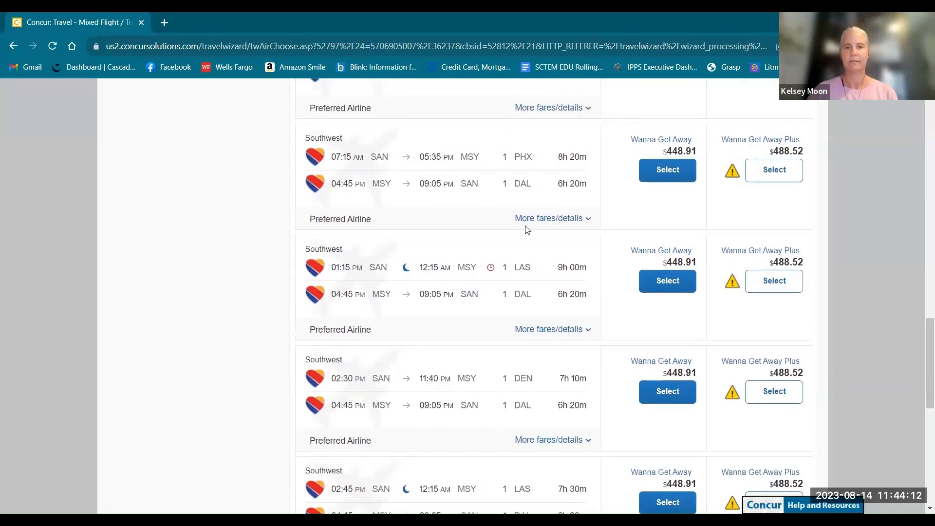
mouse_move(548, 218)
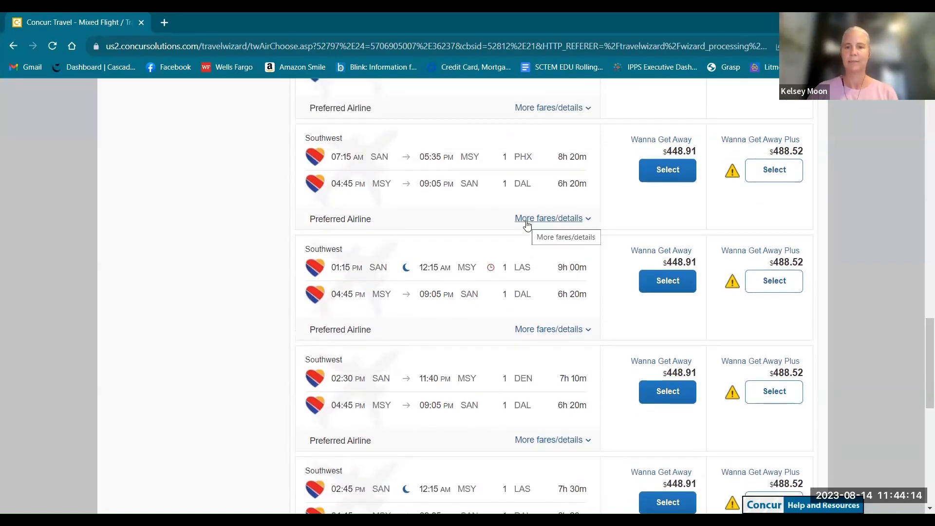
Expand More fares/details on the 7:15 AM Southwest trip and view its three fare options
left_click(549, 217)
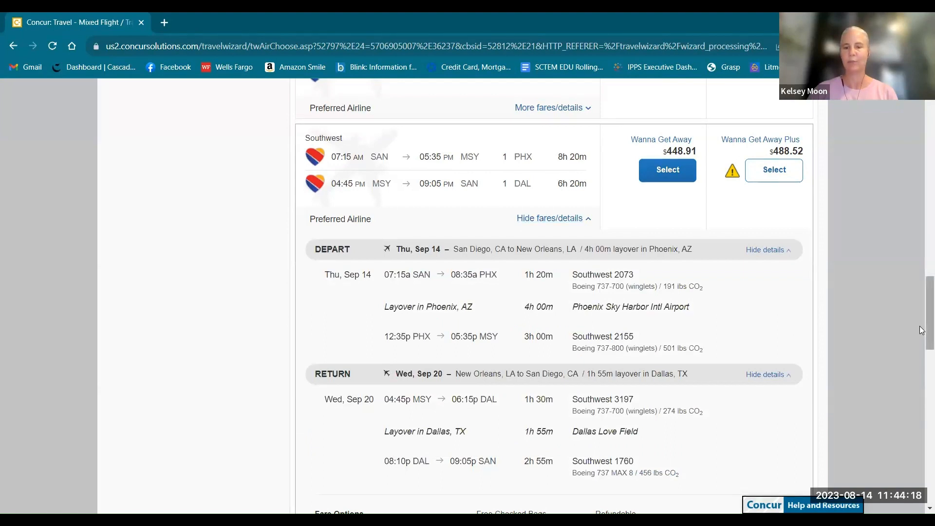
scroll("down", 3)
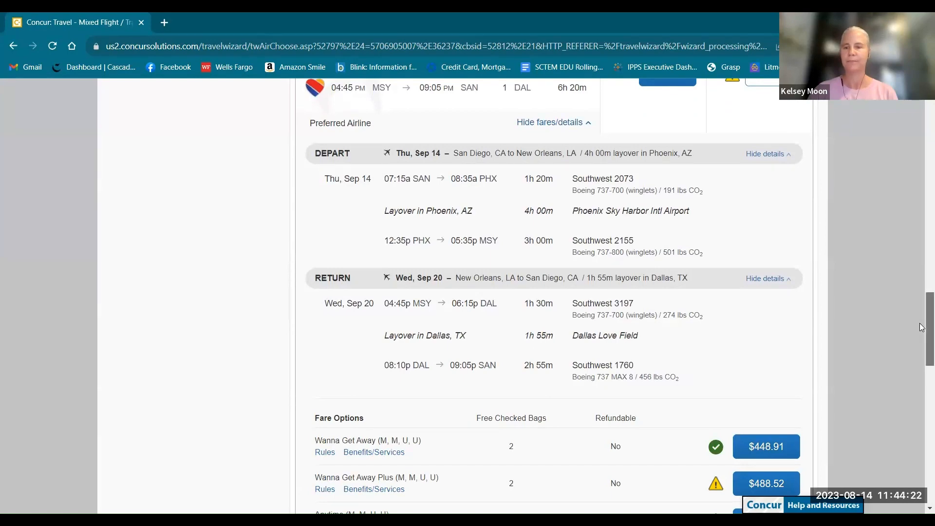
scroll("down", 3)
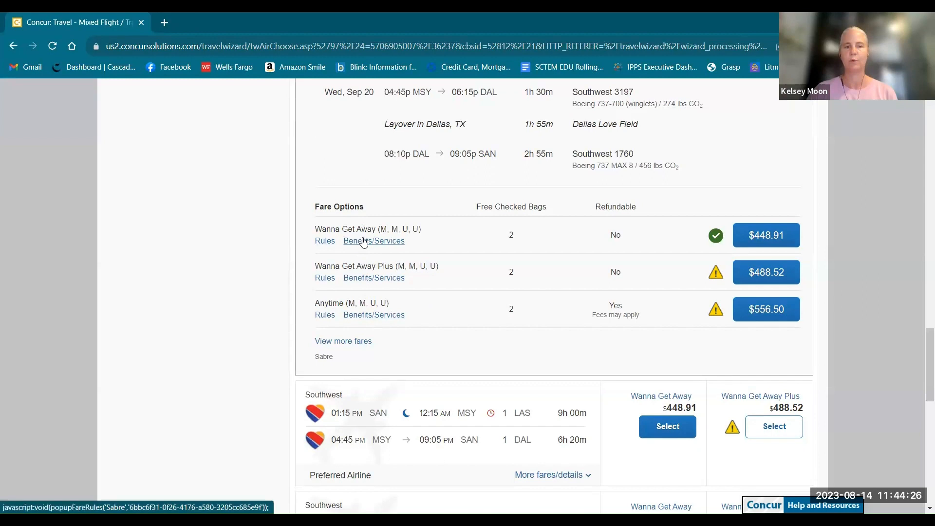
mouse_move(614, 231)
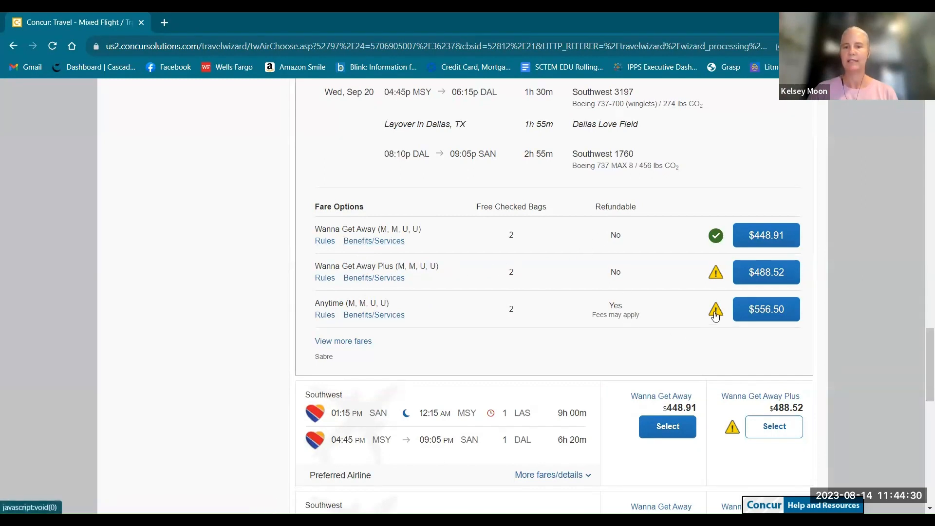
mouse_move(714, 309)
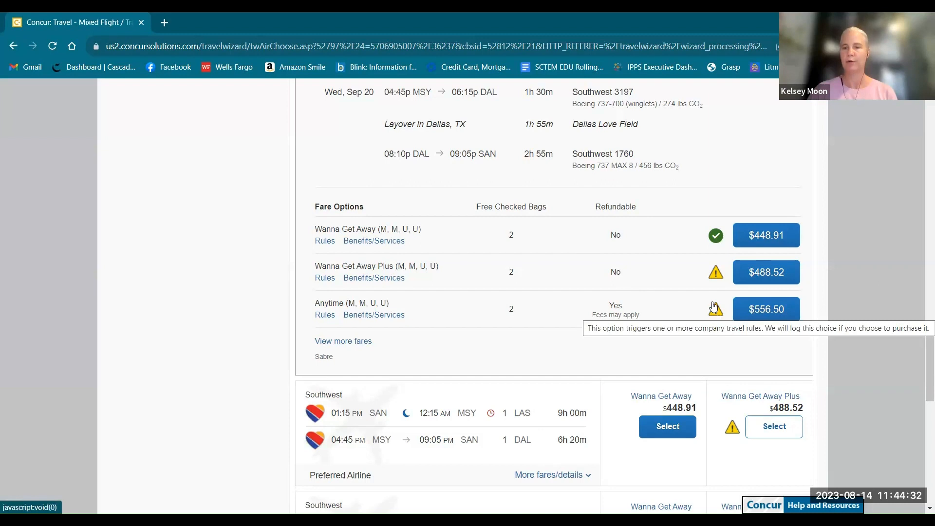
mouse_move(719, 235)
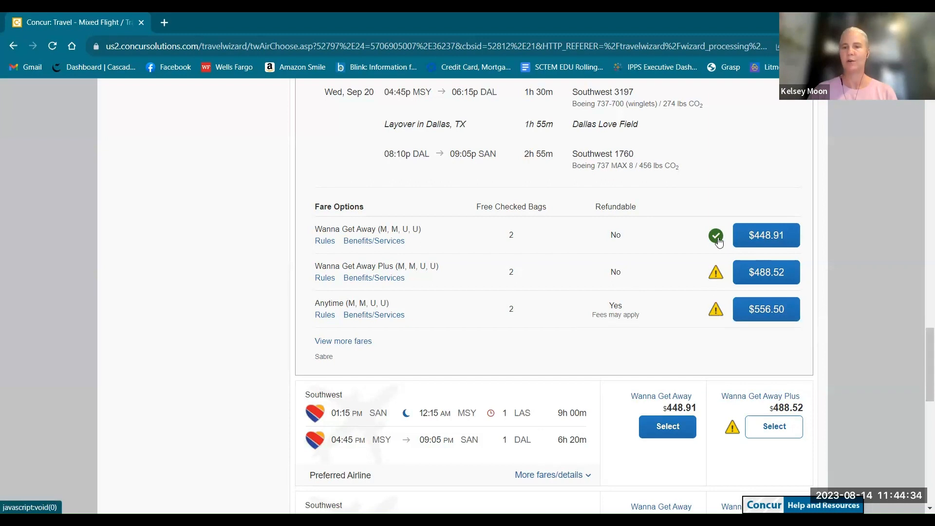
mouse_move(715, 235)
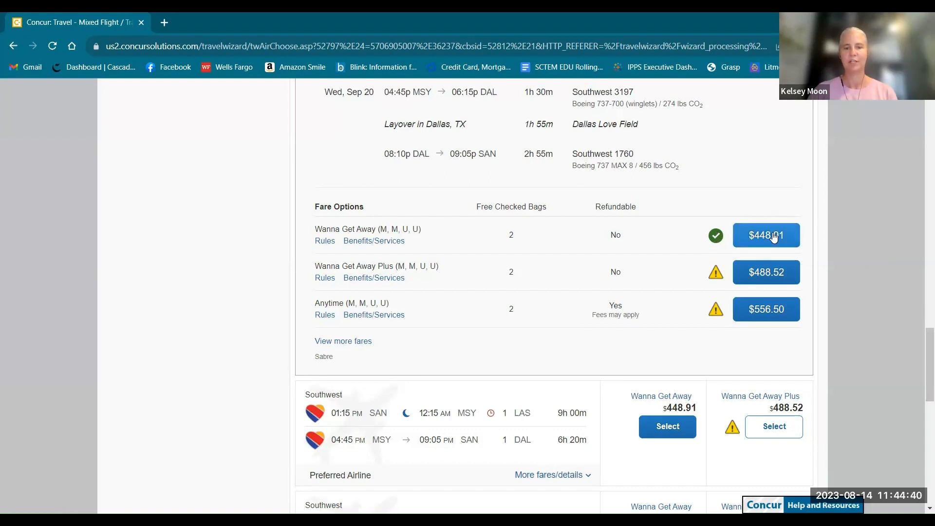
Select the $448.91 Wanna Get Away fare and wait for fare validation to finish
left_click(765, 234)
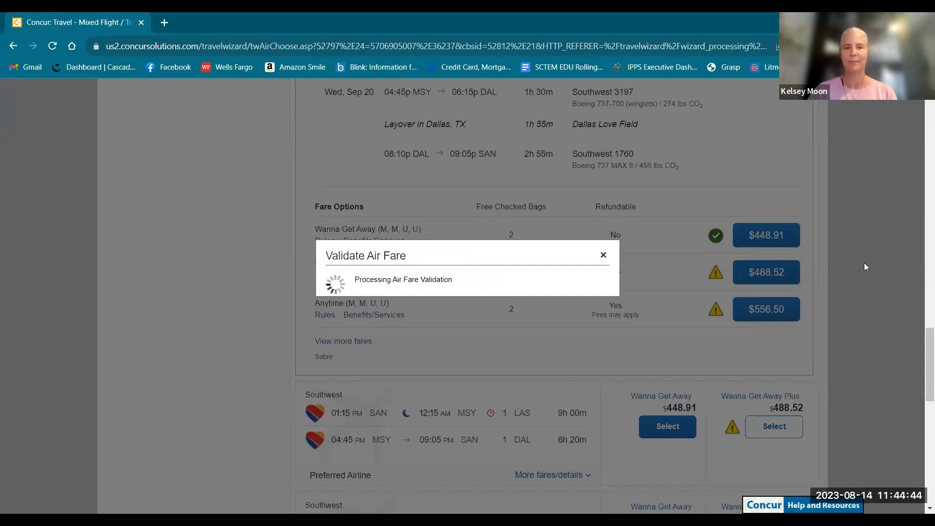
left_click(765, 234)
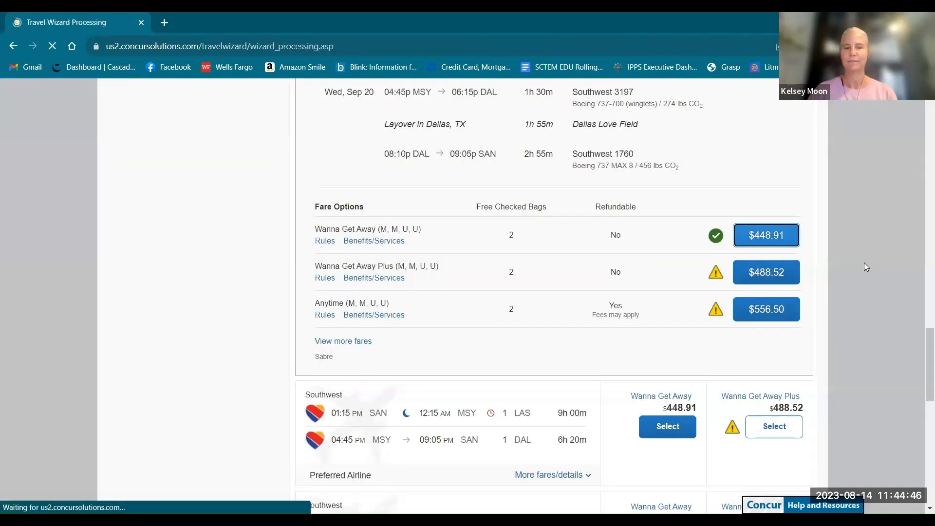
left_click(765, 234)
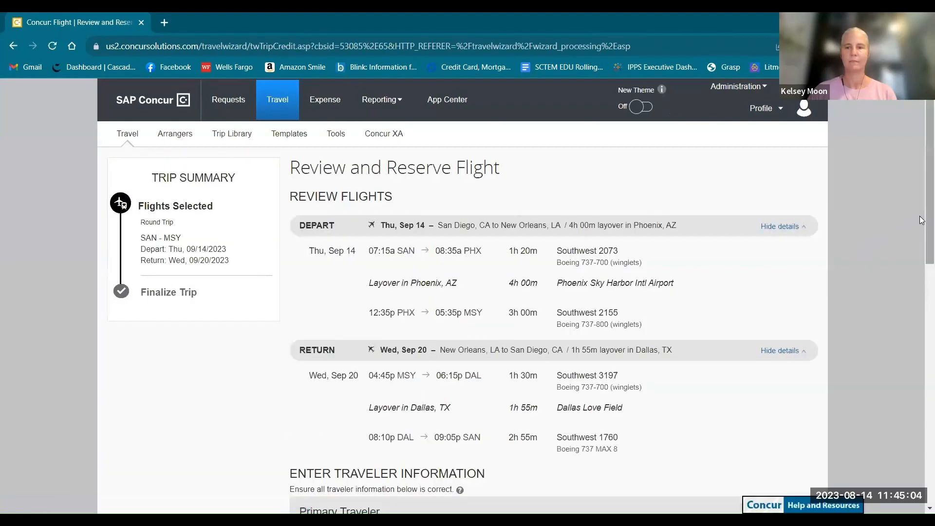
scroll("down", 3)
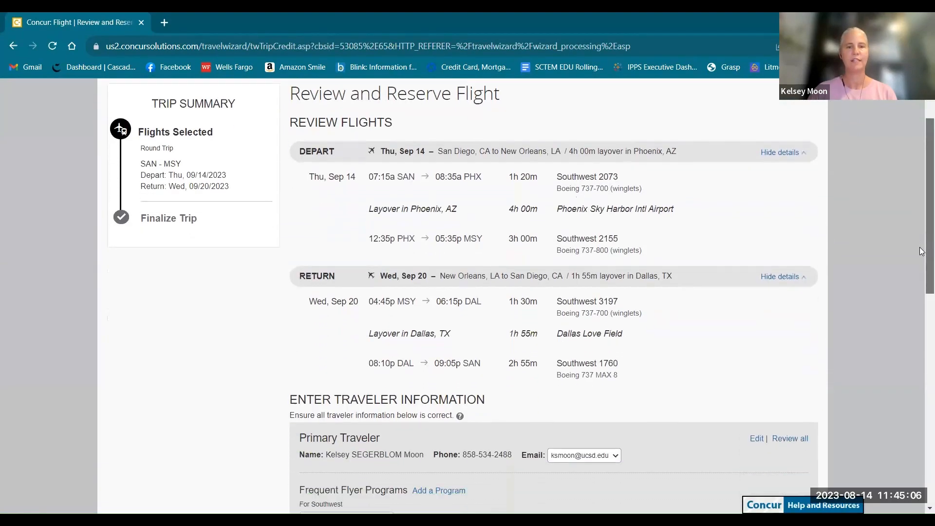
scroll("down", 3)
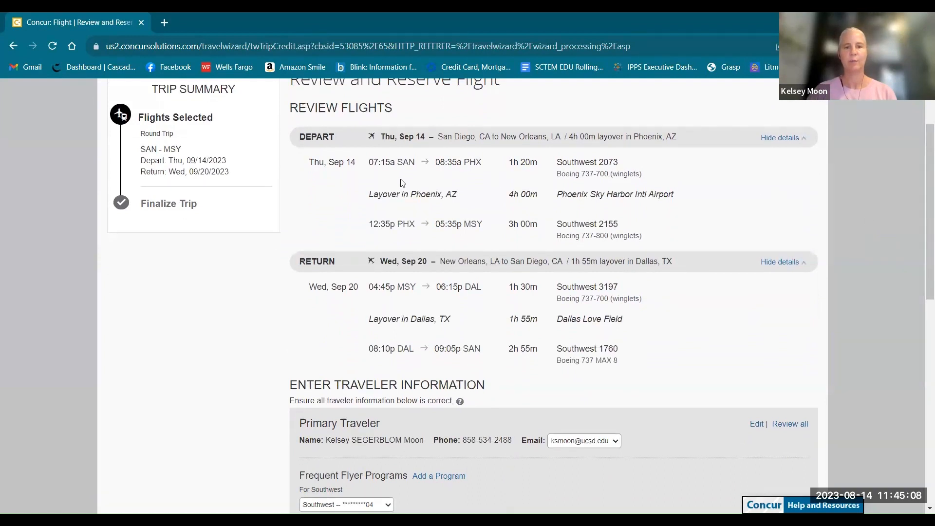
mouse_move(388, 178)
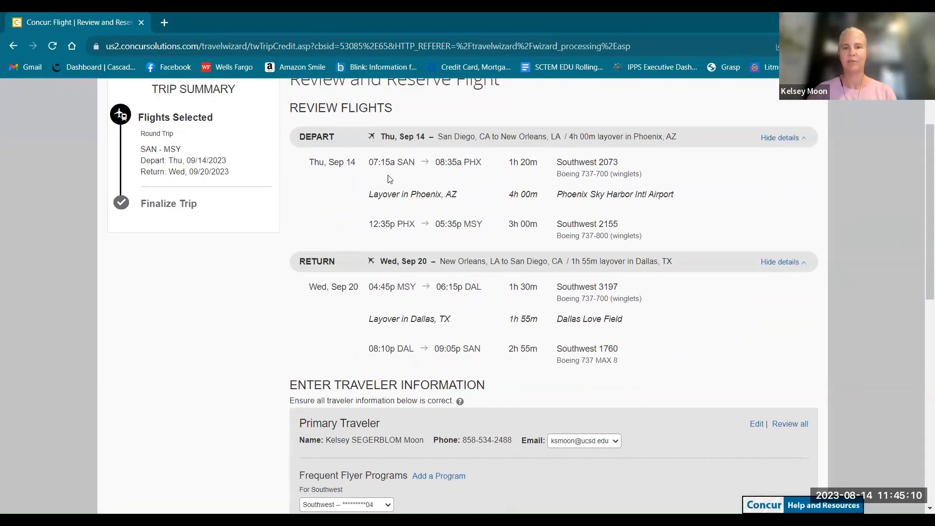
mouse_move(518, 189)
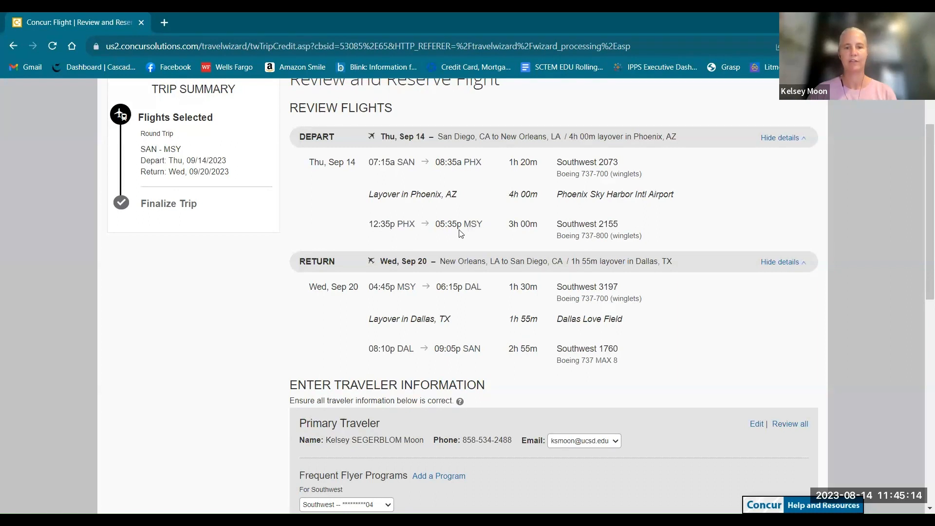
scroll("down", 3)
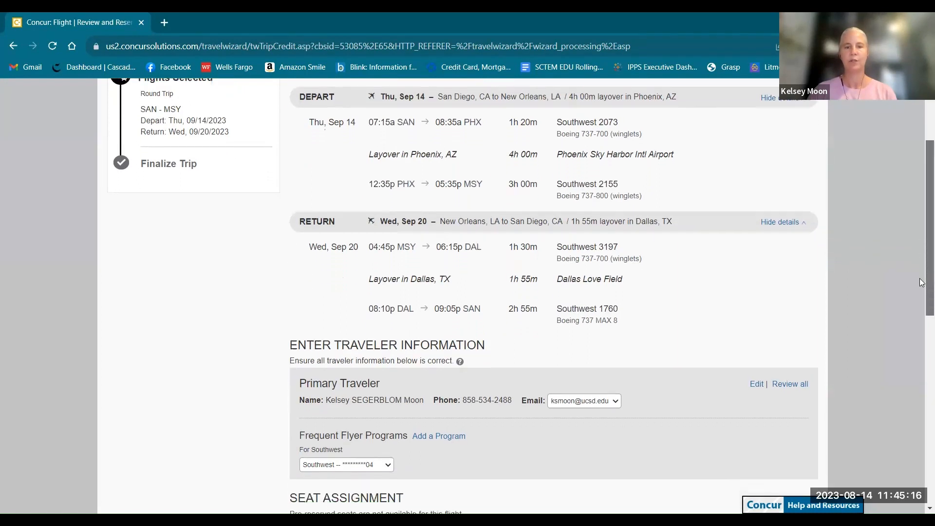
scroll("down", 3)
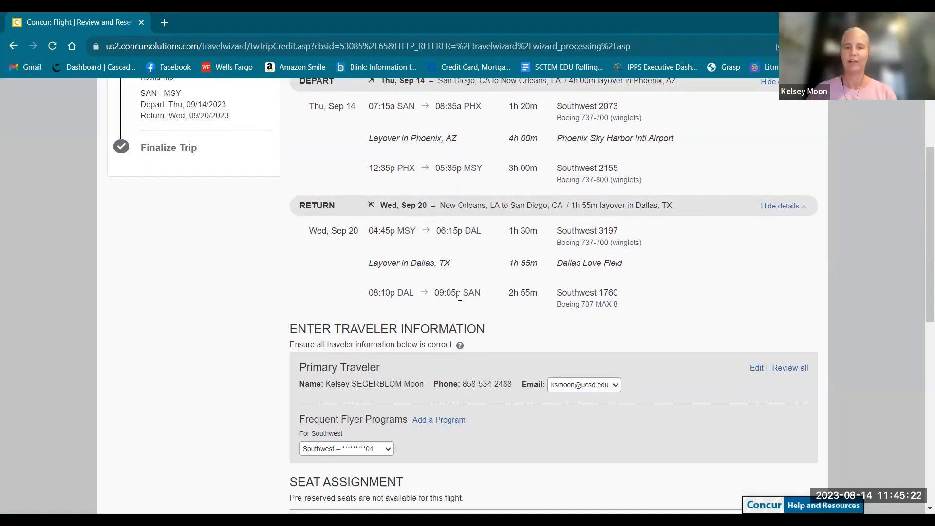
scroll("down", 3)
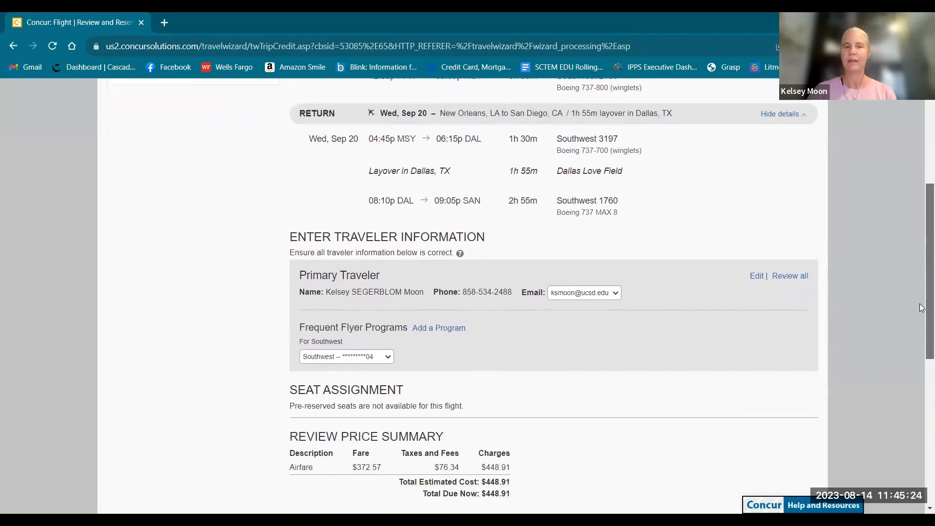
scroll("down", 3)
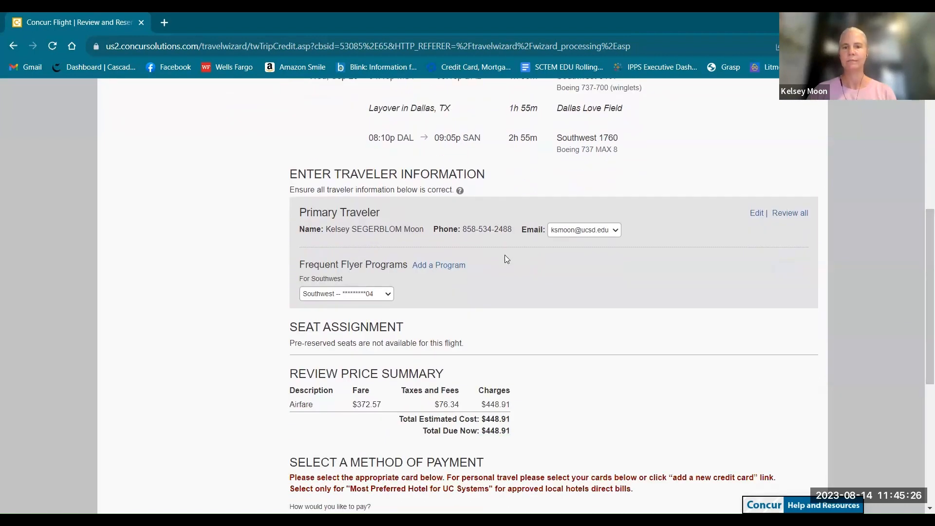
mouse_move(547, 298)
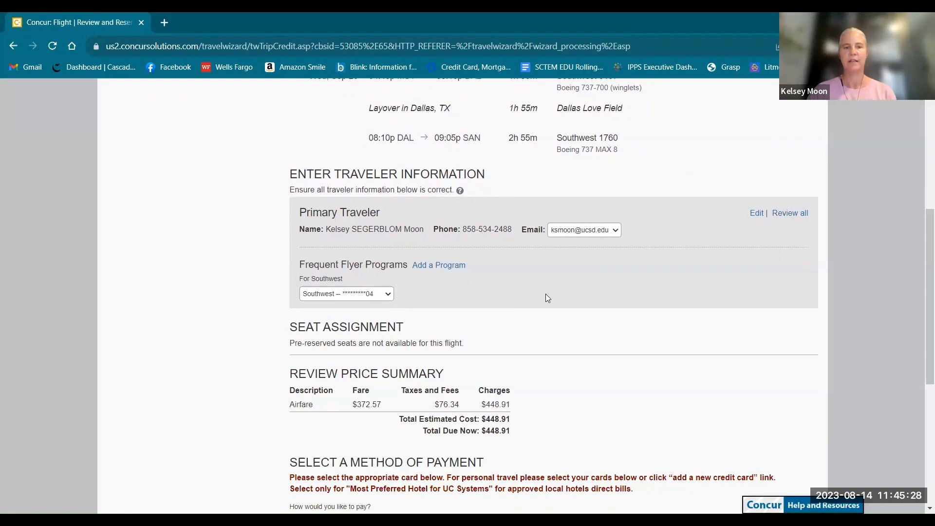
mouse_move(467, 314)
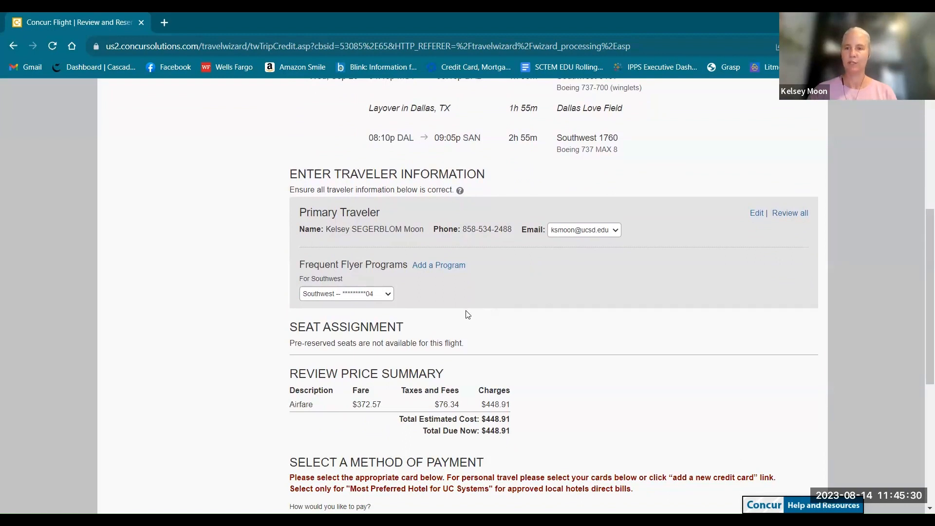
mouse_move(393, 308)
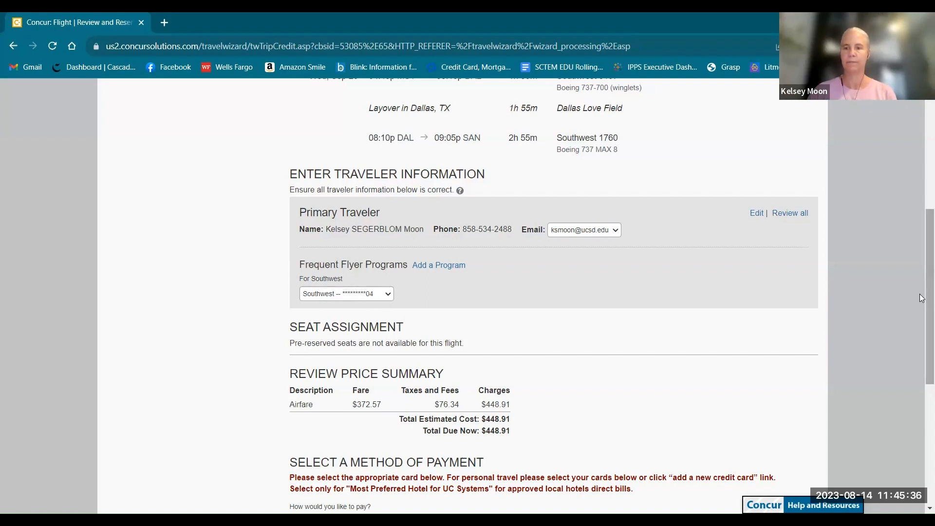
scroll("down", 3)
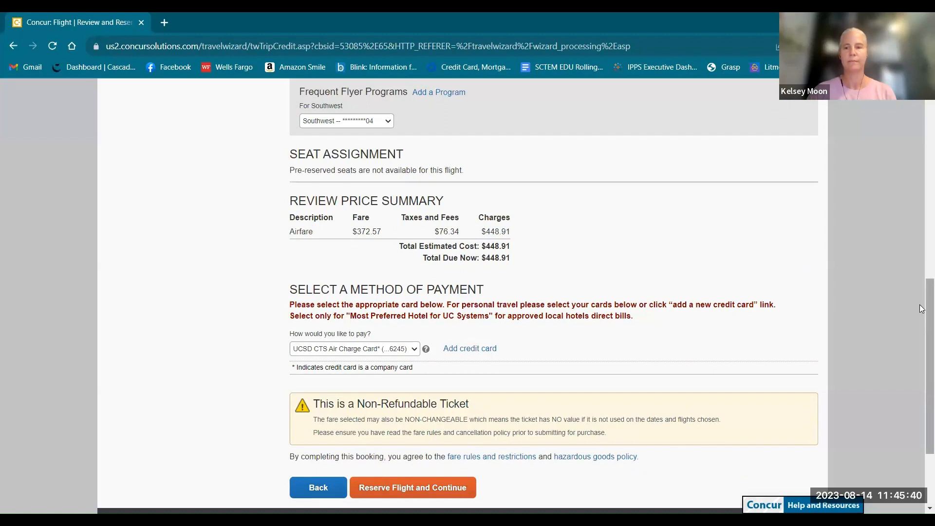
scroll("down", 3)
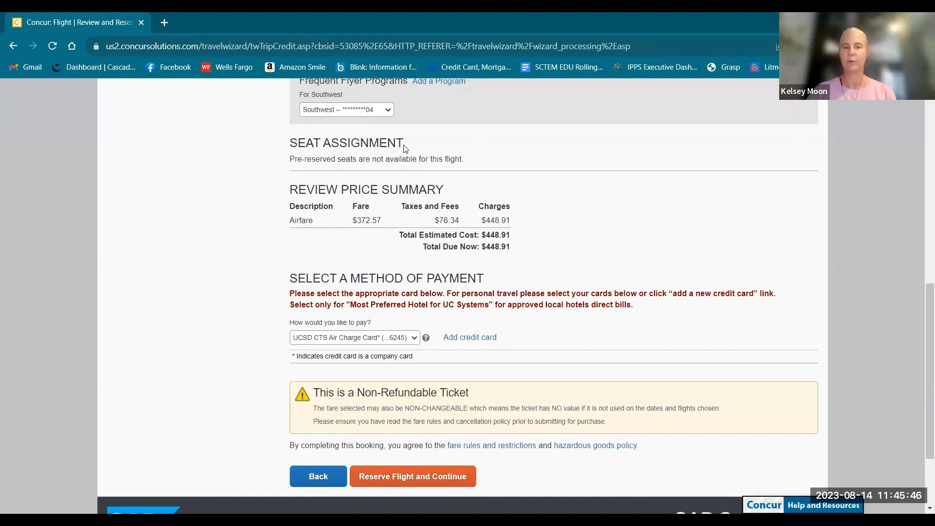
mouse_move(340, 157)
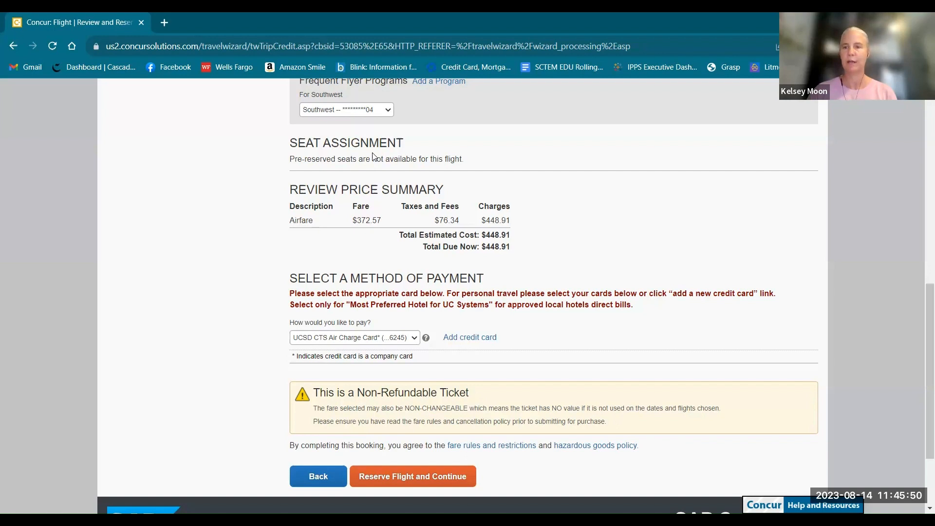
mouse_move(688, 292)
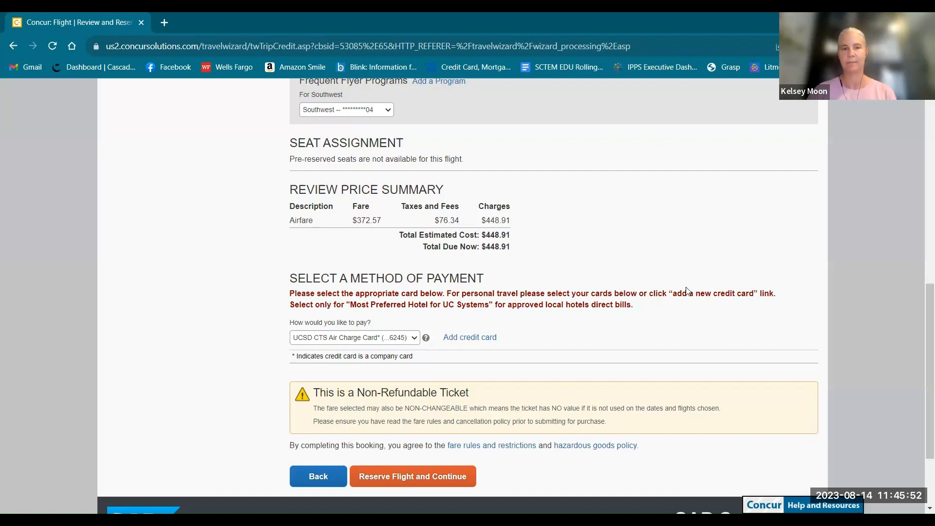
scroll("down", 3)
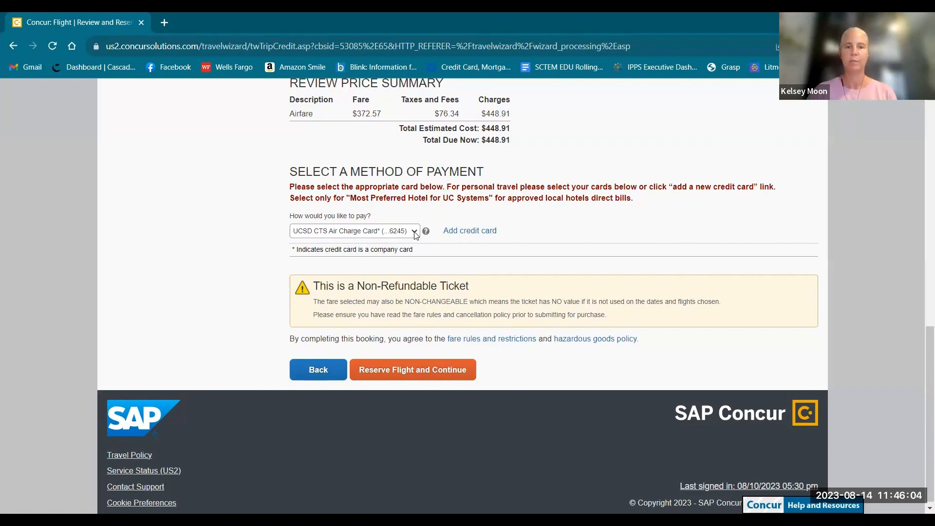
left_click(414, 231)
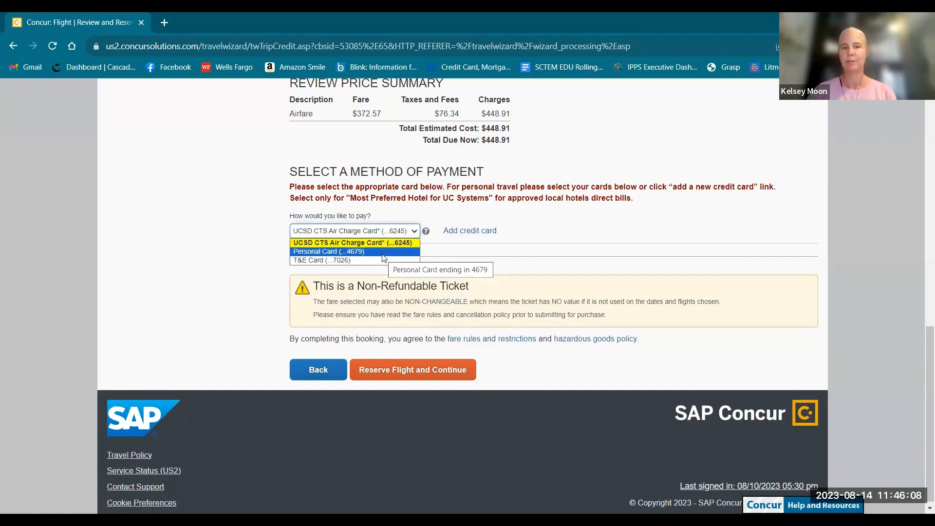
mouse_move(355, 260)
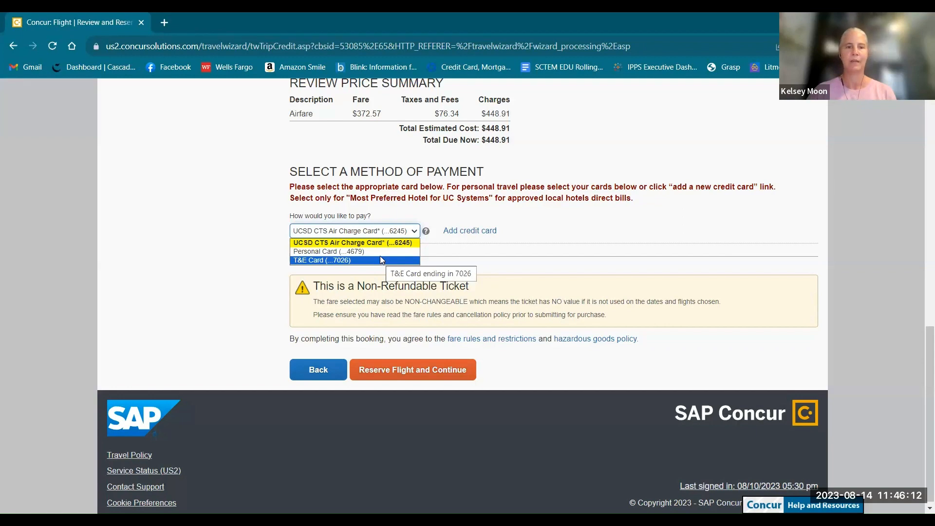
left_click(353, 243)
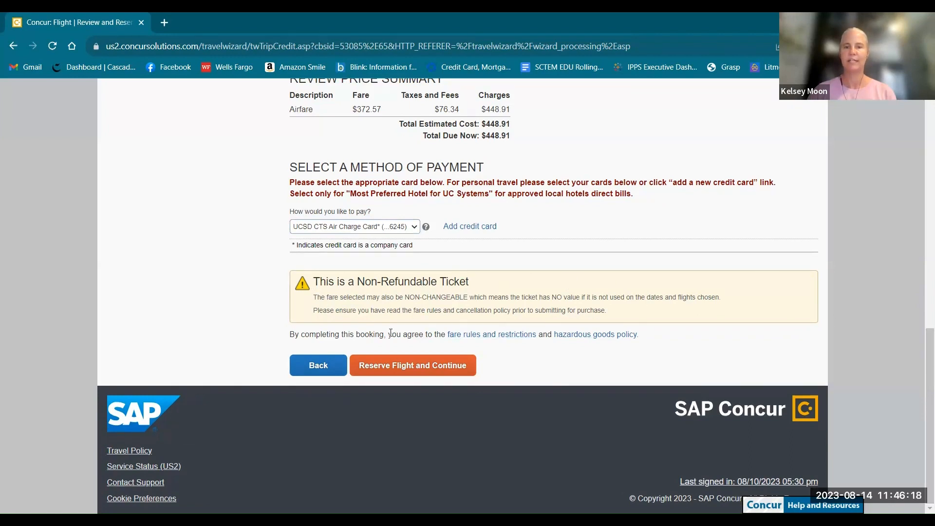
mouse_move(520, 343)
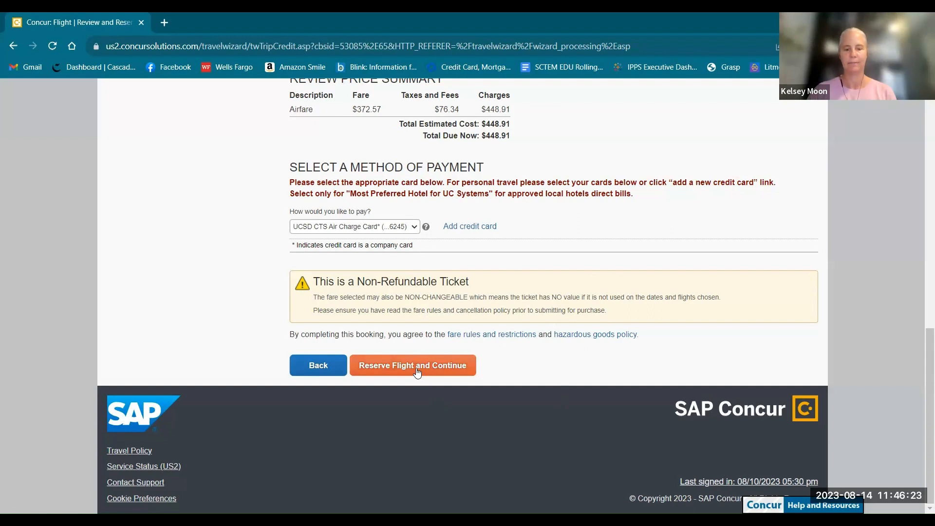
Reserve the Southwest round-trip flights and continue to the Travel Details page
left_click(413, 365)
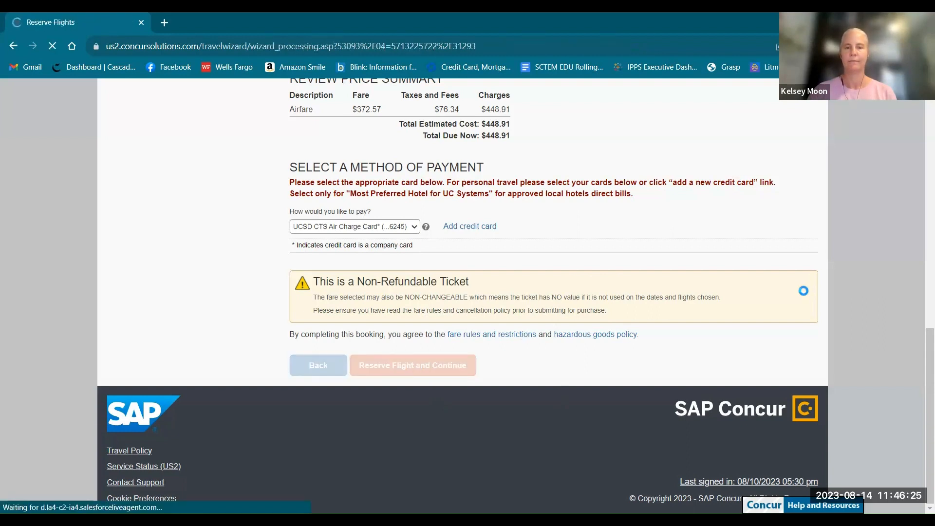
left_click(412, 364)
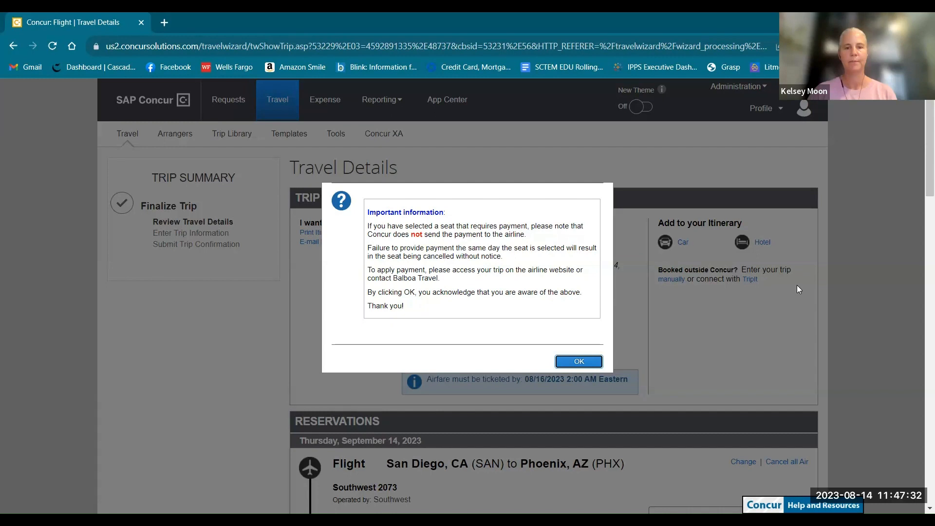
mouse_move(484, 329)
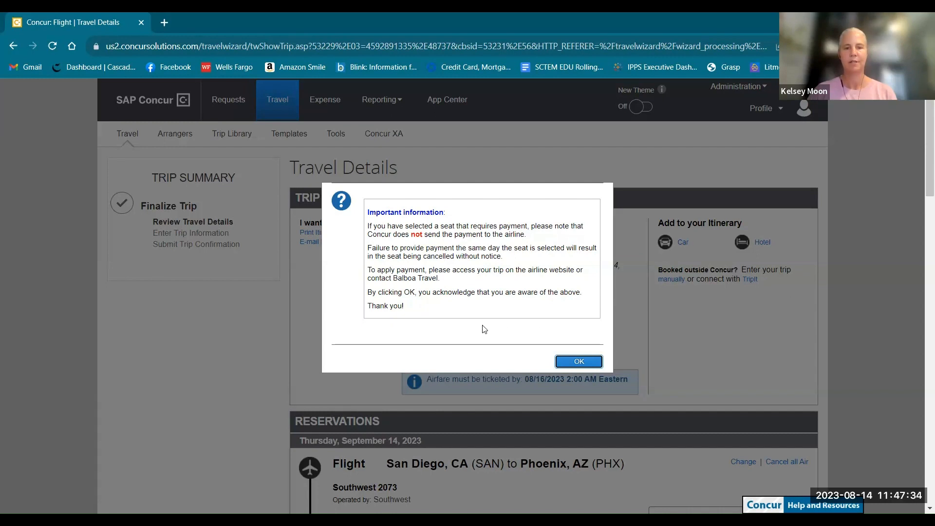
mouse_move(482, 329)
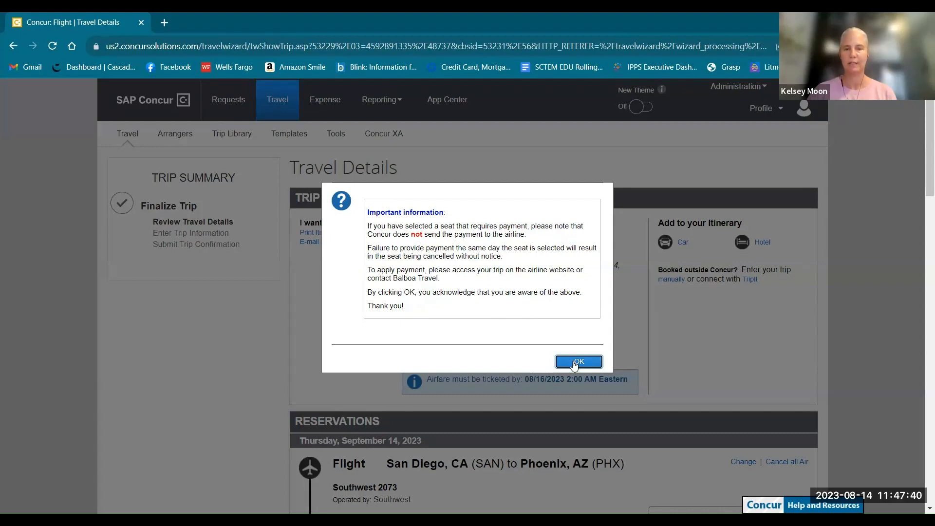
left_click(577, 362)
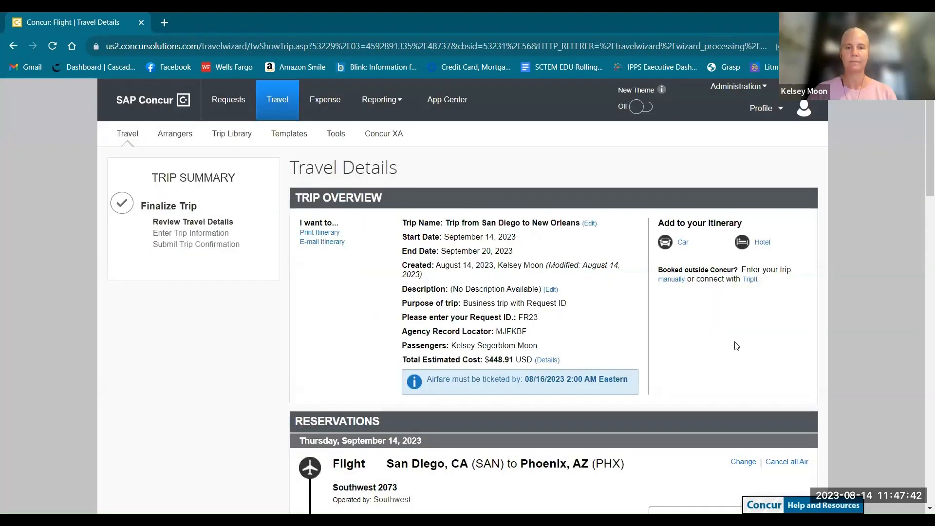
scroll("down", 3)
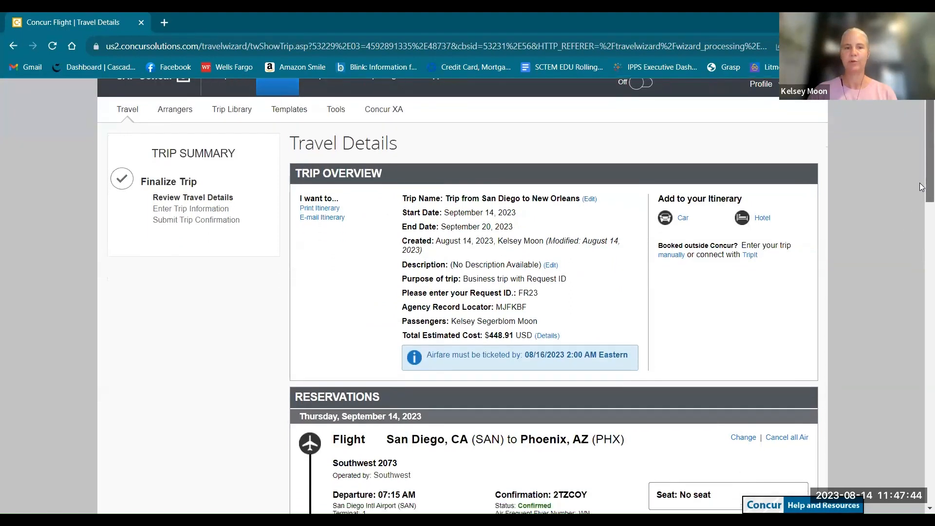
scroll("down", 3)
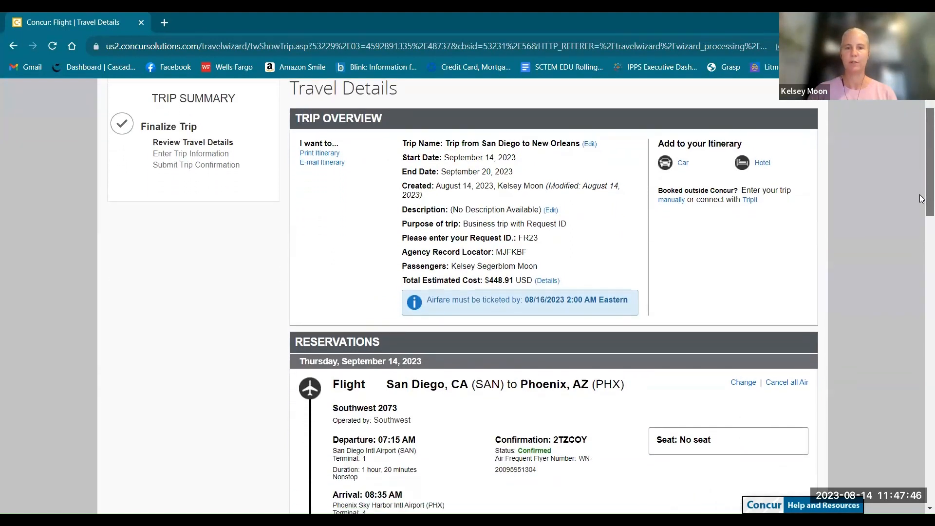
scroll("down", 3)
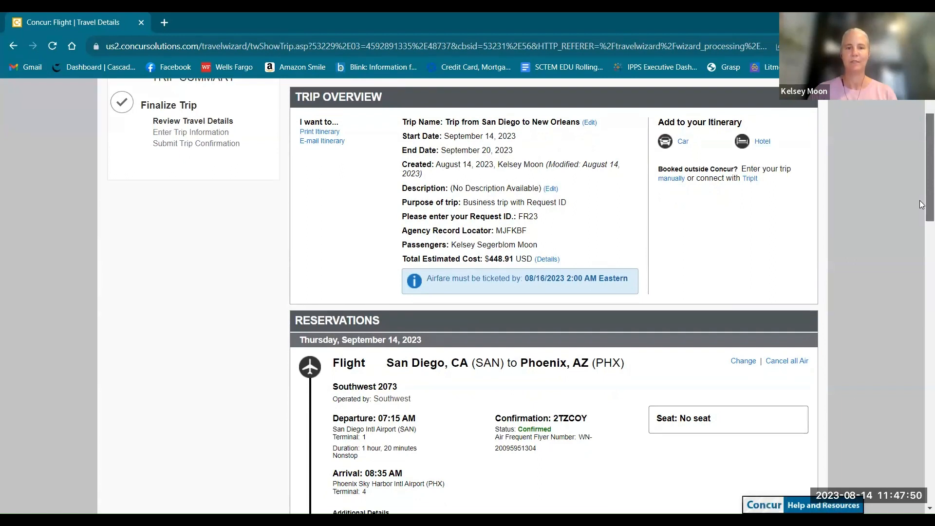
scroll("down", 3)
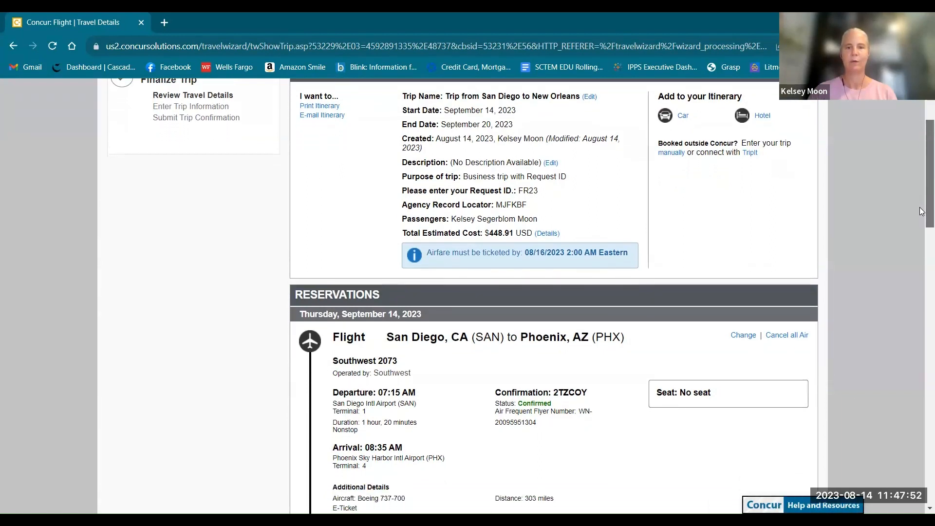
scroll("down", 3)
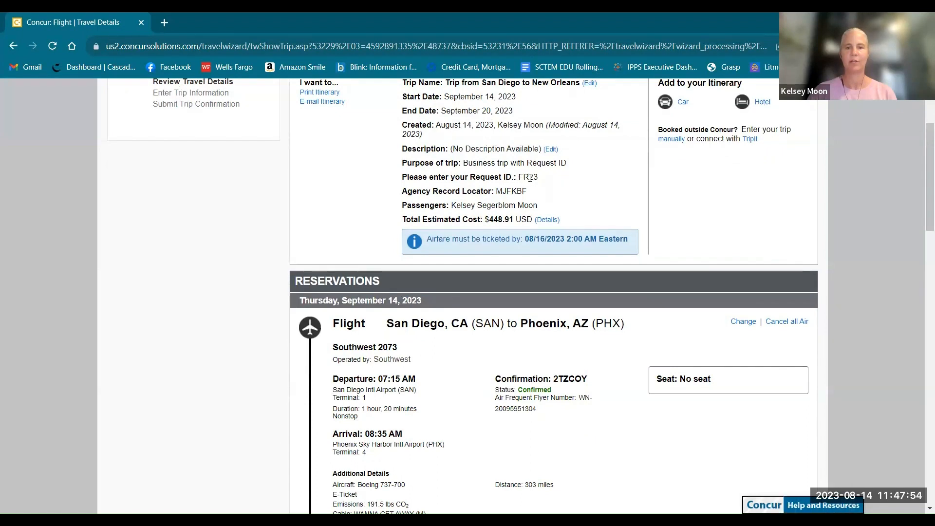
mouse_move(541, 209)
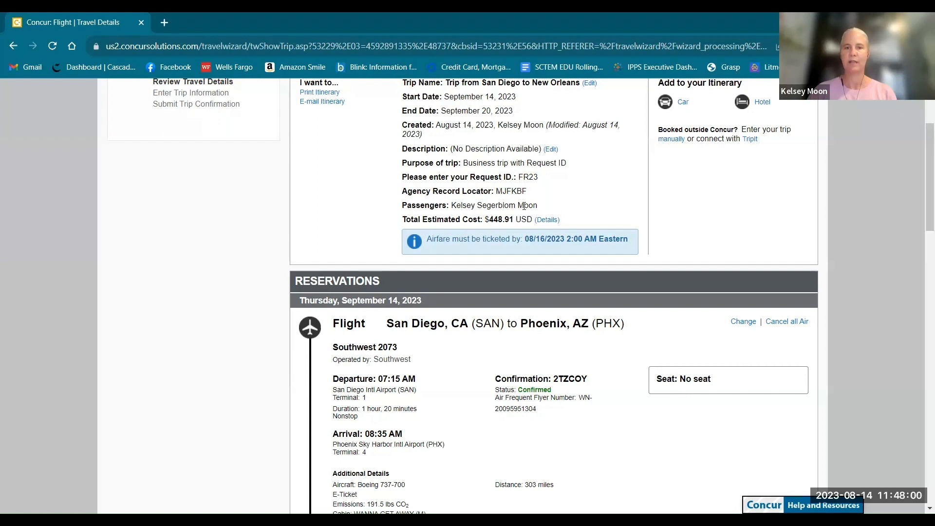
scroll("down", 3)
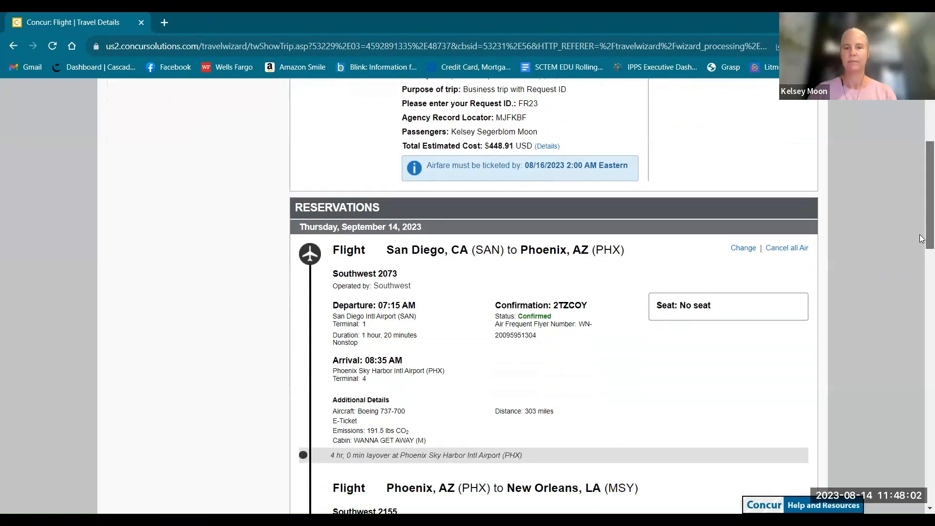
scroll("down", 3)
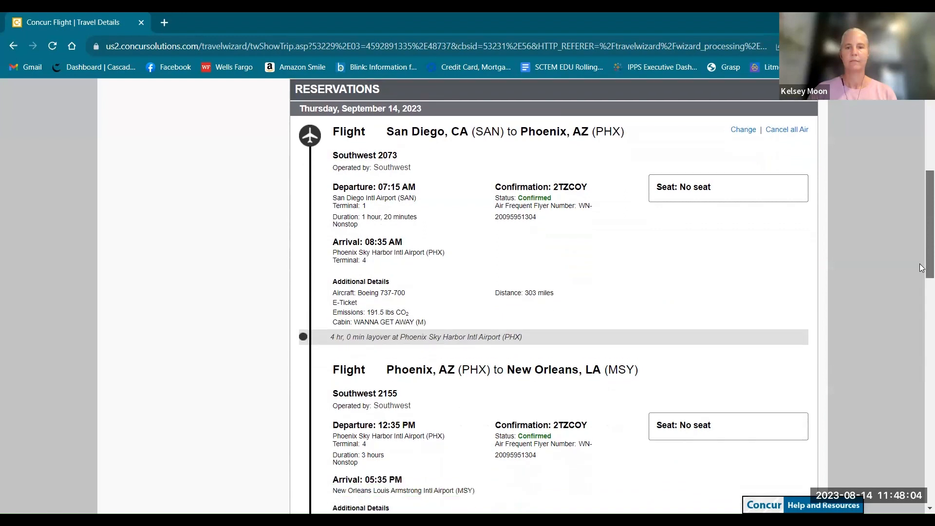
scroll("down", 3)
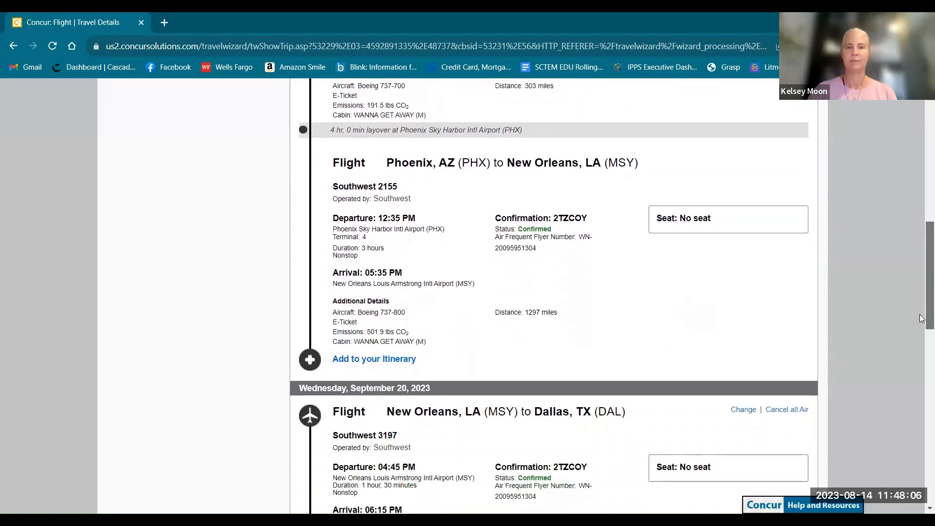
scroll("down", 3)
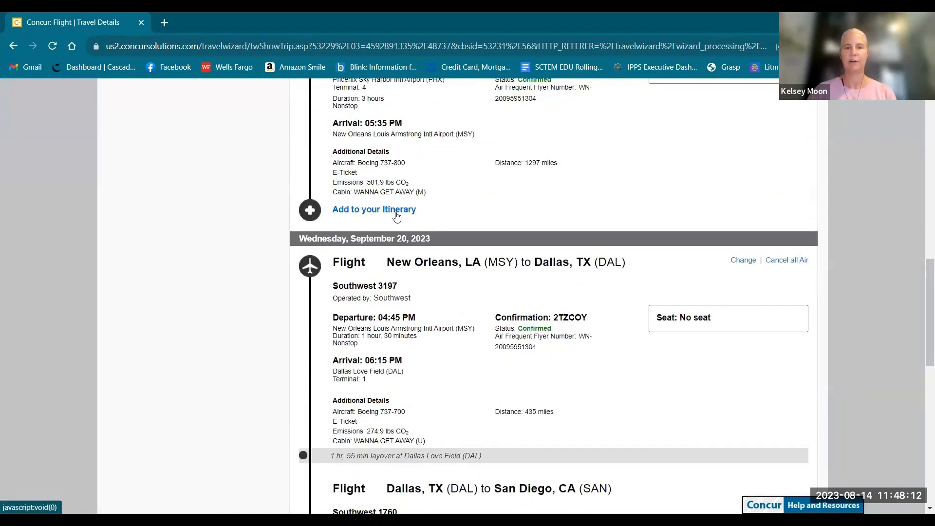
mouse_move(374, 209)
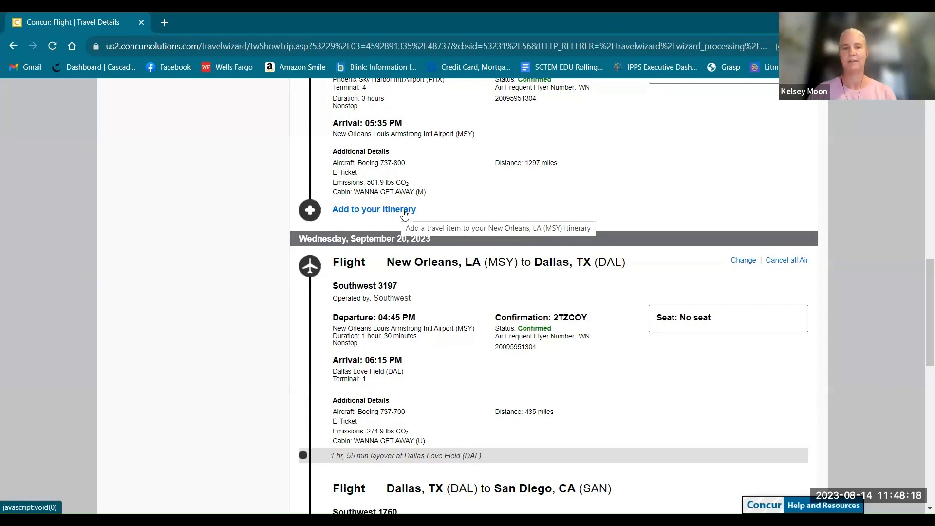
scroll("down", 3)
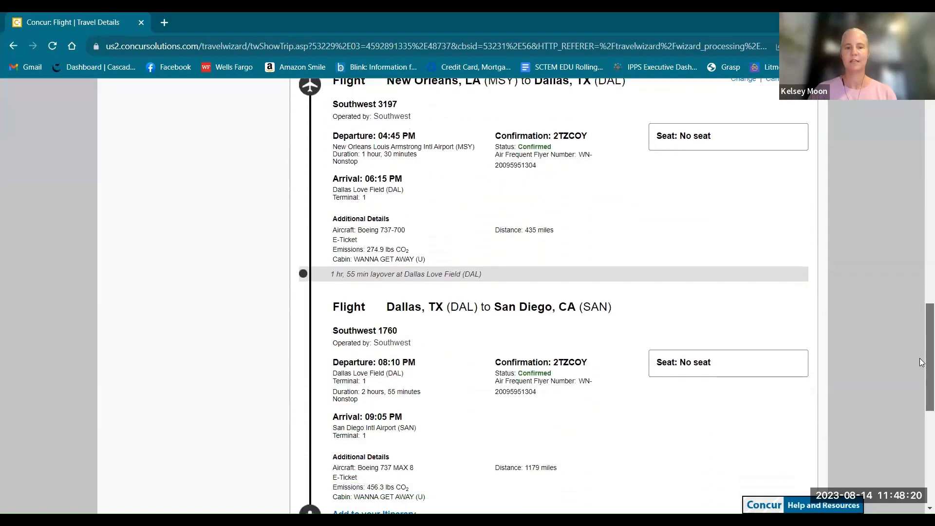
scroll("down", 3)
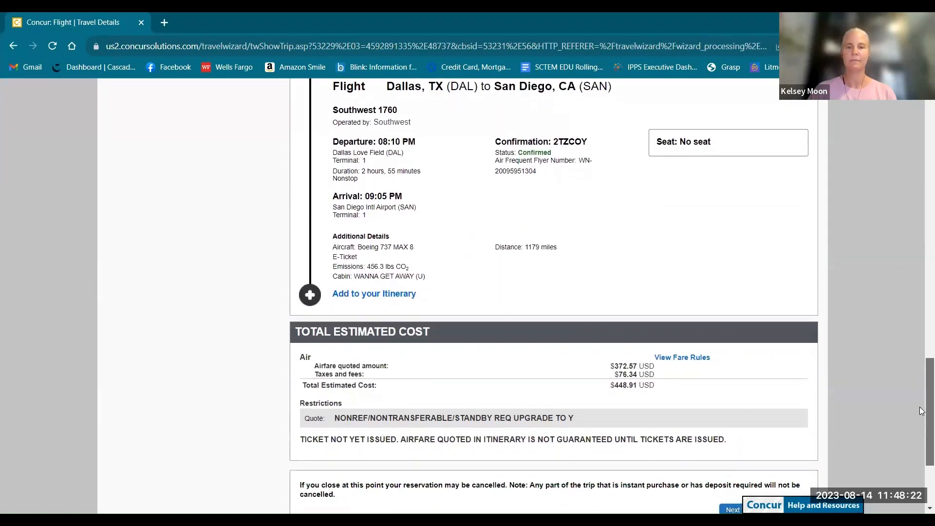
scroll("down", 3)
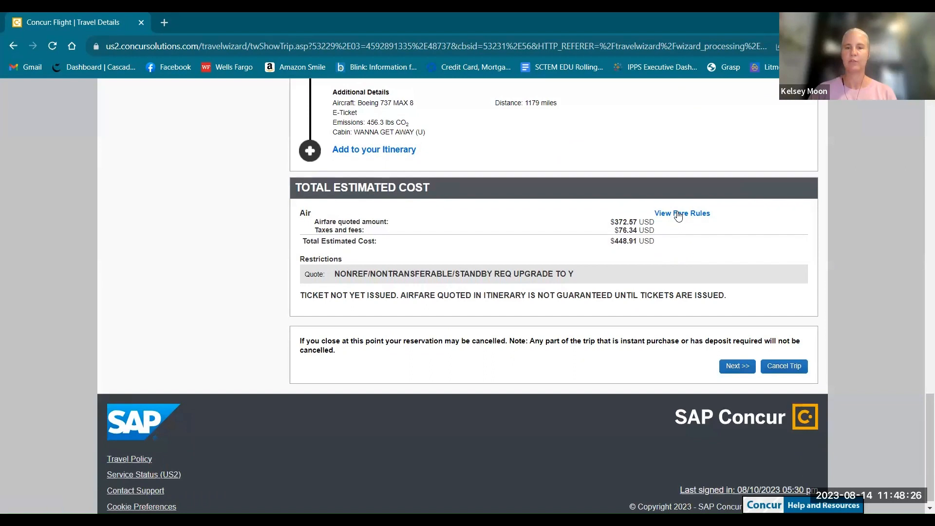
mouse_move(787, 227)
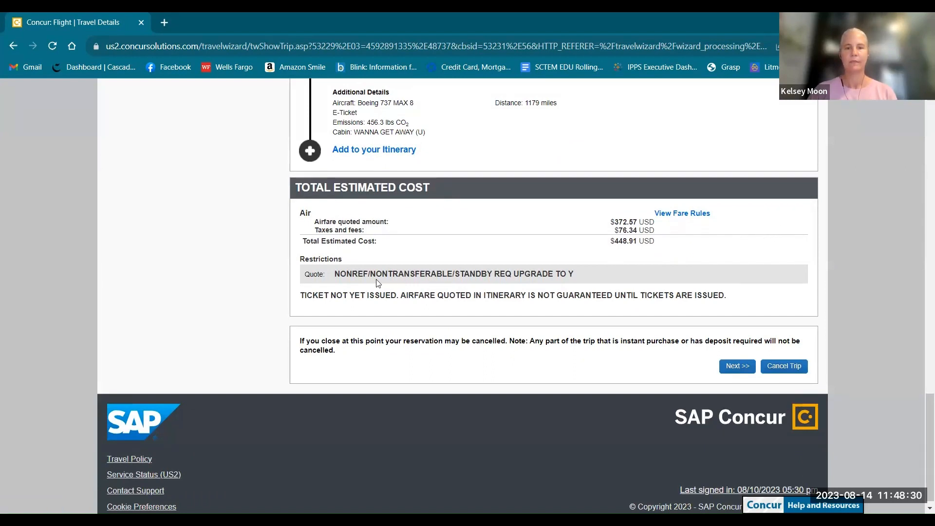
mouse_move(590, 276)
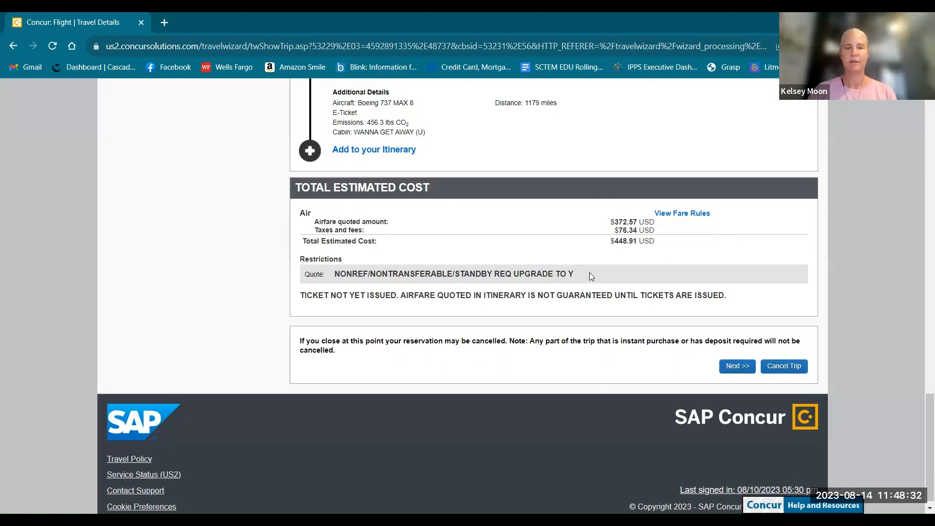
mouse_move(310, 321)
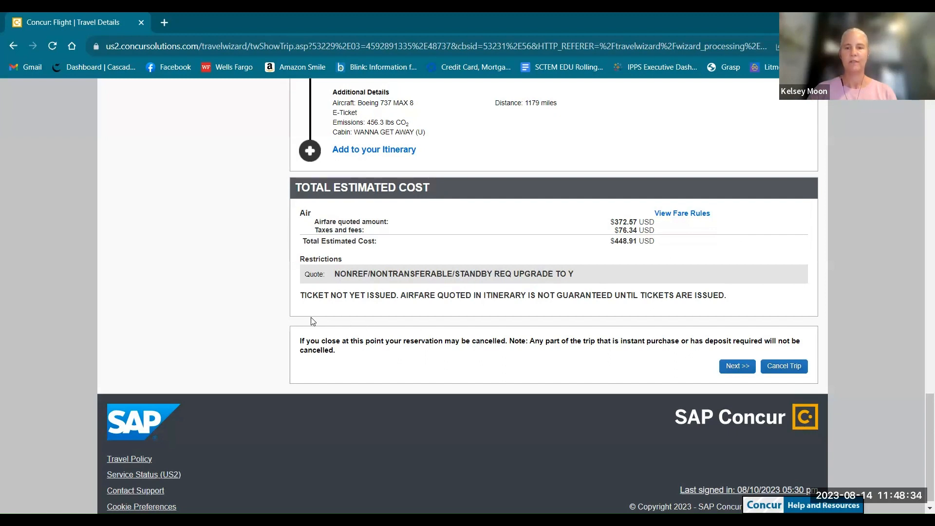
mouse_move(378, 306)
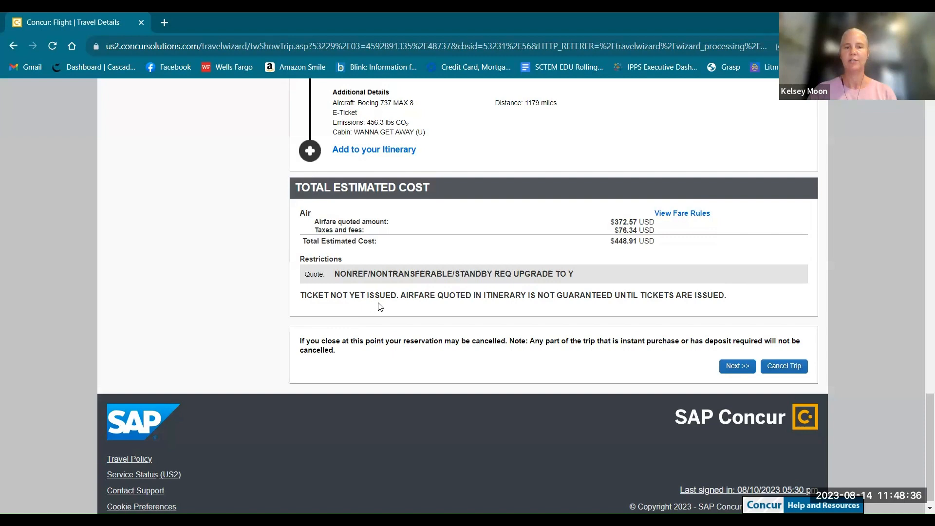
mouse_move(582, 306)
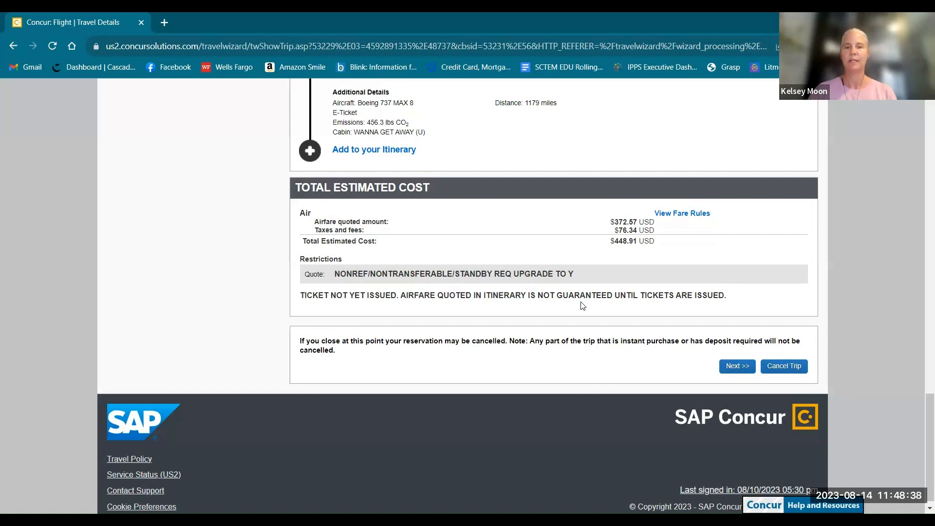
mouse_move(707, 306)
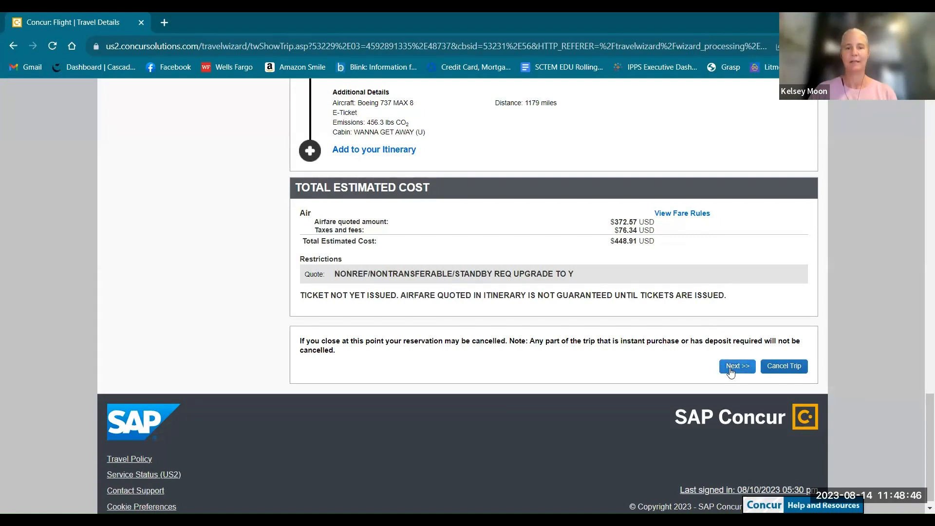
Continue past travel details, accepting the warning about having no car or hotel booked
left_click(736, 366)
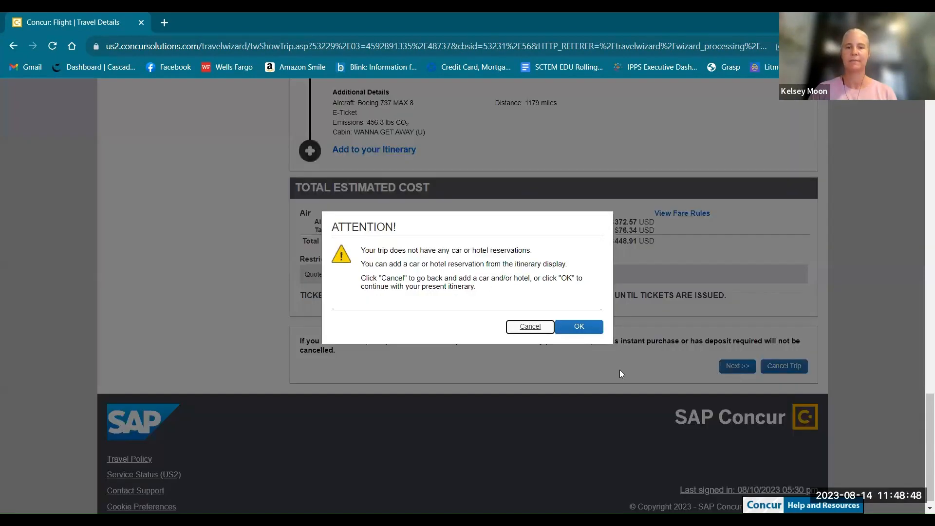
mouse_move(398, 256)
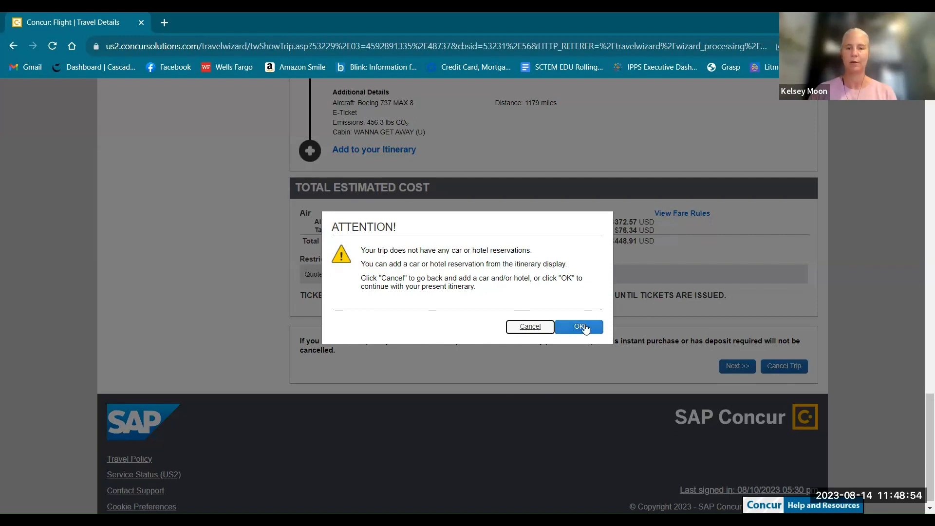
left_click(578, 326)
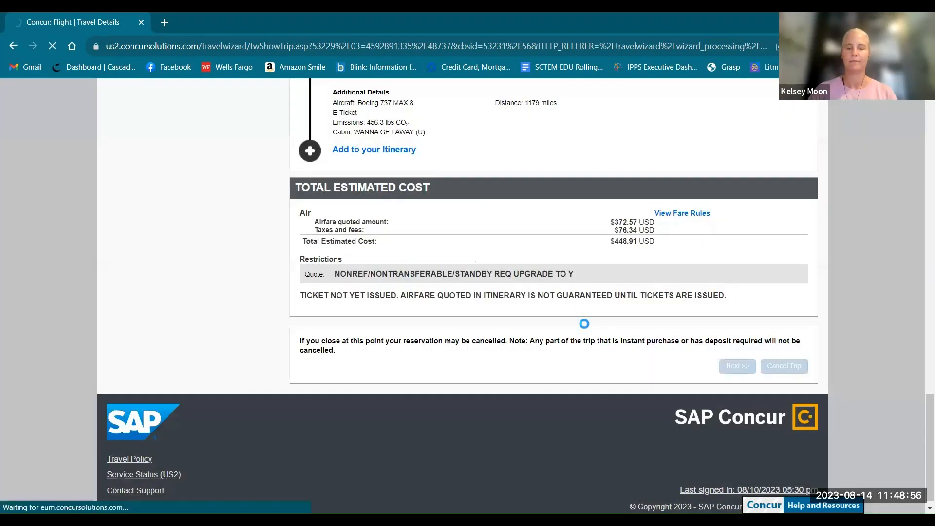
left_click(736, 366)
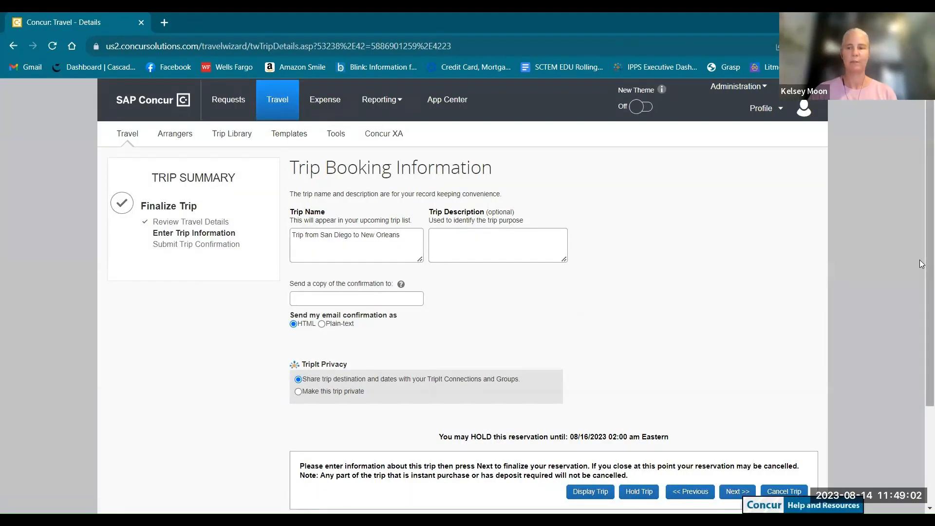
Enter trip description 'SCTEM conference' and send the confirmation copy to the saved email address
scroll("down", 3)
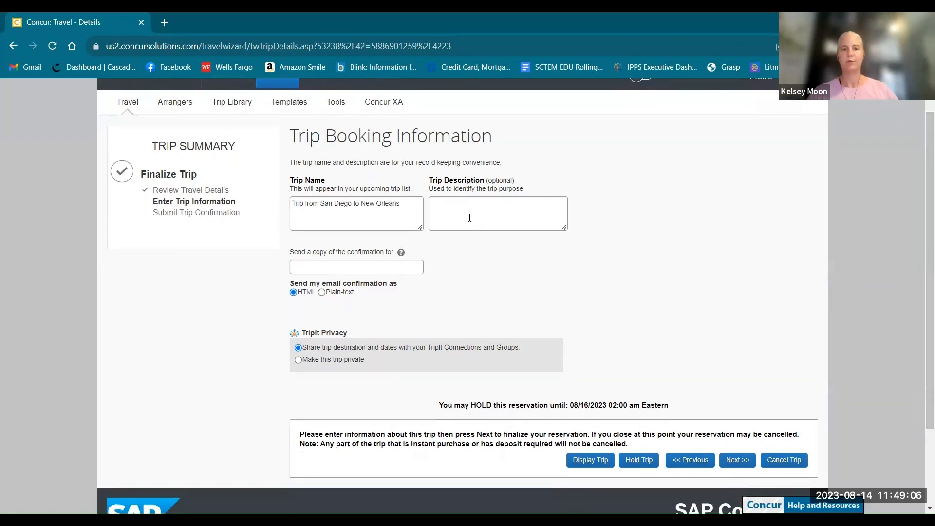
type("SCT")
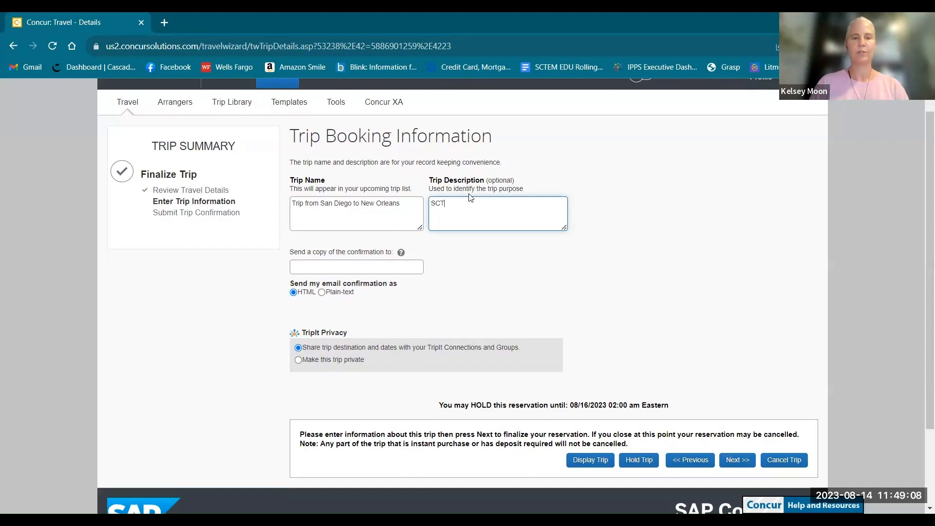
type("EM")
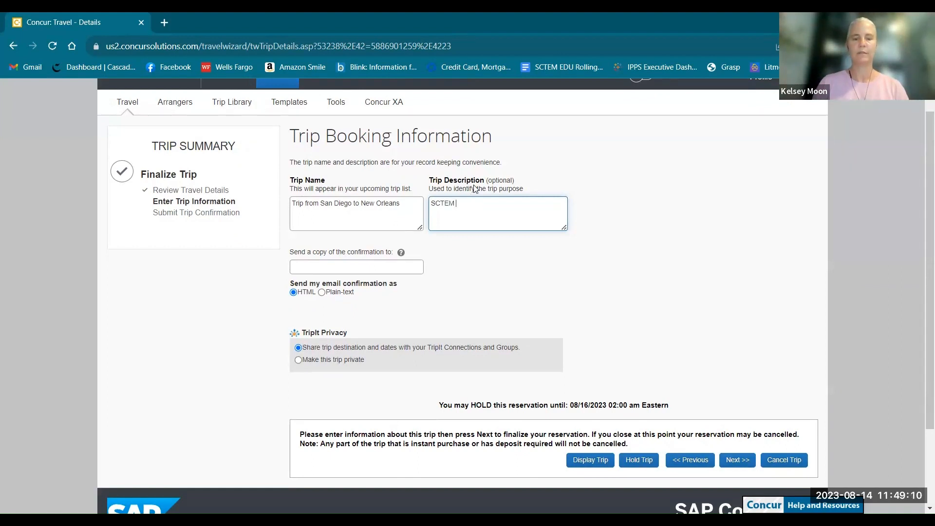
type("conference")
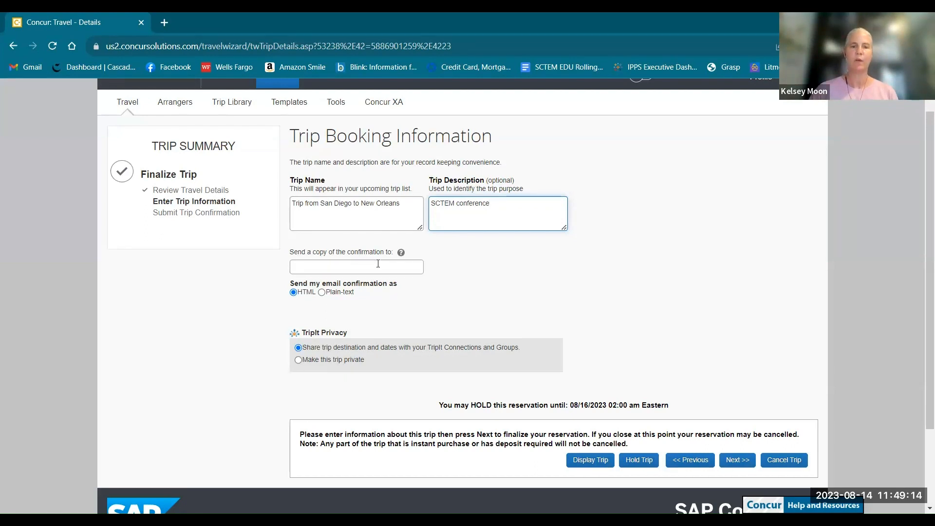
left_click(356, 266)
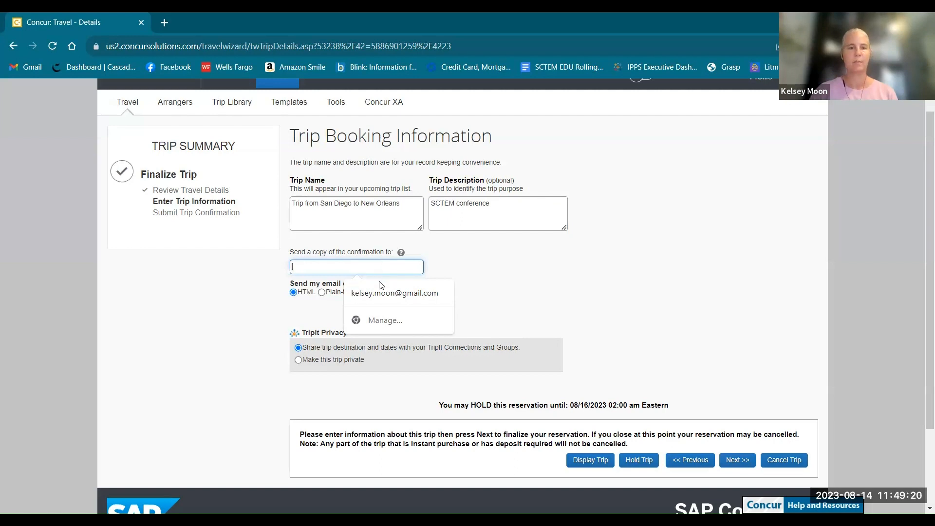
left_click(394, 293)
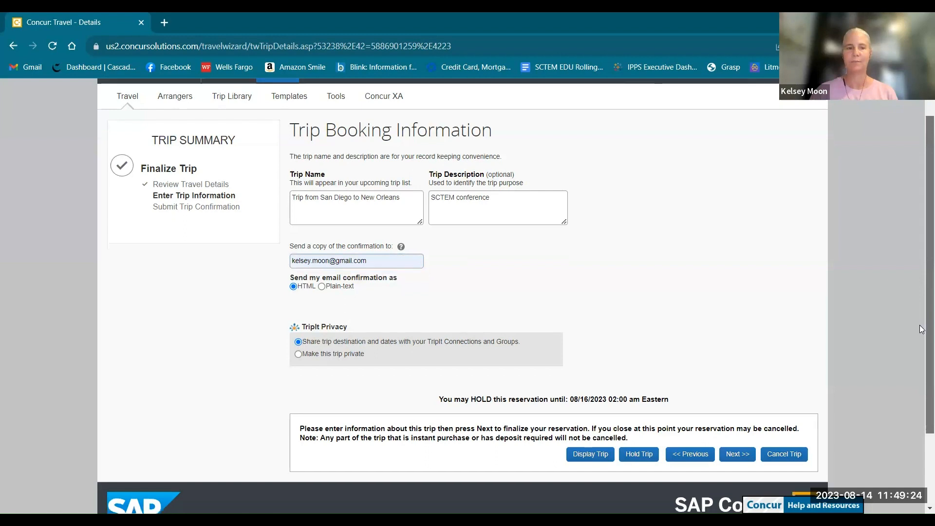
scroll("down", 3)
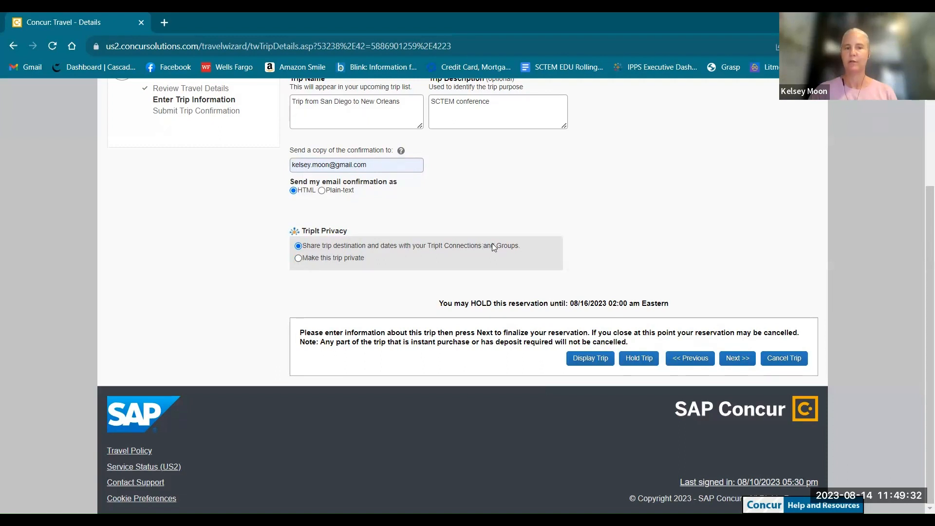
mouse_move(514, 247)
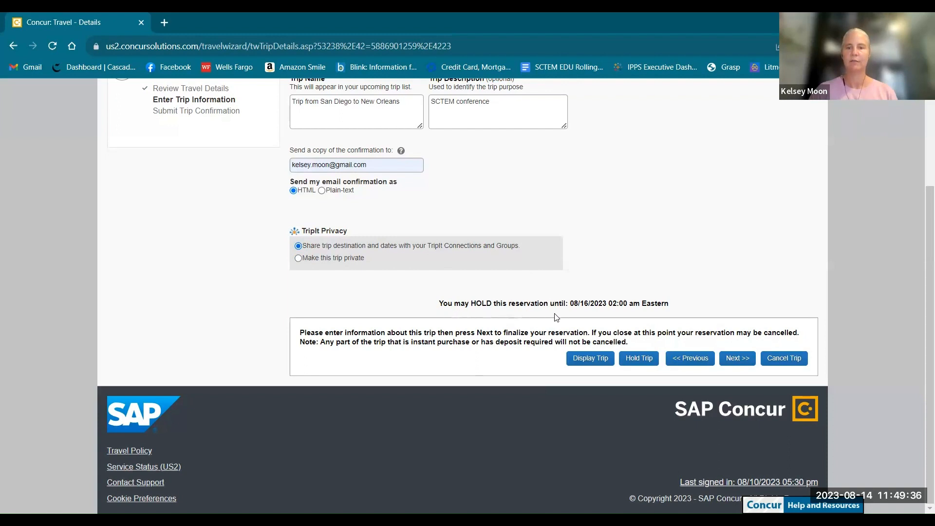
mouse_move(552, 363)
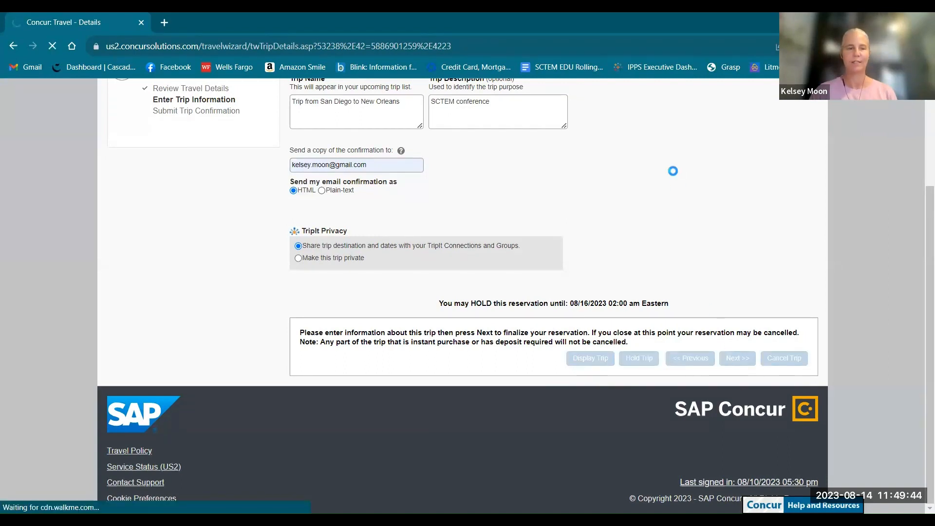
Submit the trip information, review the $448.91 itinerary, and purchase the ticket
left_click(736, 358)
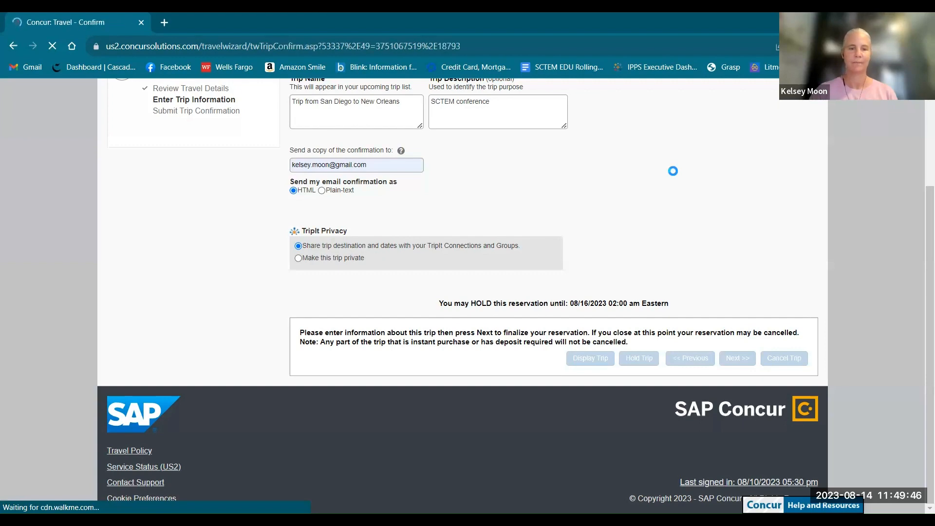
left_click(736, 357)
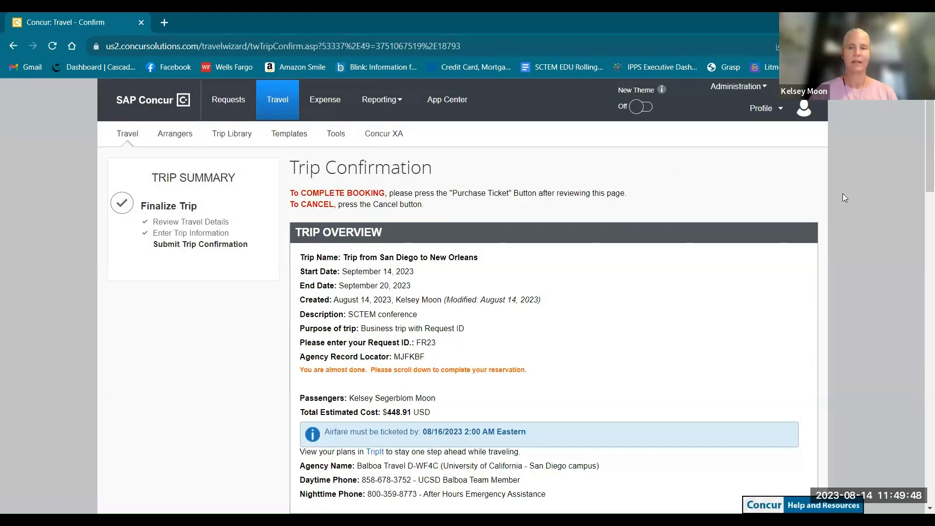
scroll("down", 3)
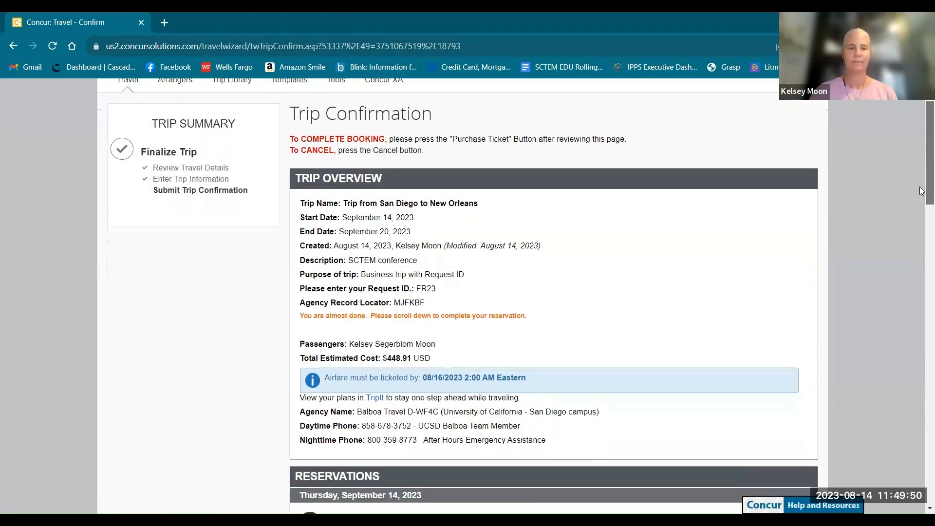
scroll("down", 3)
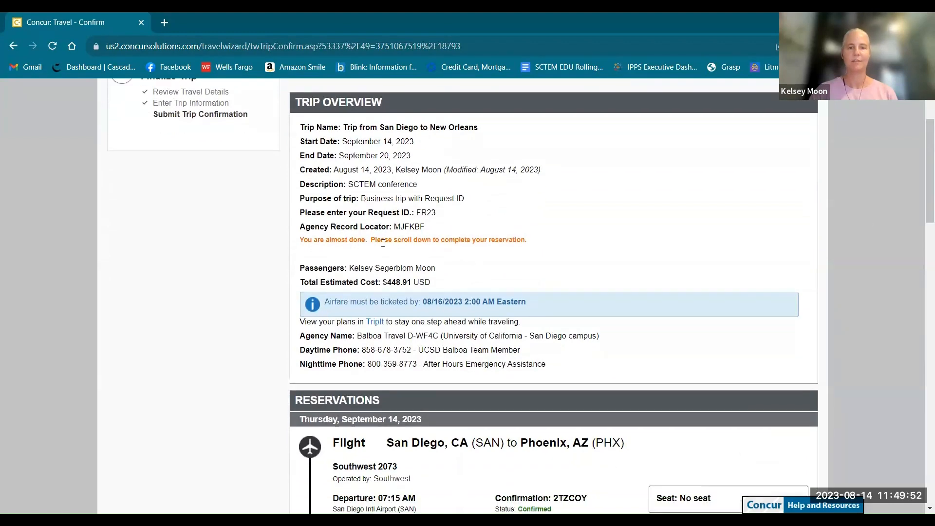
mouse_move(889, 250)
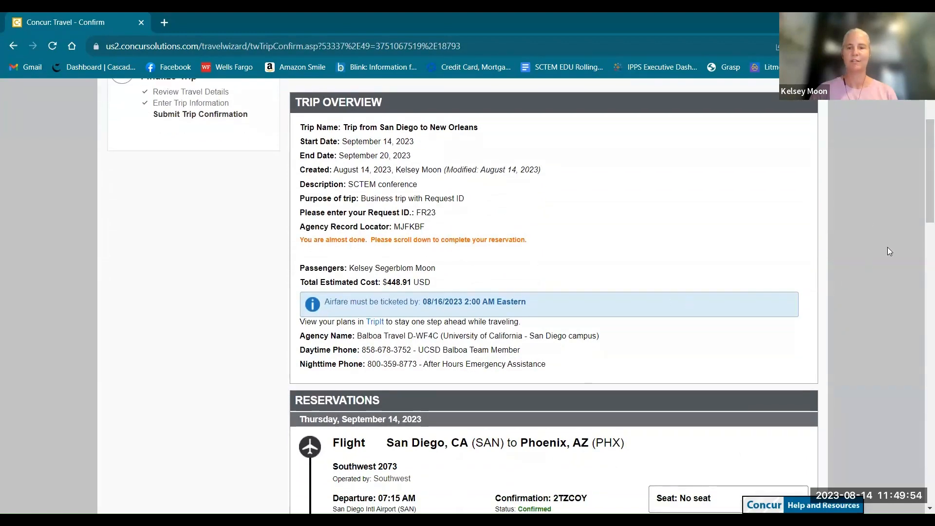
scroll("down", 3)
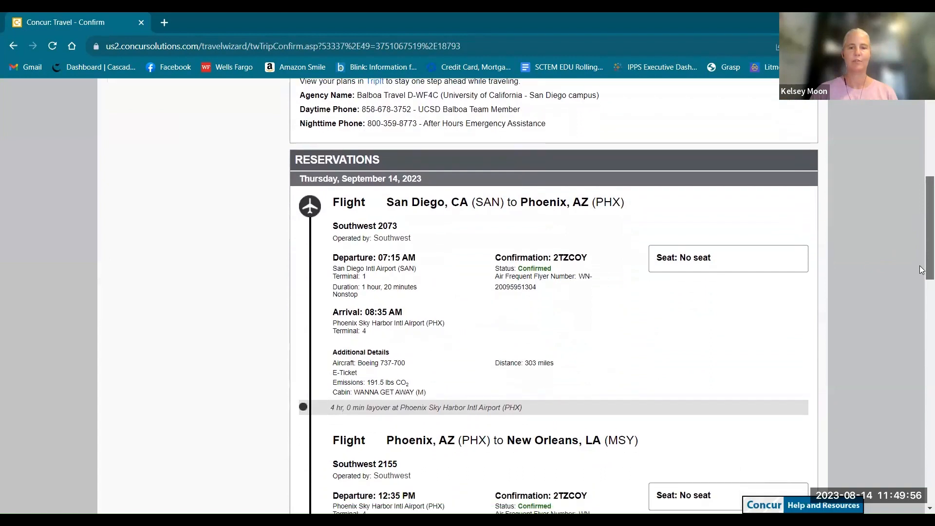
scroll("down", 3)
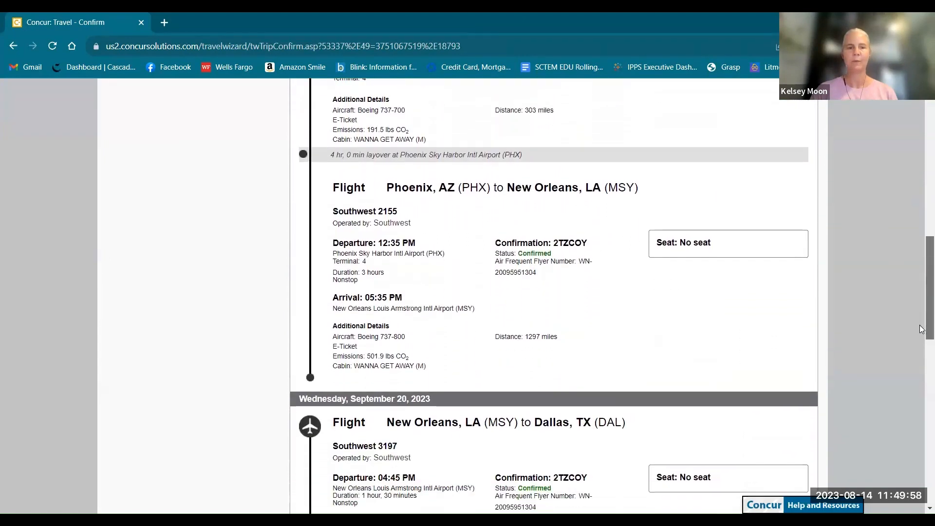
scroll("down", 3)
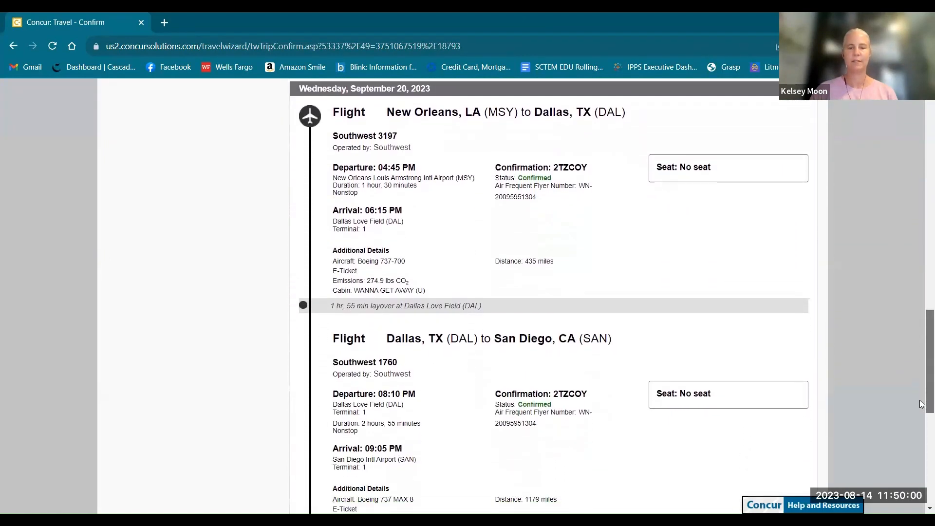
scroll("down", 3)
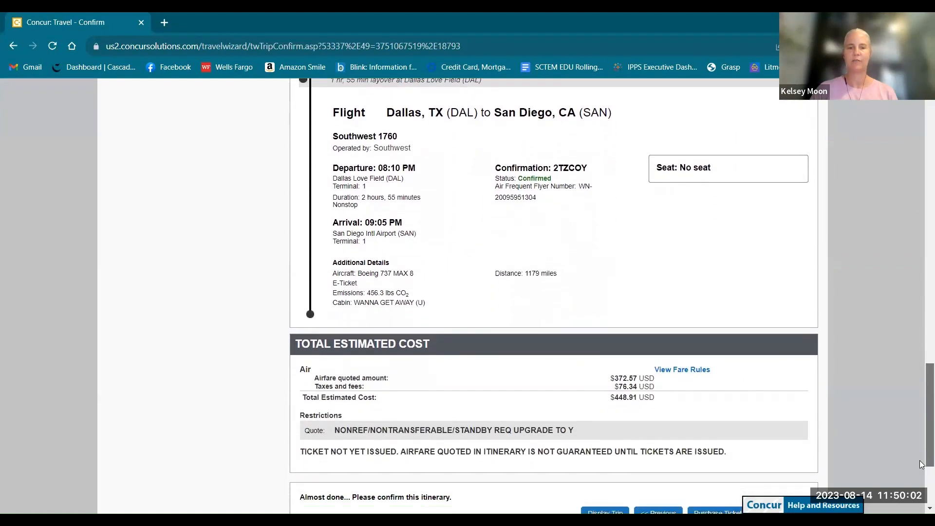
scroll("down", 3)
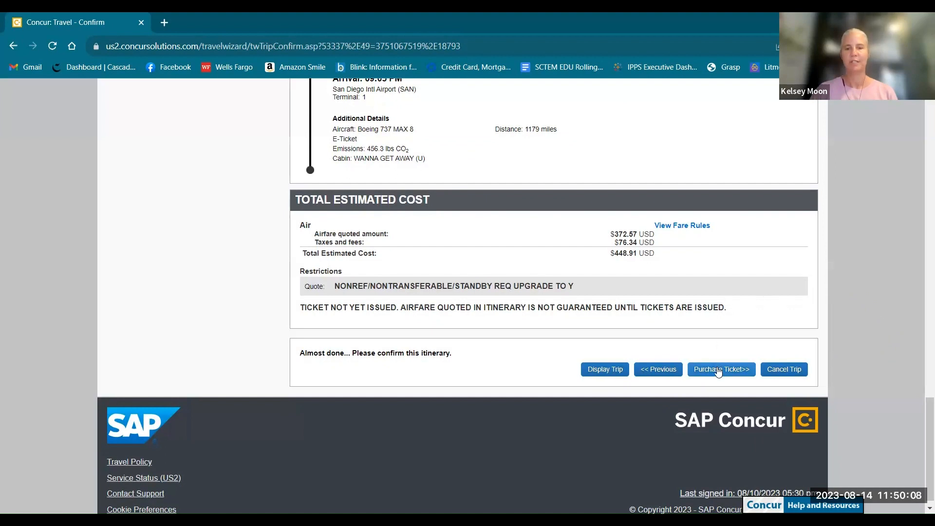
left_click(720, 369)
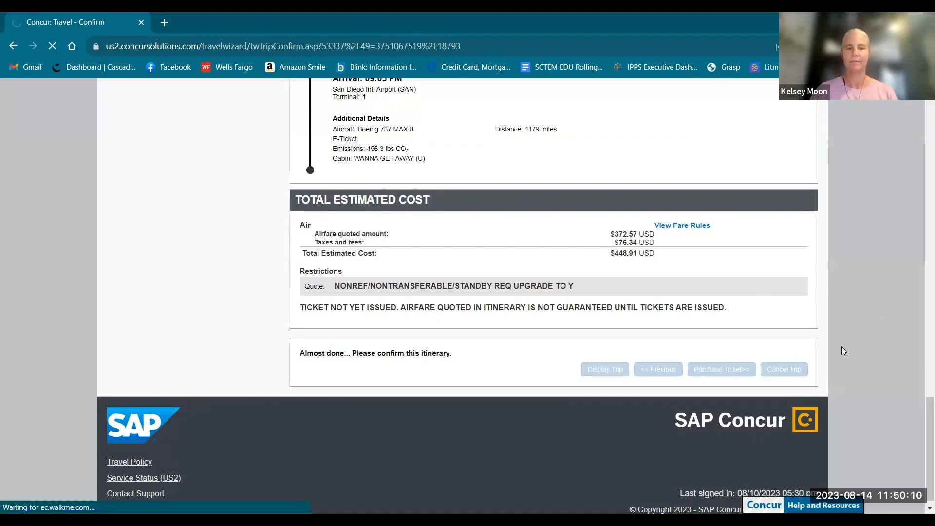
left_click(720, 369)
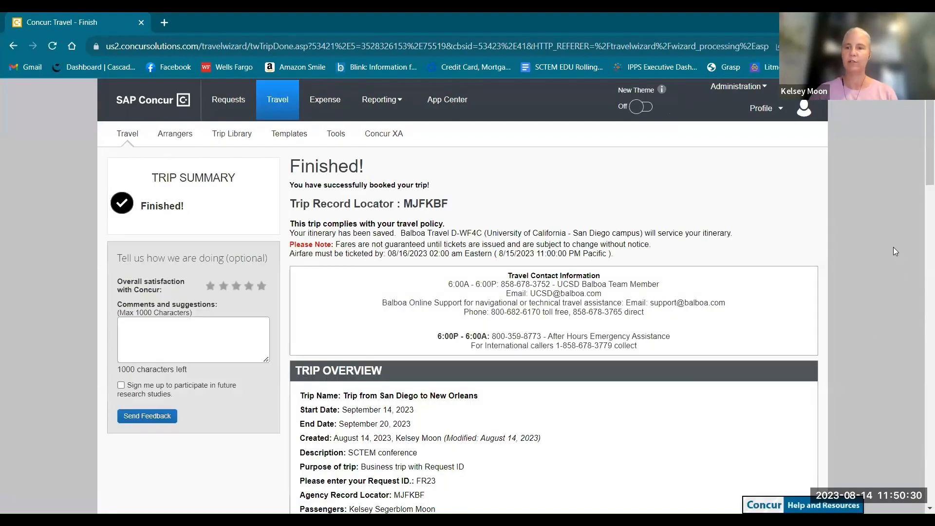
mouse_move(921, 179)
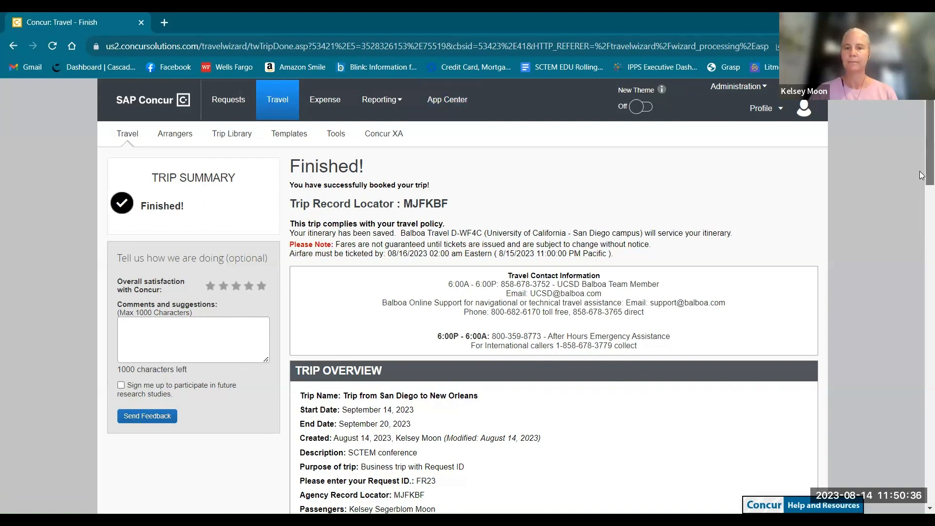
scroll("down", 3)
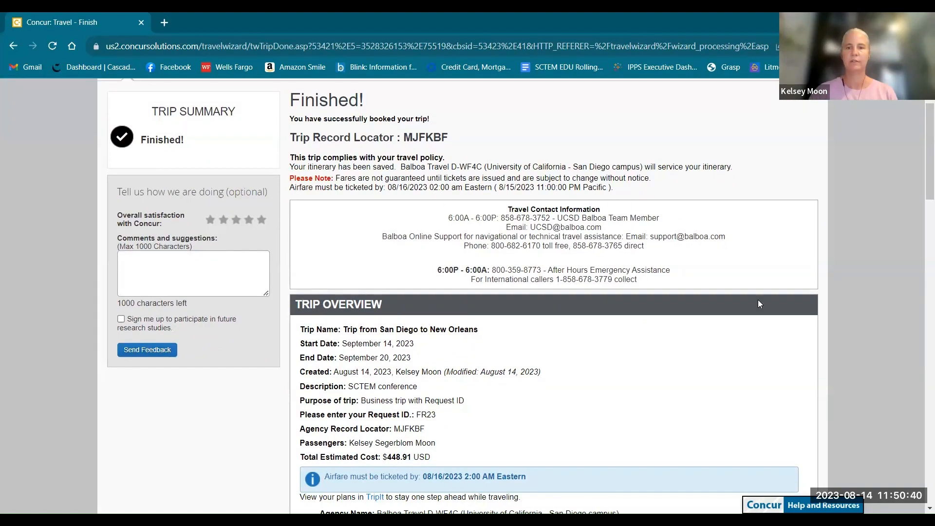
scroll("down", 3)
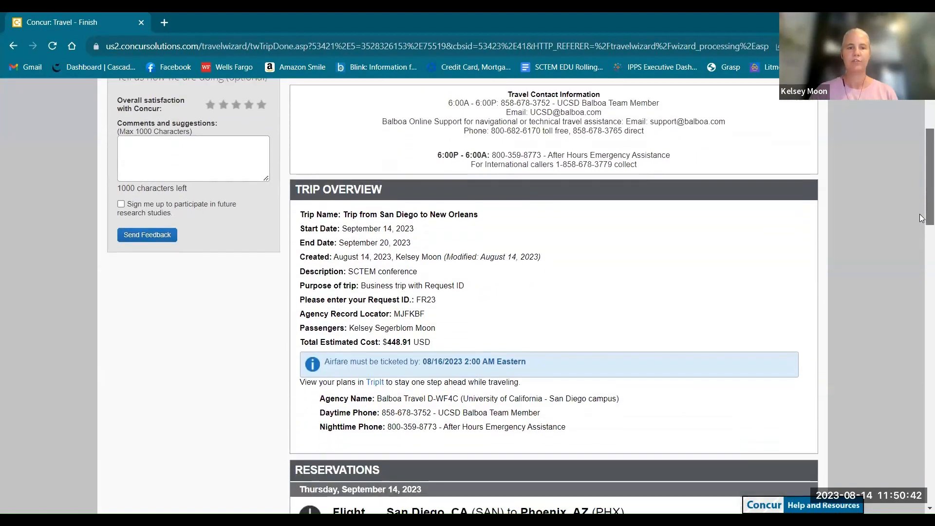
scroll("down", 3)
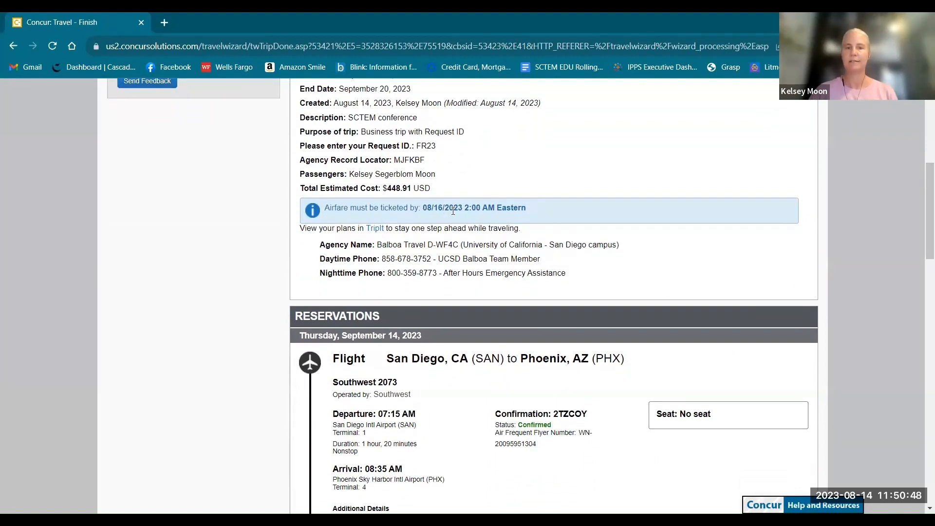
scroll("down", 3)
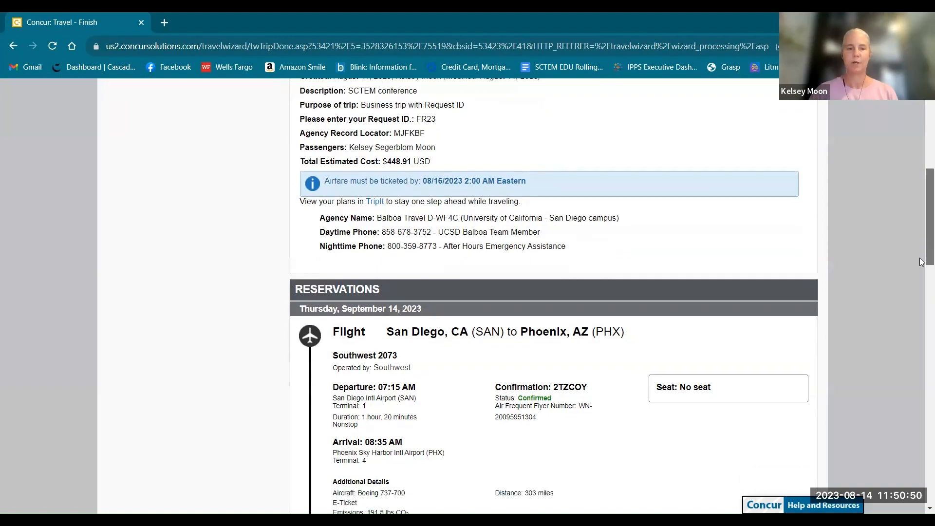
scroll("down", 3)
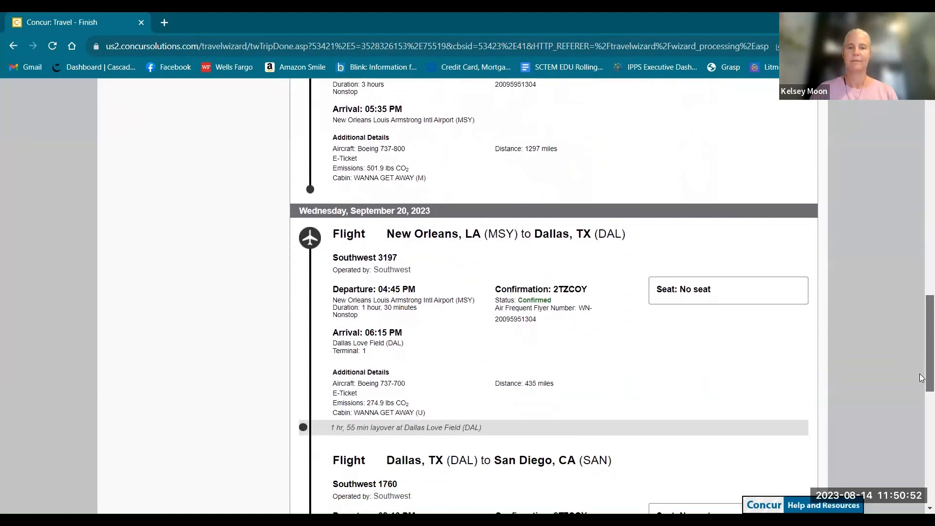
scroll("down", 3)
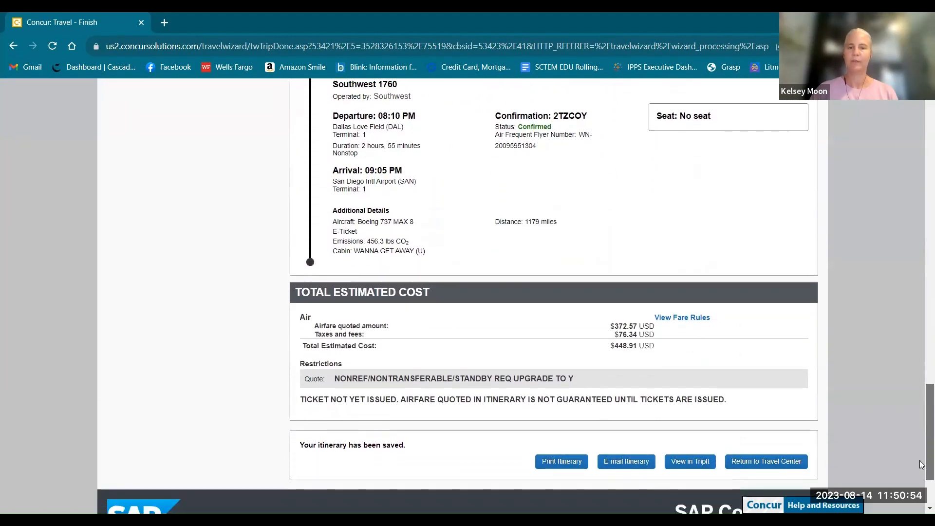
scroll("down", 3)
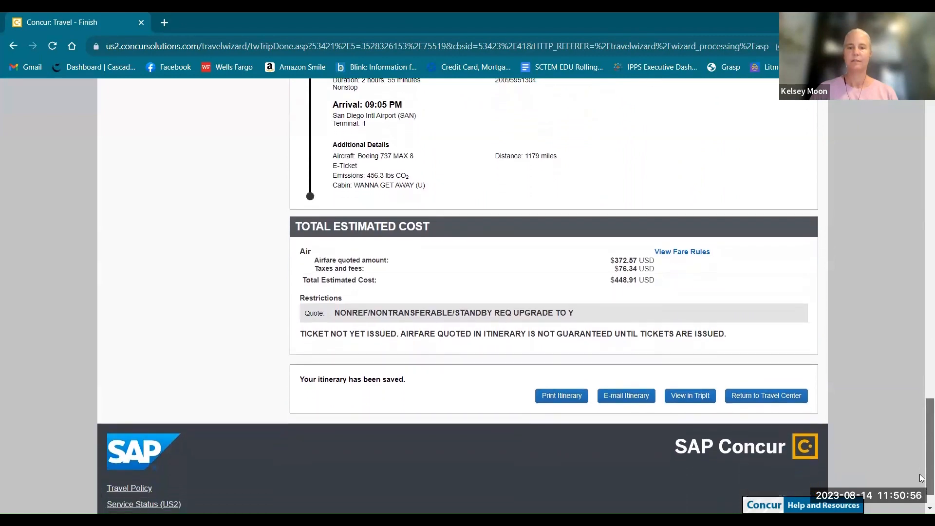
mouse_move(892, 399)
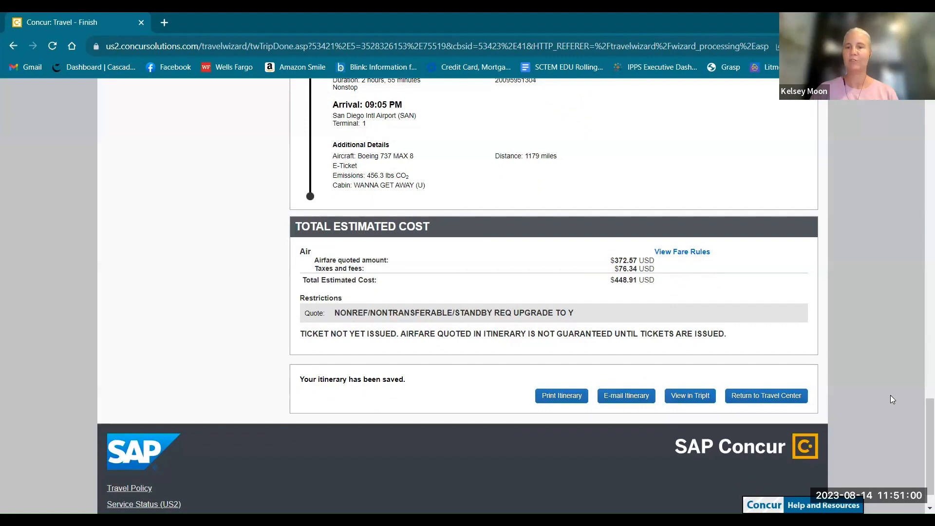
mouse_move(914, 410)
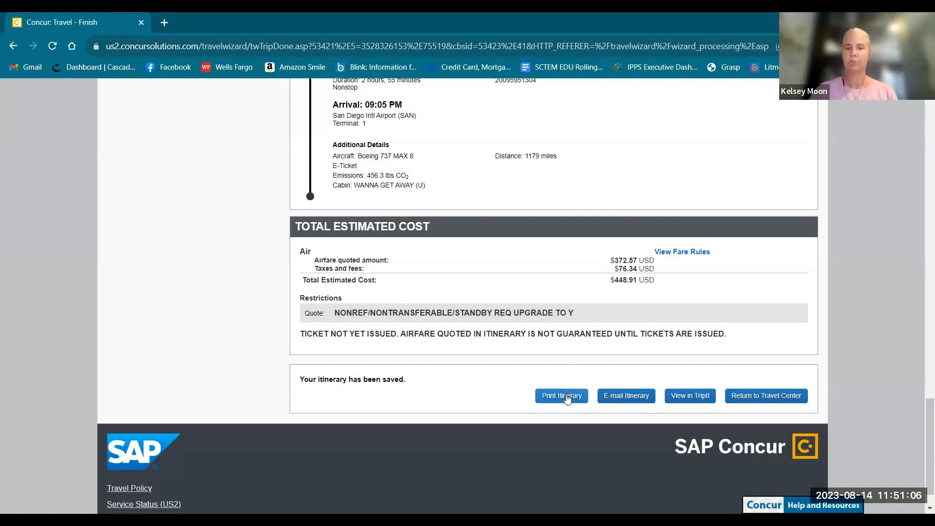
mouse_move(626, 396)
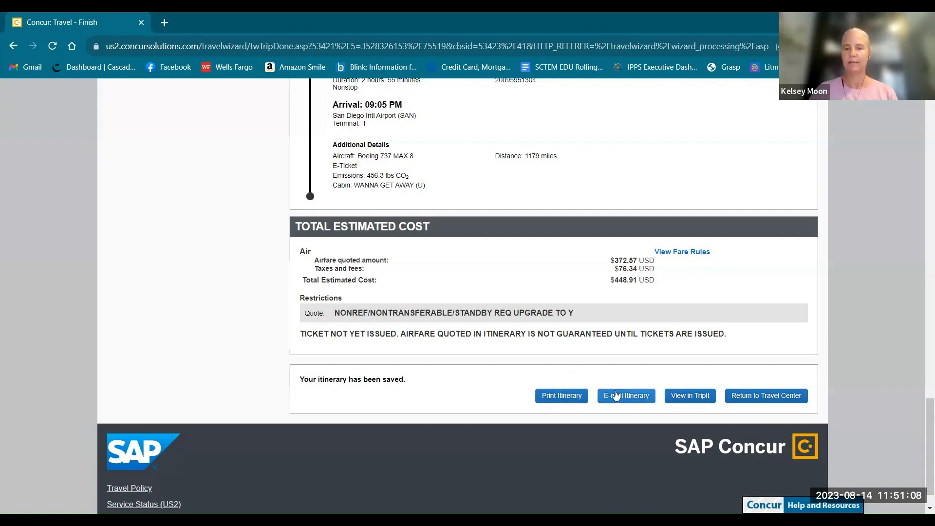
mouse_move(690, 372)
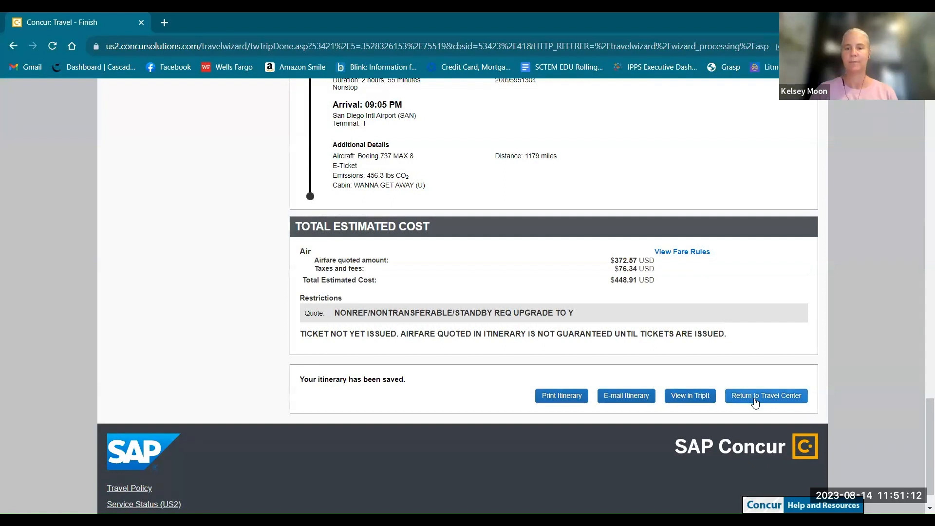
left_click(766, 395)
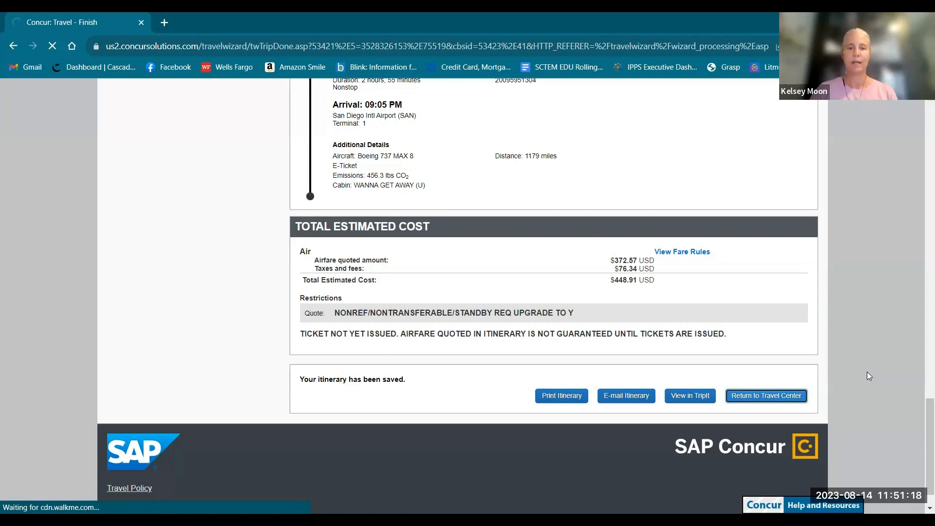
left_click(765, 395)
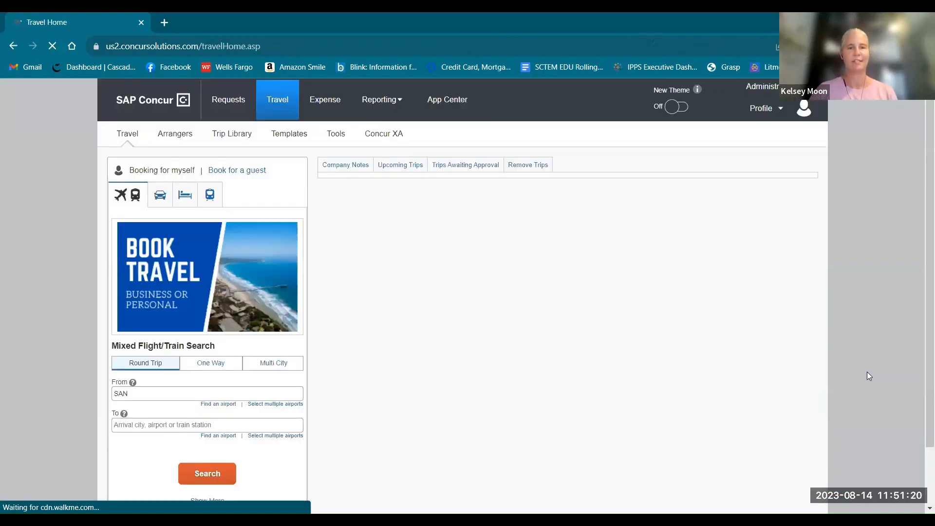
left_click(399, 165)
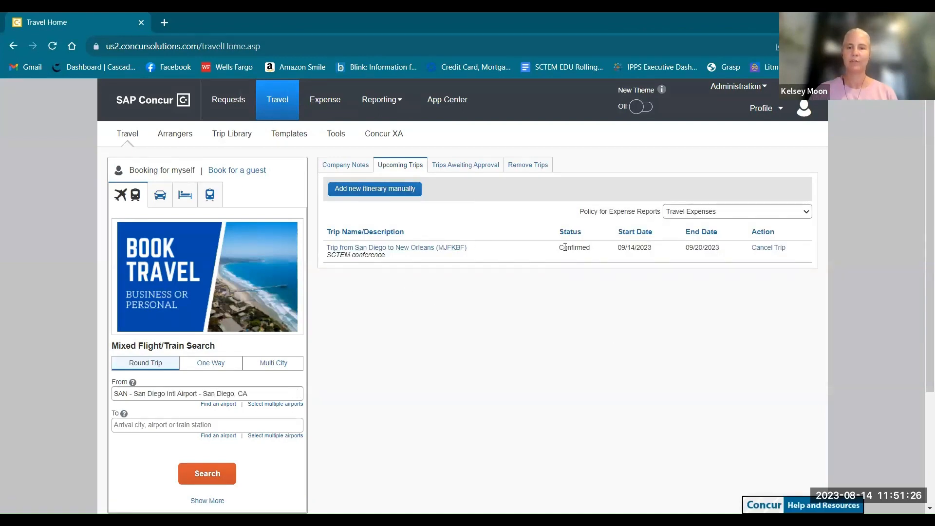
mouse_move(768, 248)
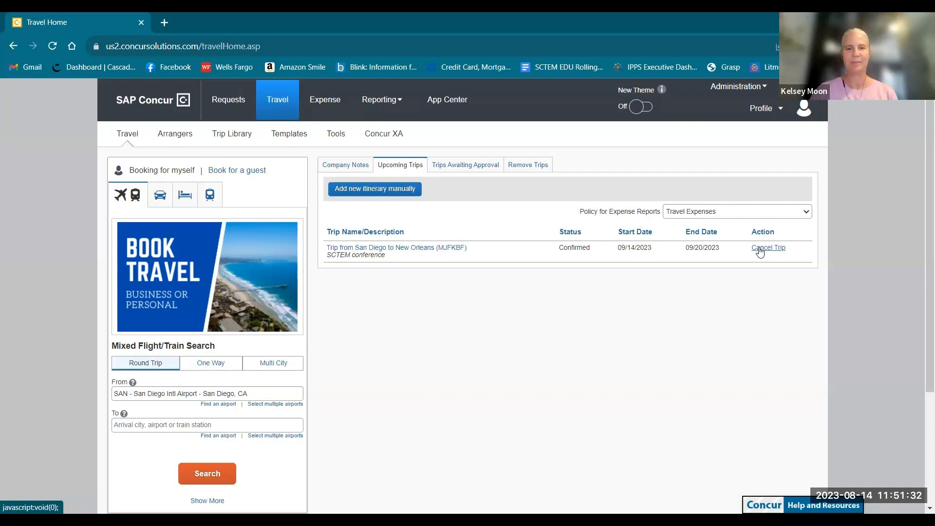
mouse_move(417, 257)
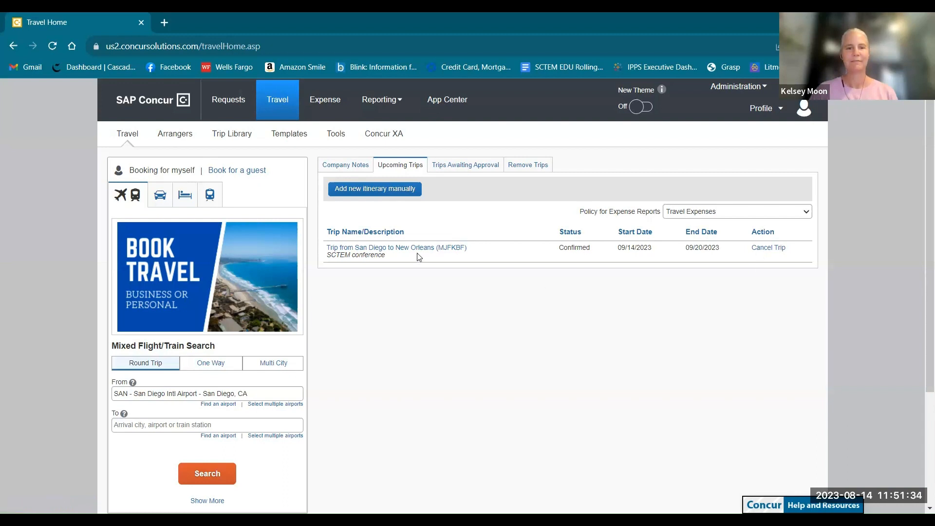
left_click(396, 247)
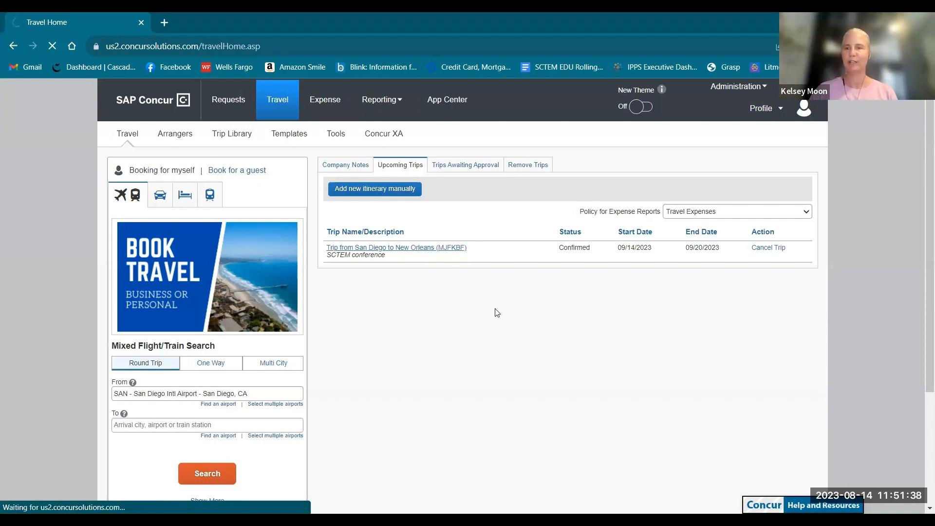
Load the SCTEM conference trip's Travel Details and dismiss the seat-payment notice
left_click(395, 246)
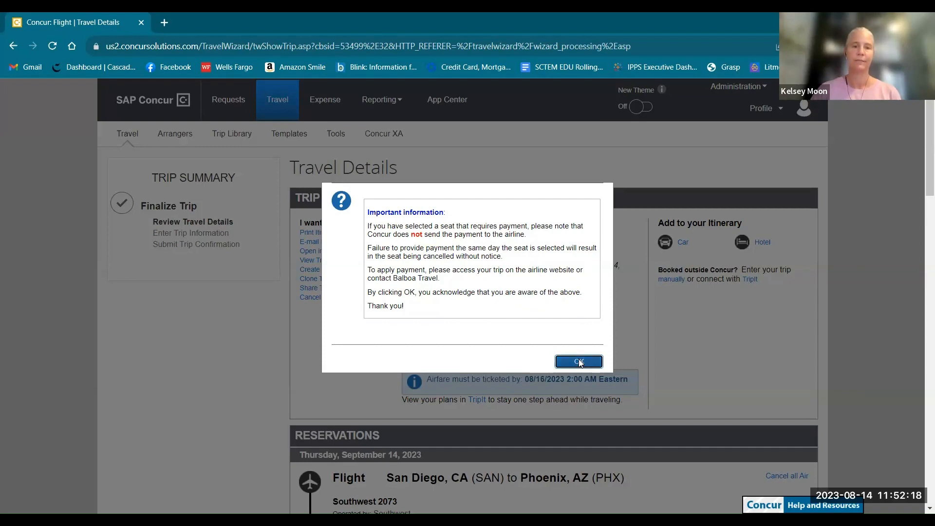
left_click(577, 362)
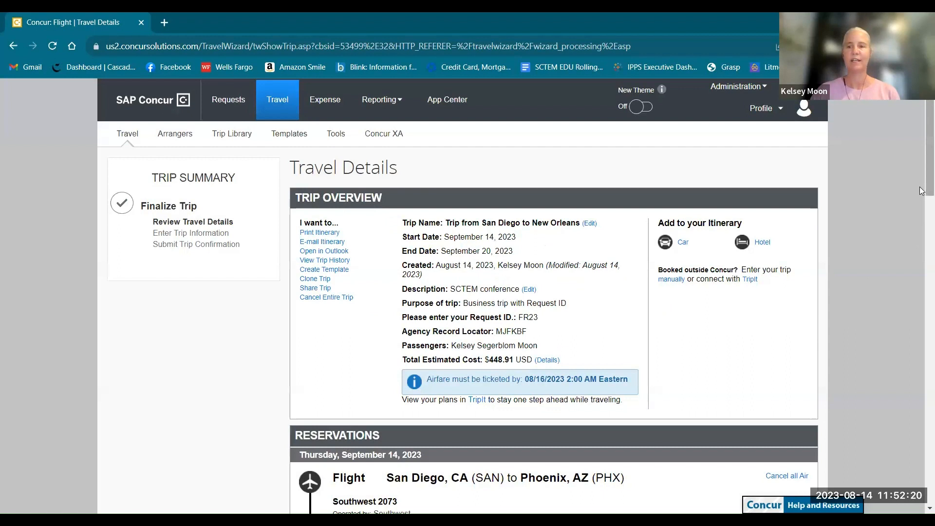
mouse_move(921, 141)
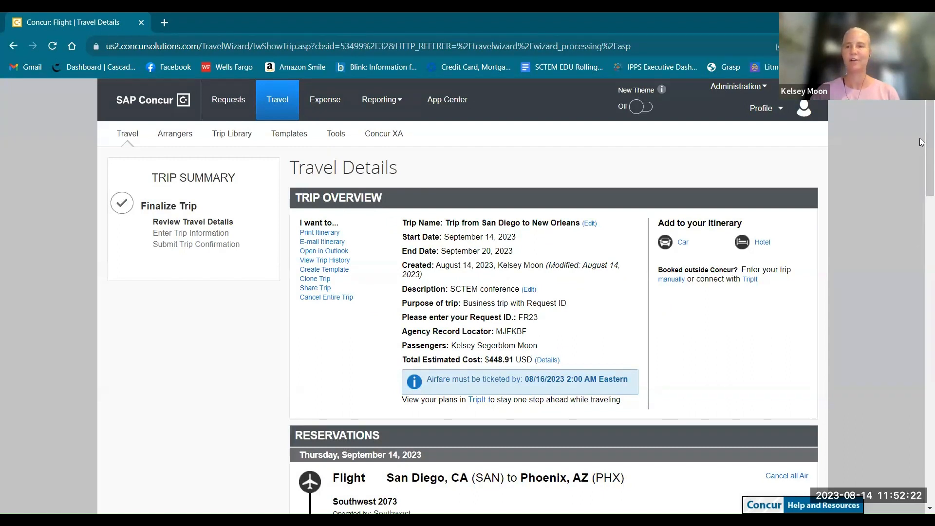